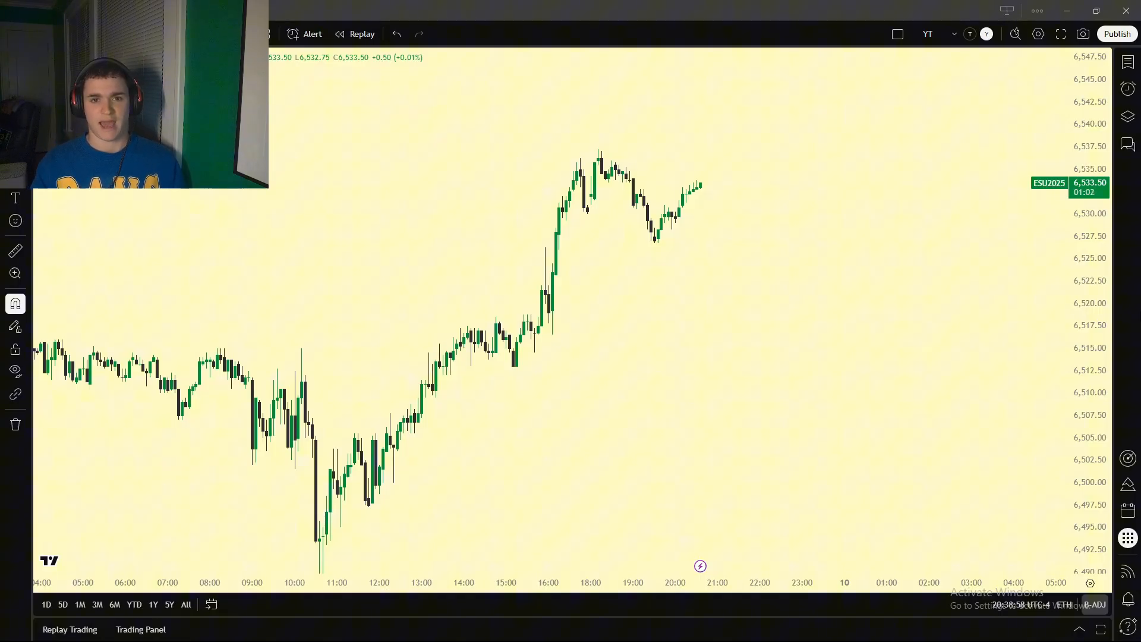
mouse_move(694, 393)
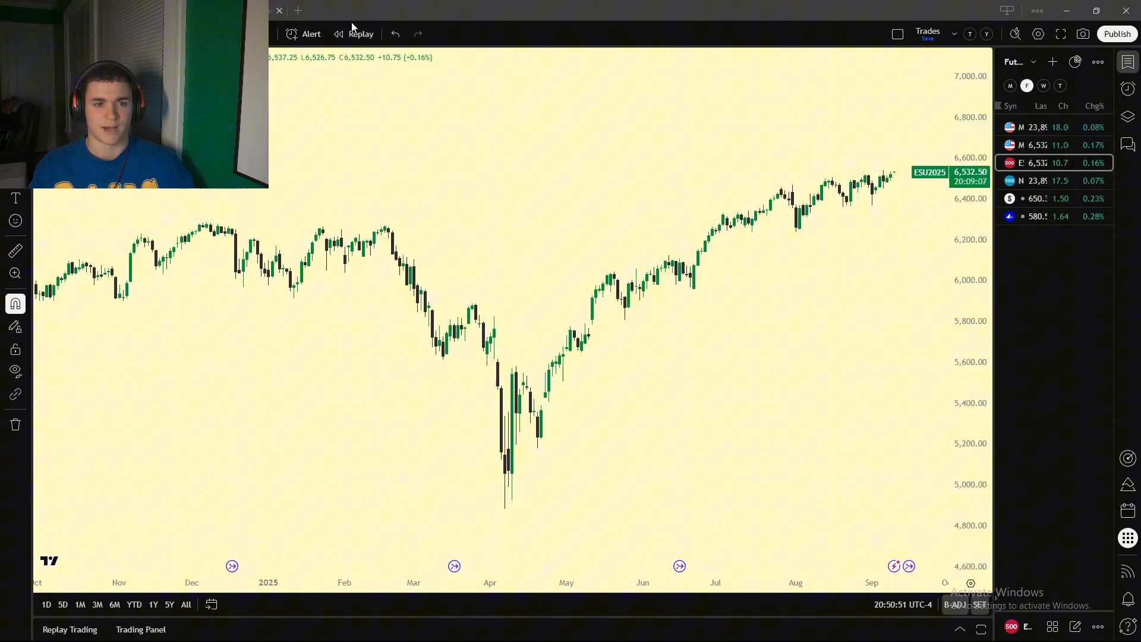
- Replay hourly ES futures bars from early April 2025 forward to around April 10
left_click(360, 34)
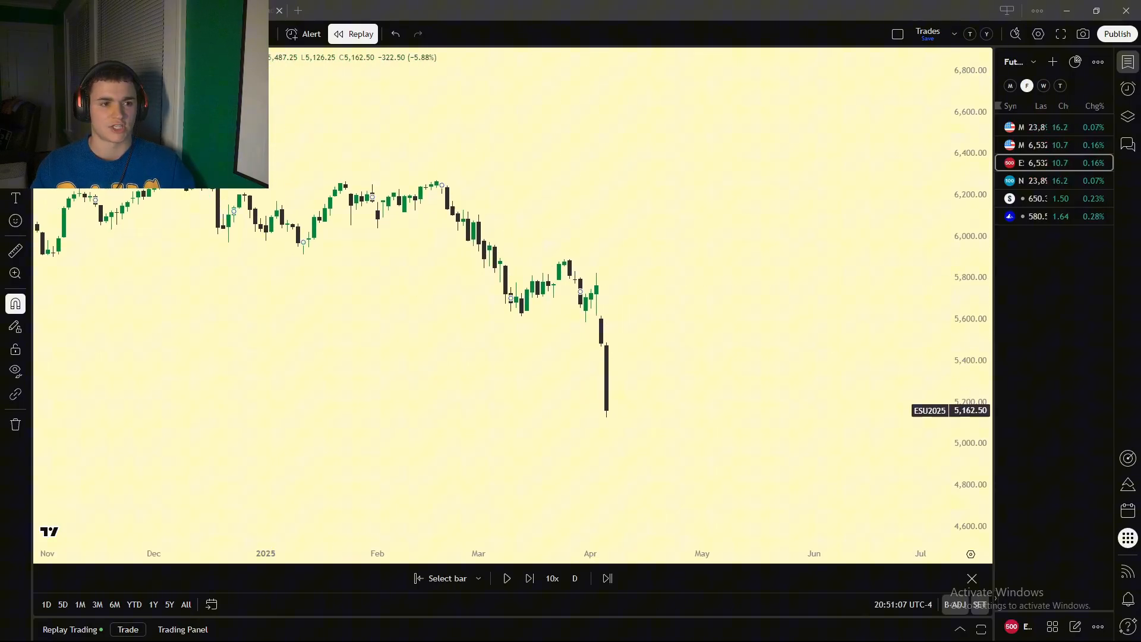
mouse_move(169, 523)
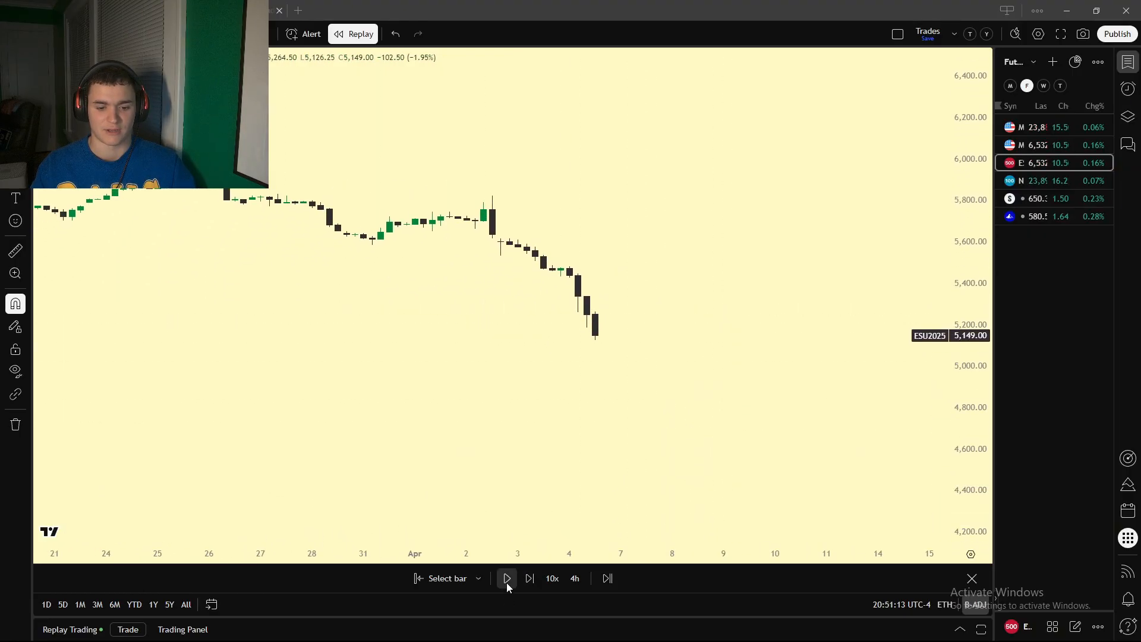
left_click(506, 578)
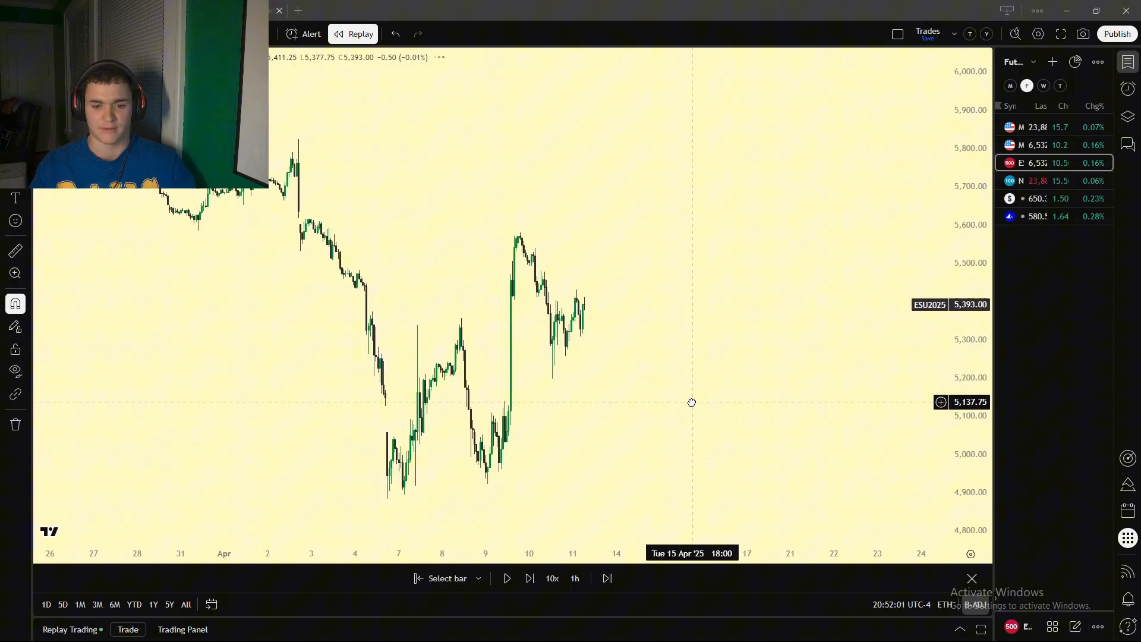
left_click(506, 578)
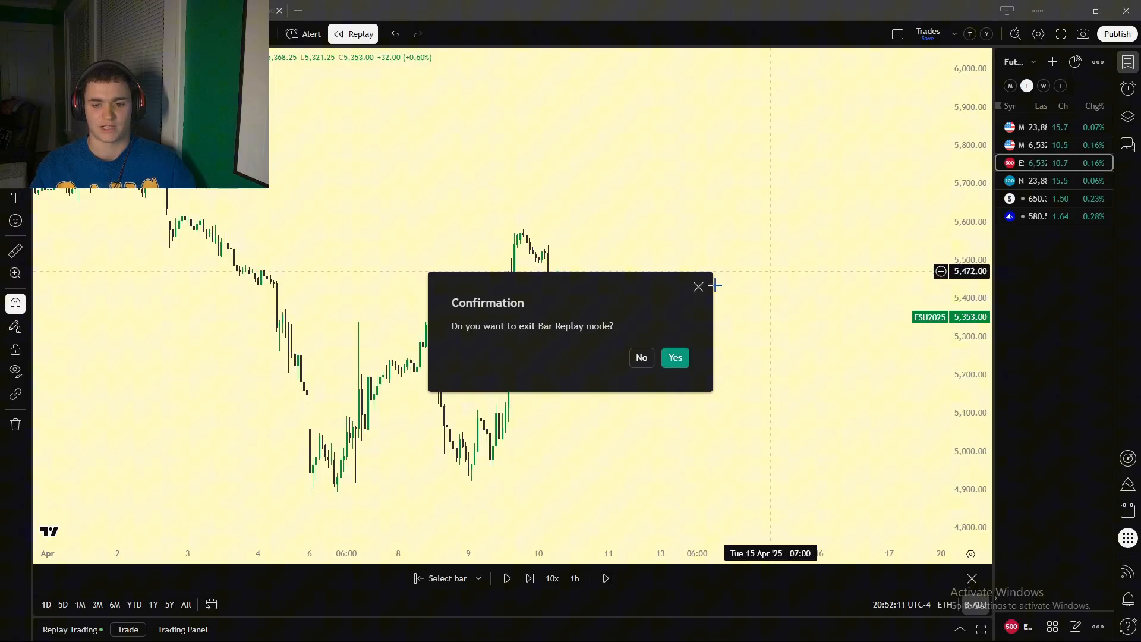
- Decline the exit prompt so ES futures bar replay keeps running
left_click(675, 358)
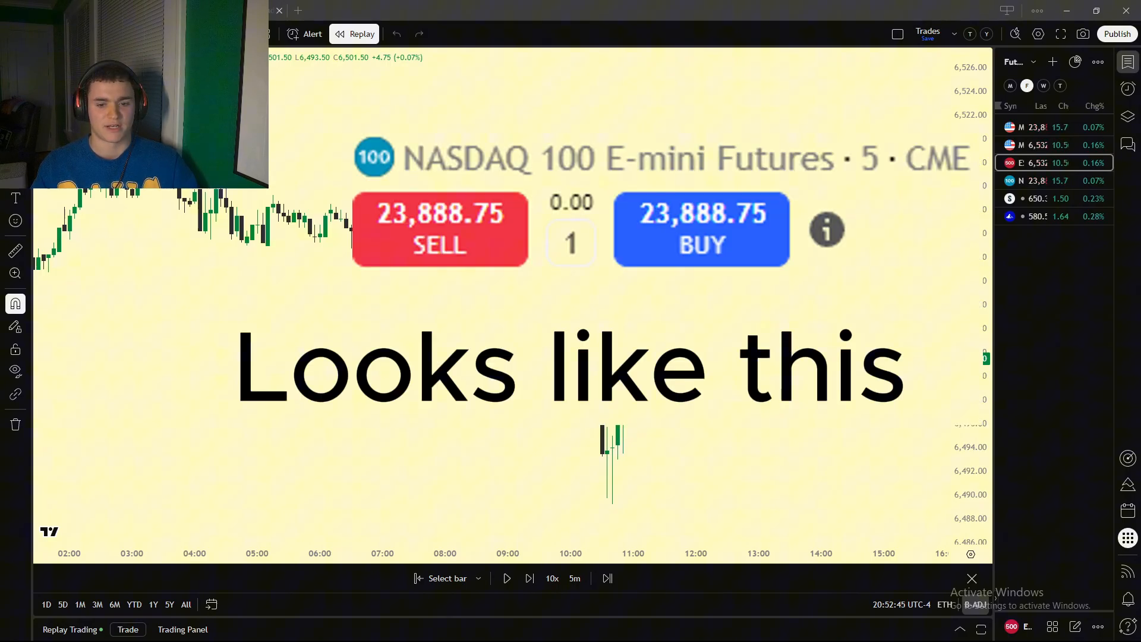
- Buy one ES contract at 6,501.50 in replay and advance bars until price nears 6,514.50
left_click(702, 229)
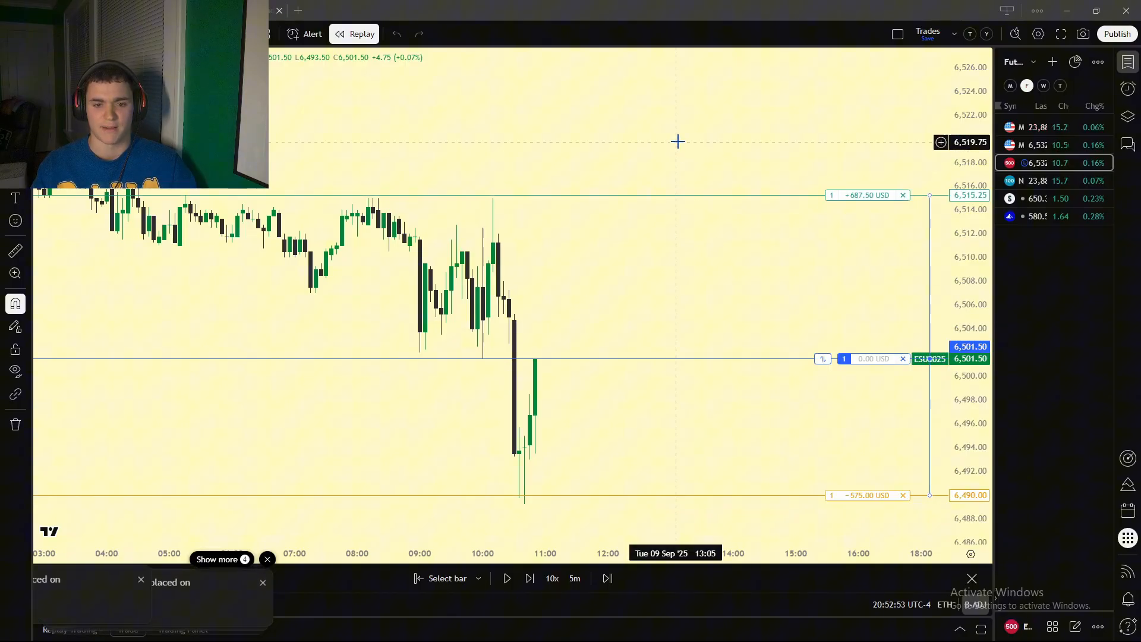
left_click(529, 578)
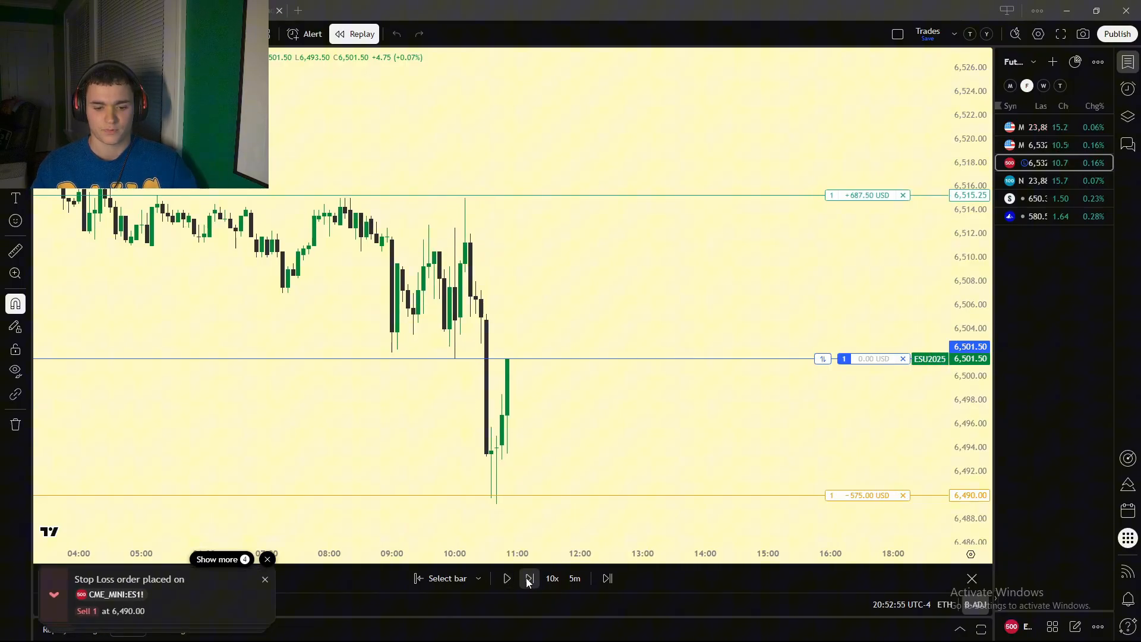
left_click(529, 578)
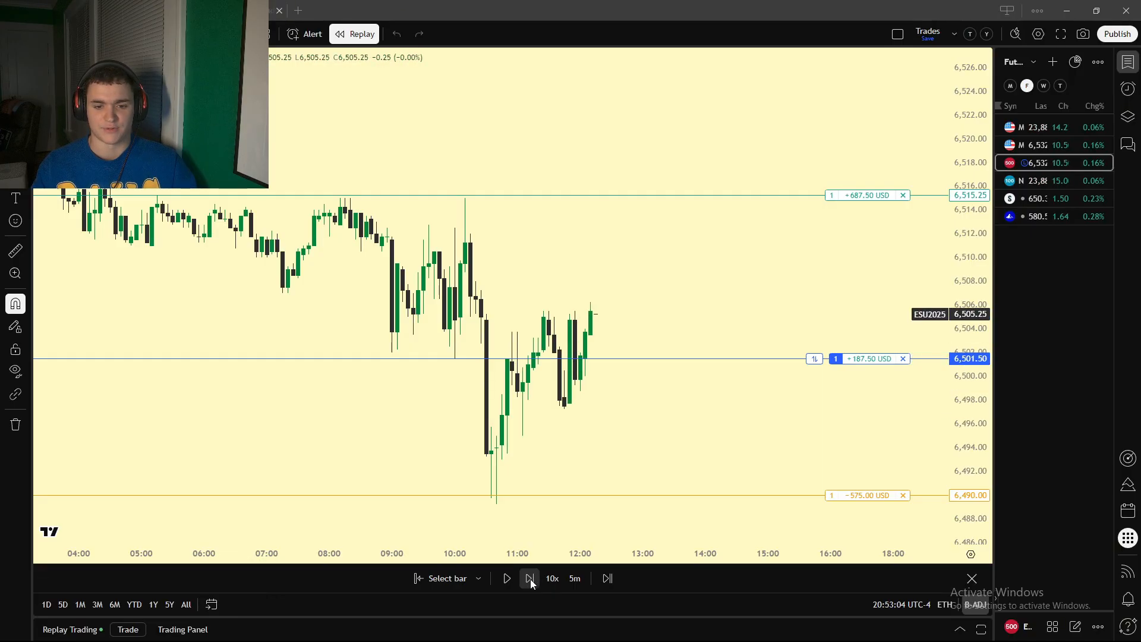
left_click(528, 578)
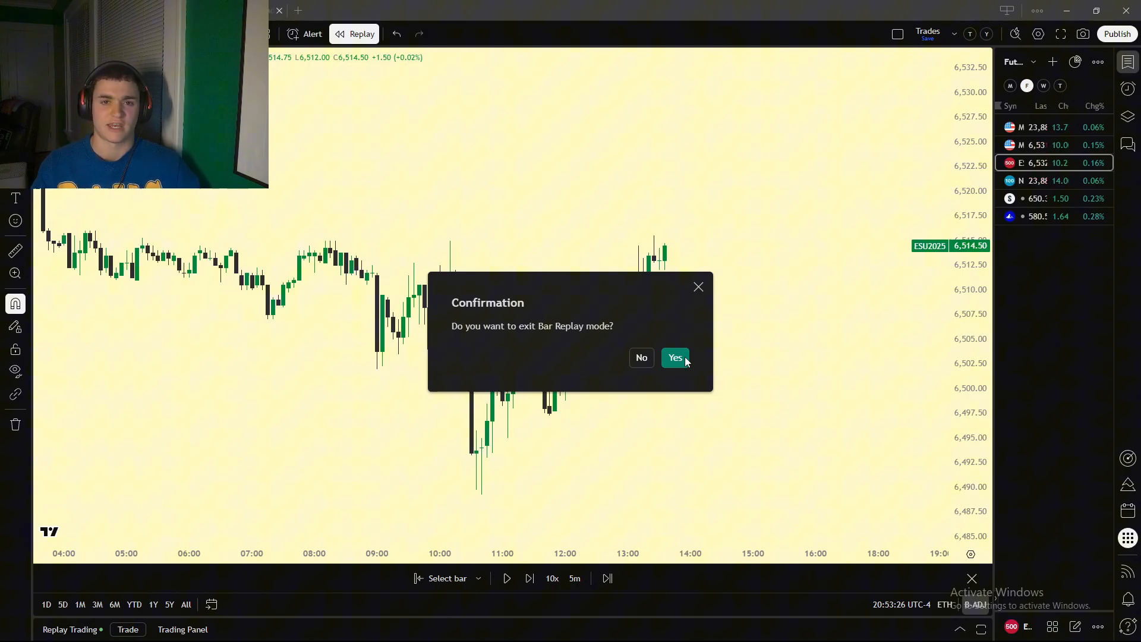
- Exit bar replay to live ES futures near 6,531.75 and scroll the broker list
left_click(675, 357)
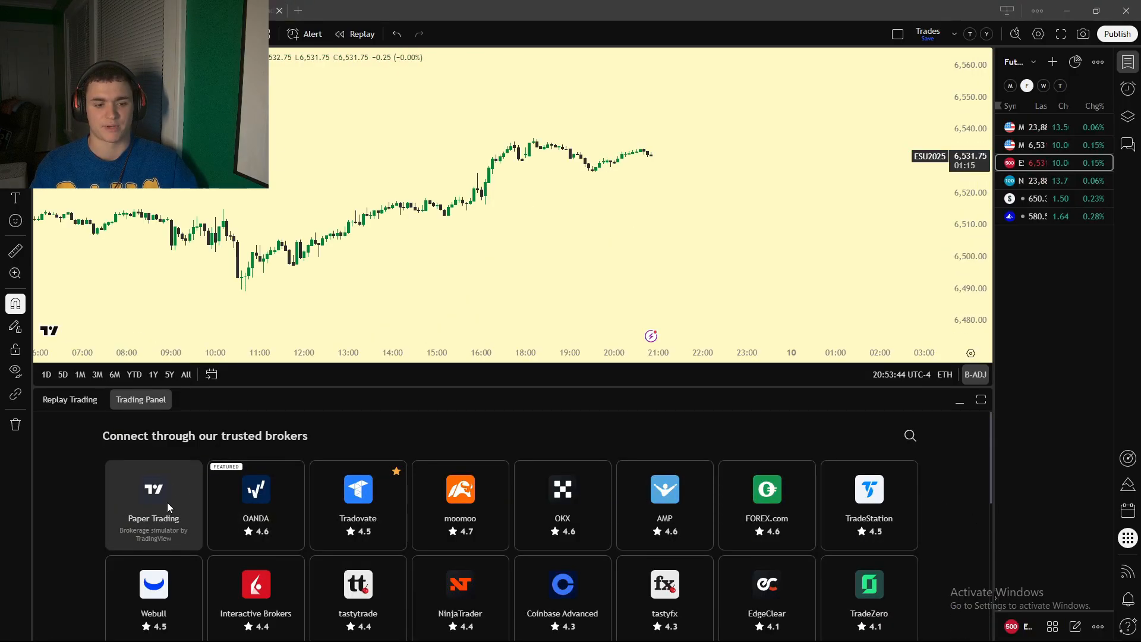
scroll("down", 3)
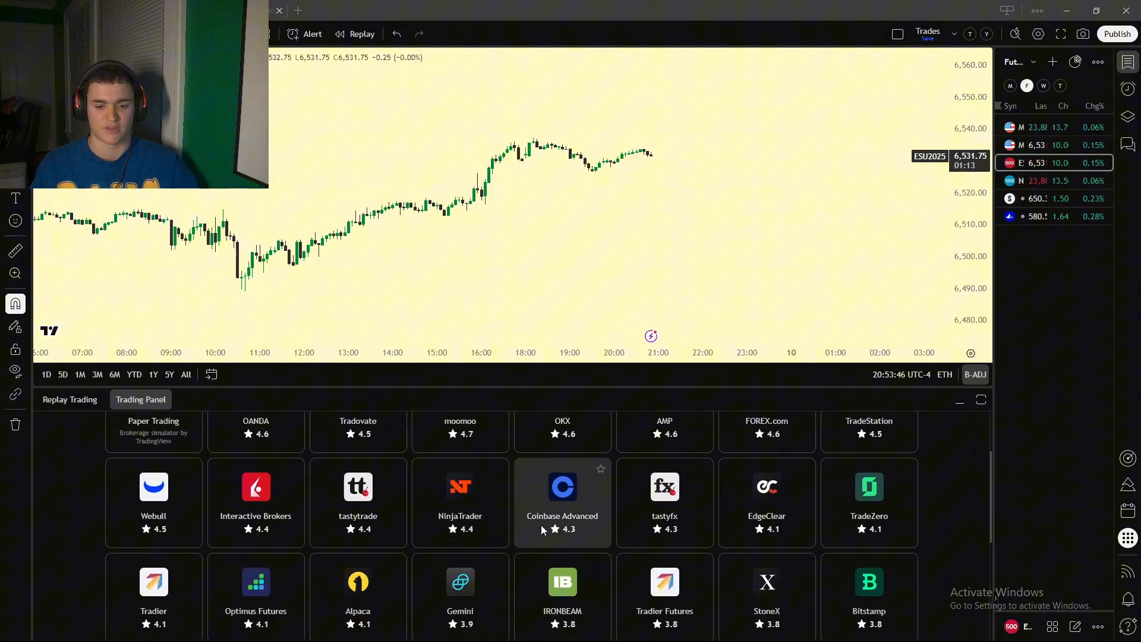
scroll("down", 3)
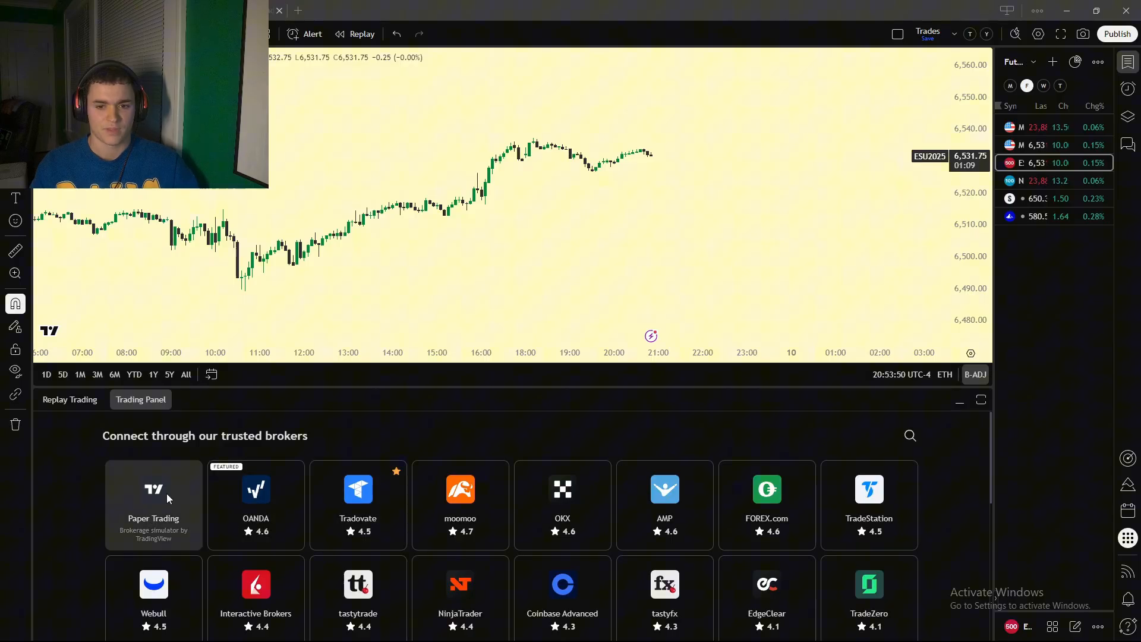
- Connect the Paper Trading simulator account and dismiss its setup tip
left_click(153, 503)
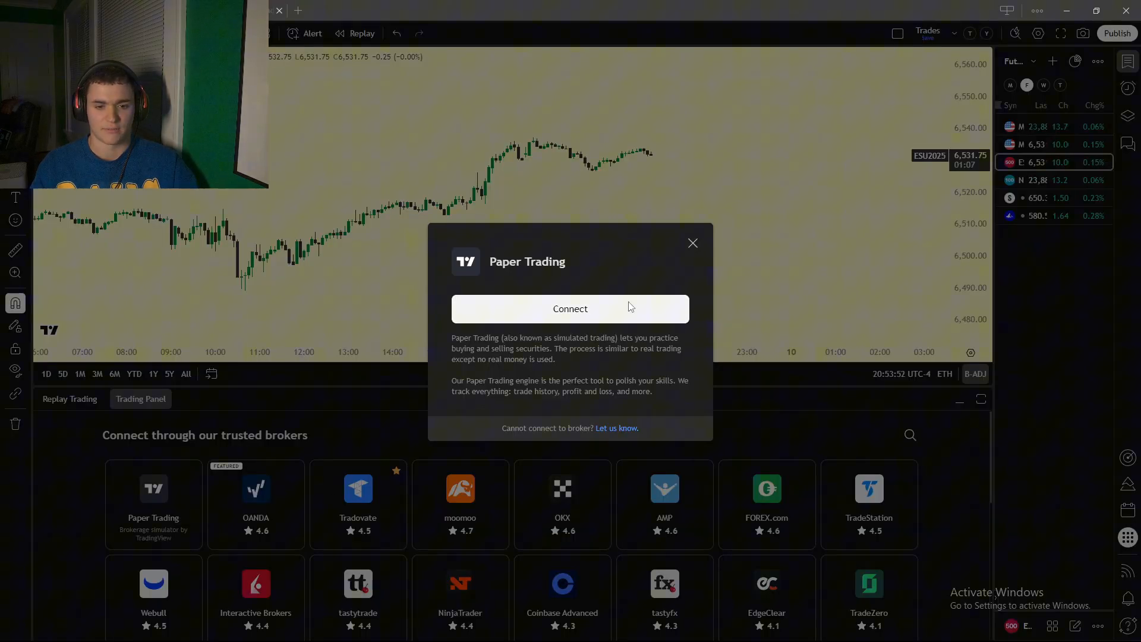
left_click(570, 309)
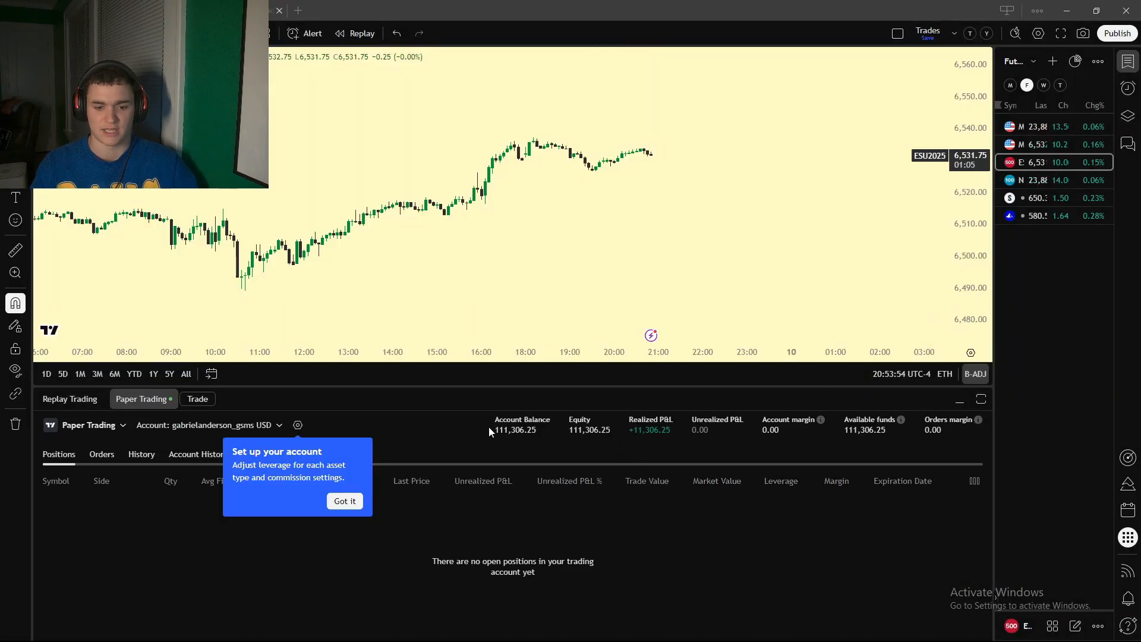
left_click(344, 501)
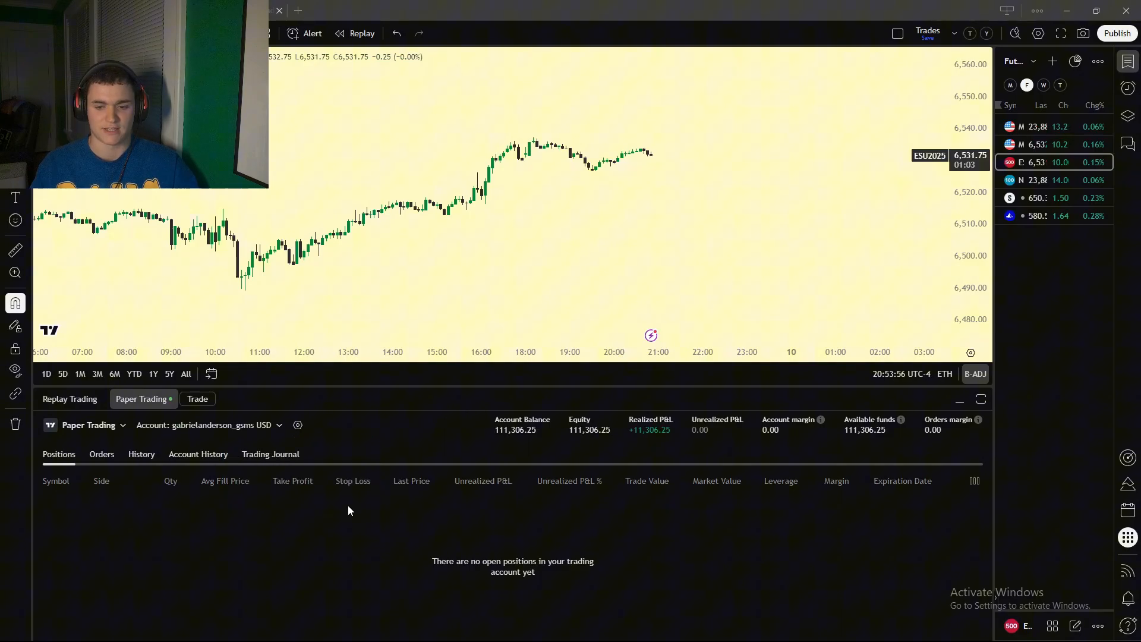
mouse_move(691, 439)
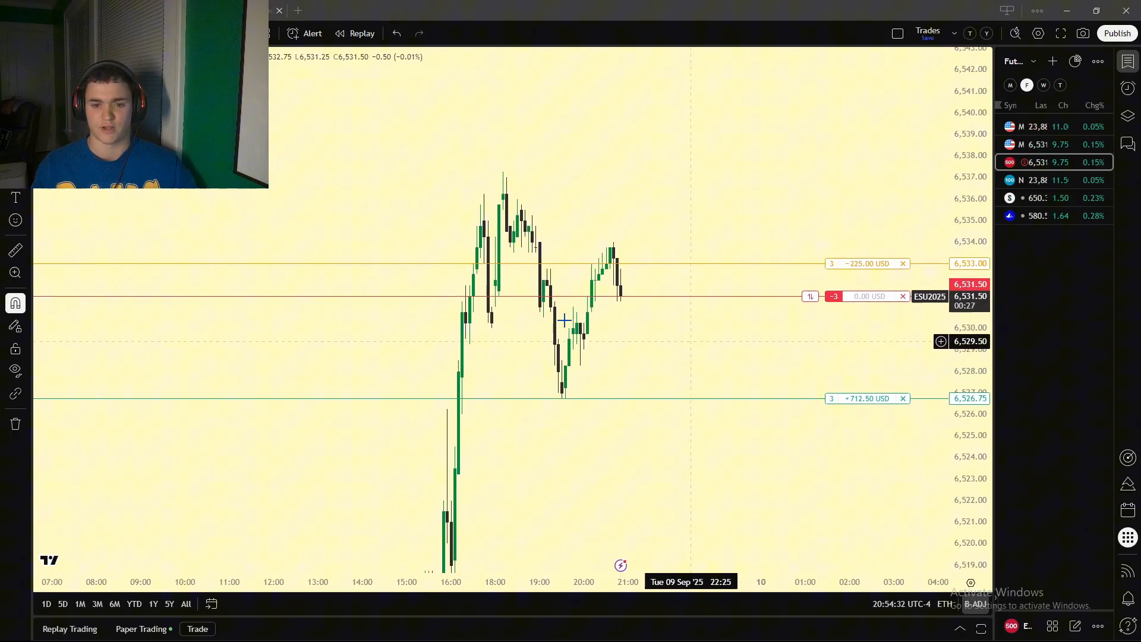
mouse_move(580, 271)
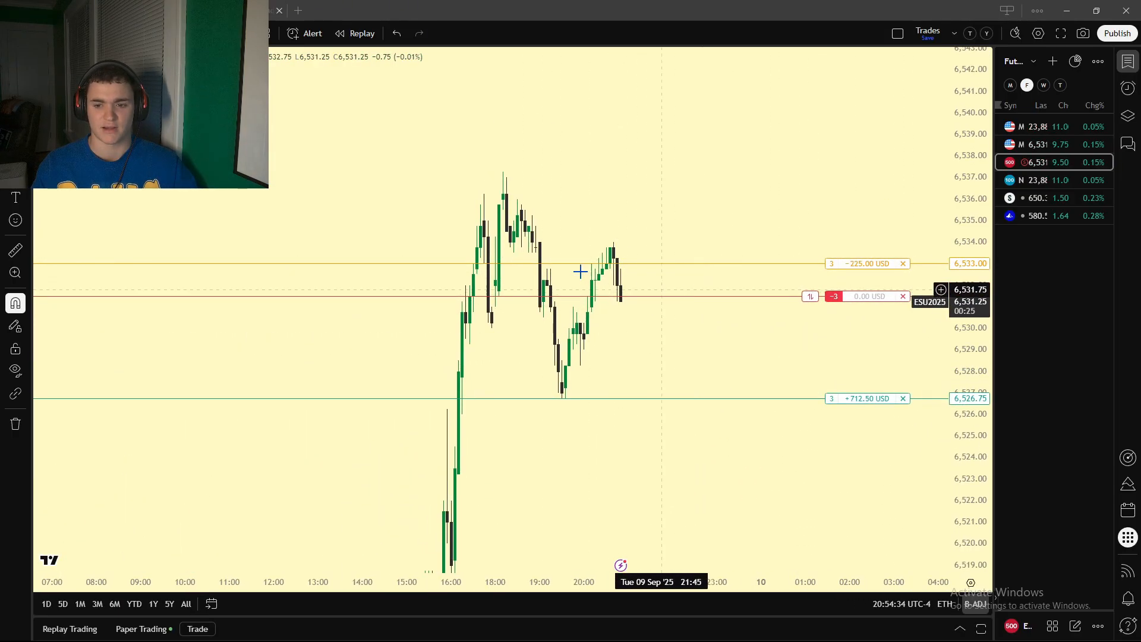
mouse_move(903, 297)
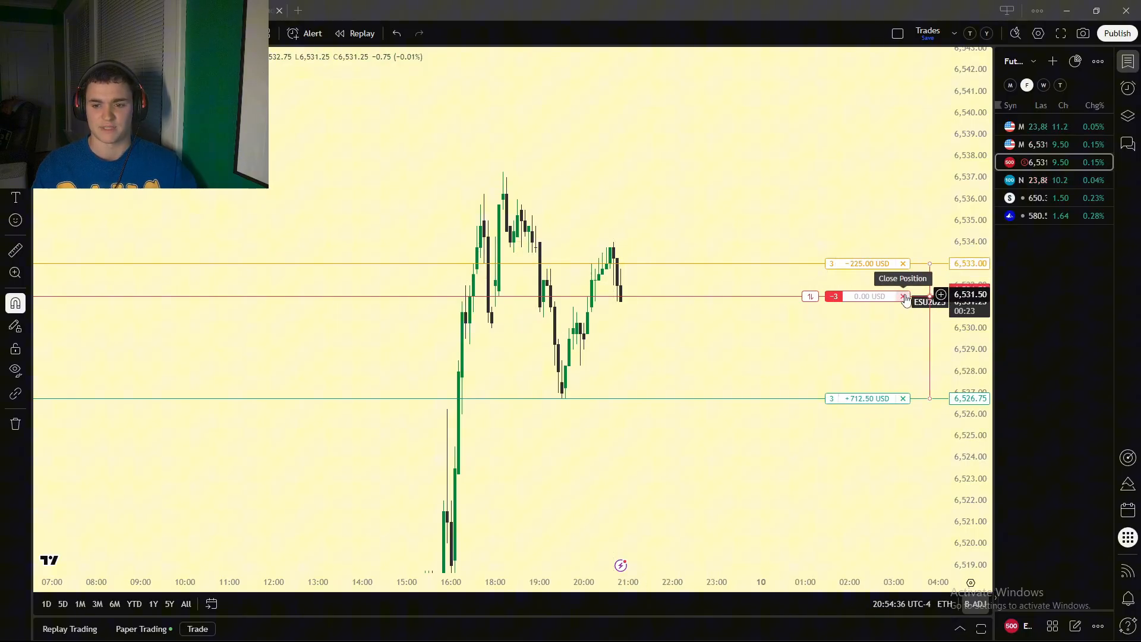
- Close the three-contract ES short from its position line on the chart
left_click(904, 296)
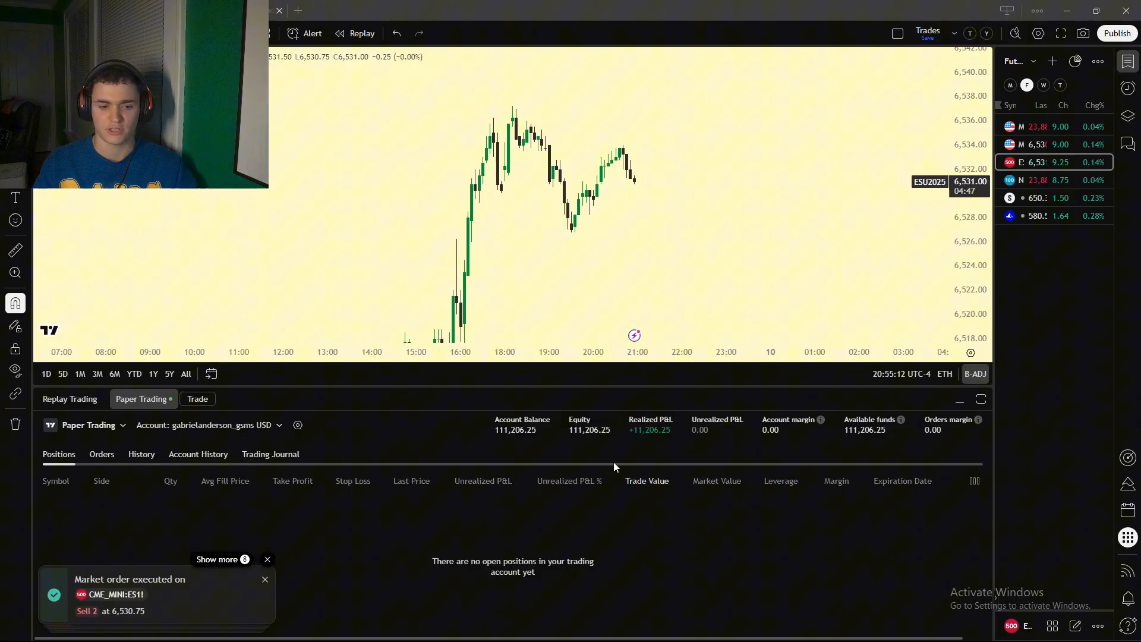
- Show the broker list, scroll through it and choose Tradovate
left_click(89, 424)
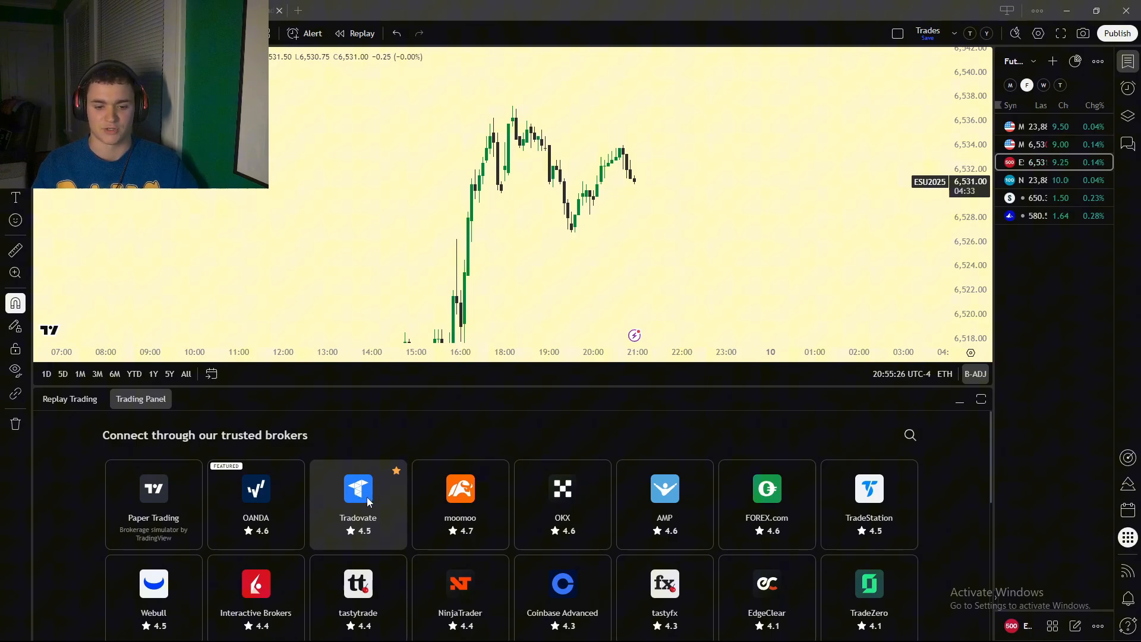
scroll("down", 3)
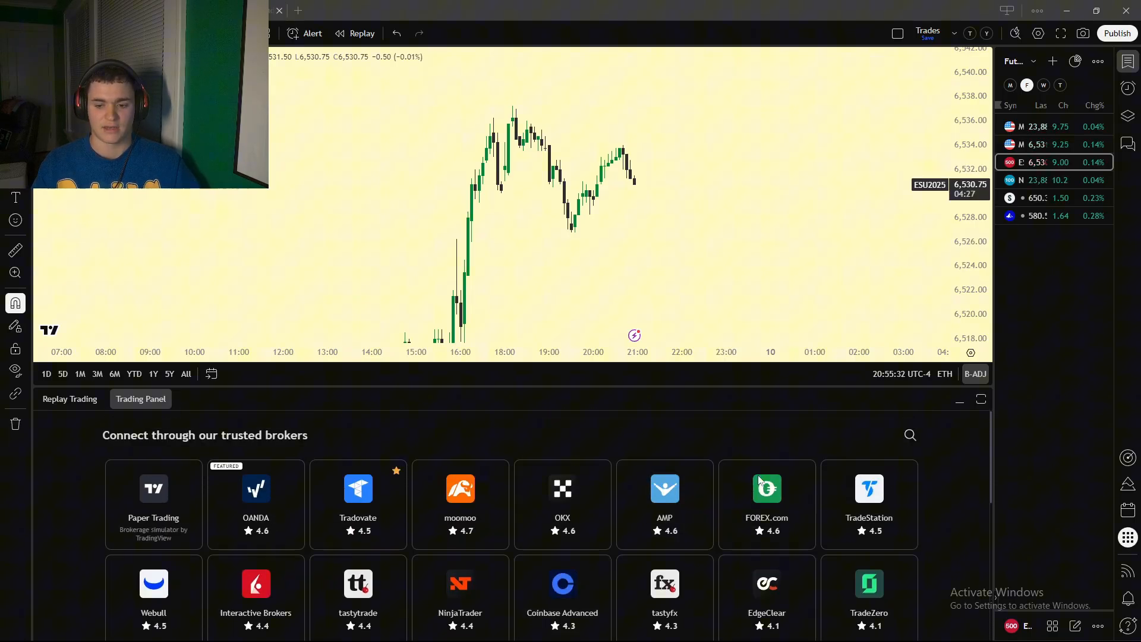
mouse_move(521, 237)
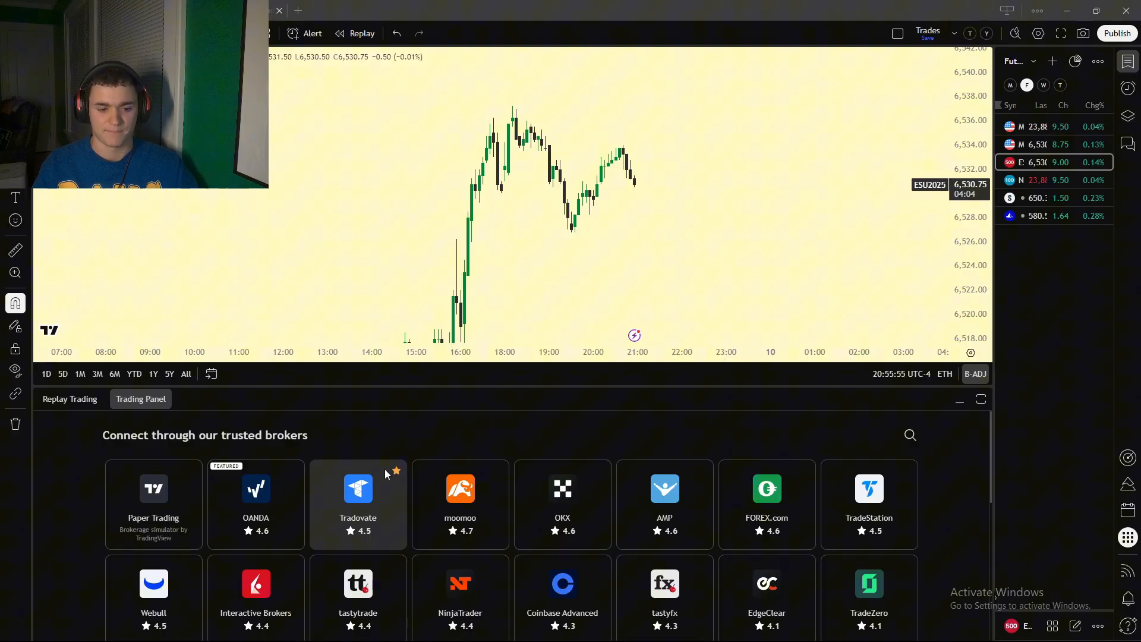
left_click(358, 503)
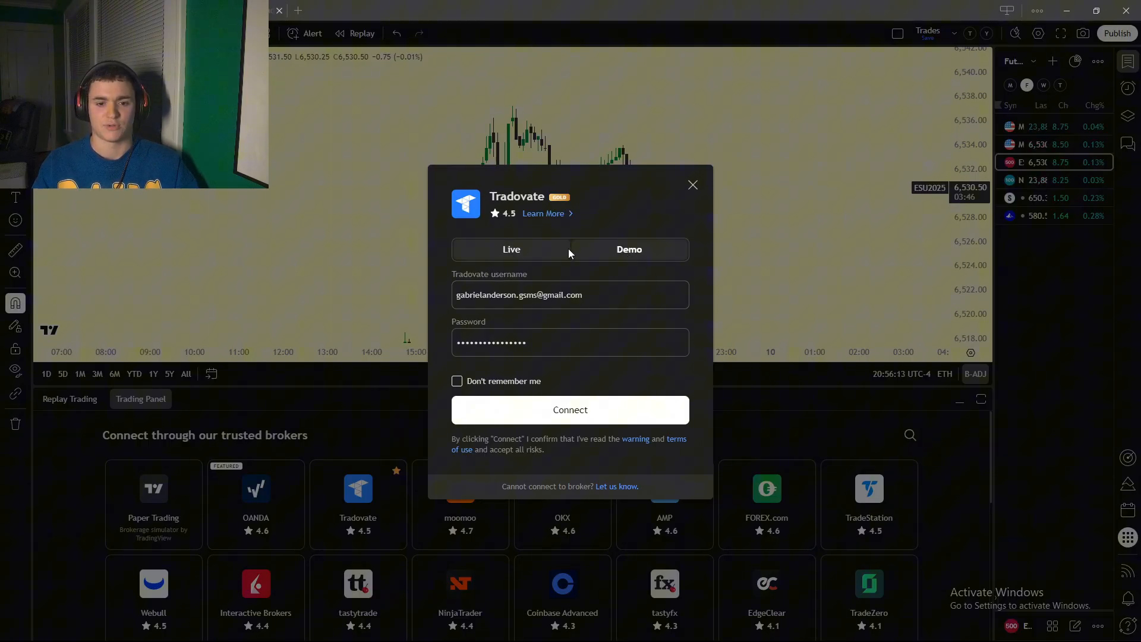
- Switch the Tradovate form to the demo account option, then close the login form
left_click(629, 249)
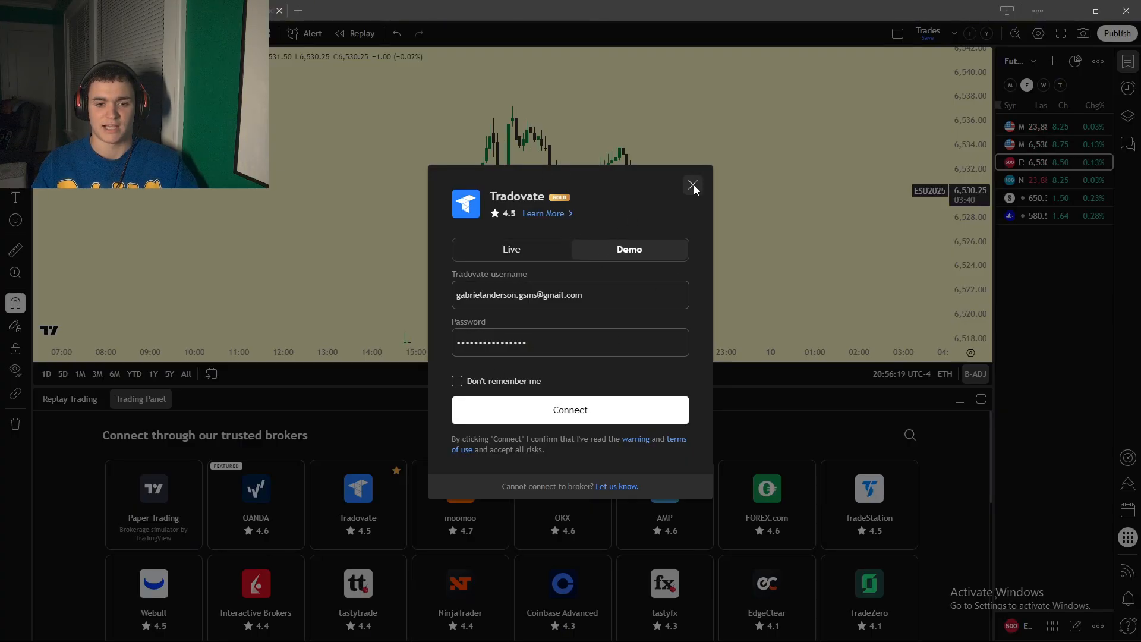
mouse_move(694, 193)
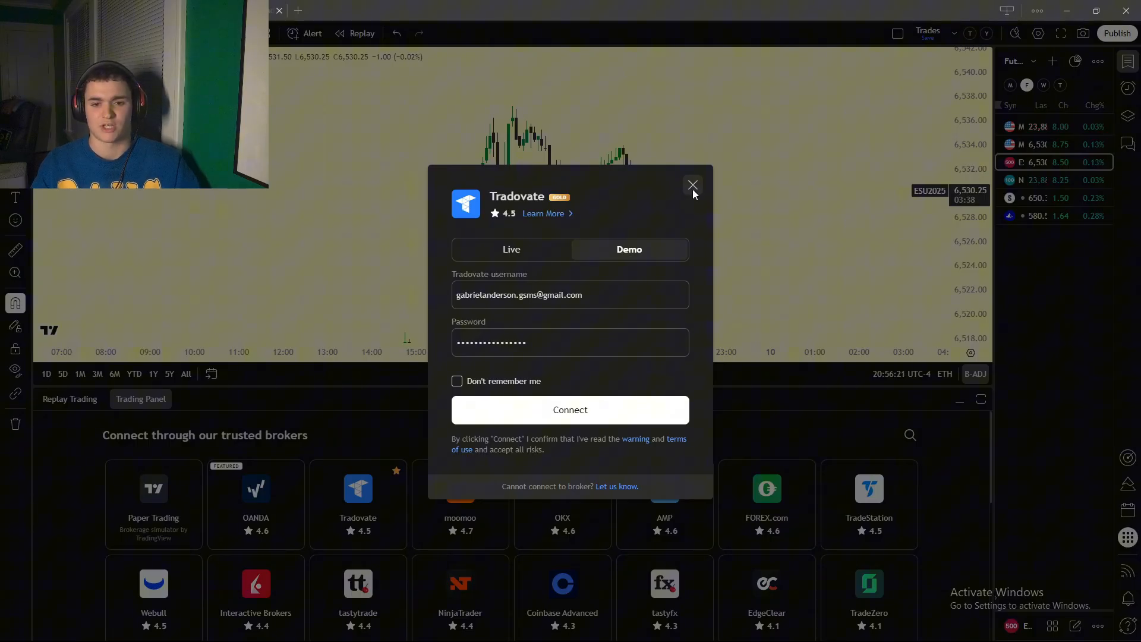
left_click(692, 186)
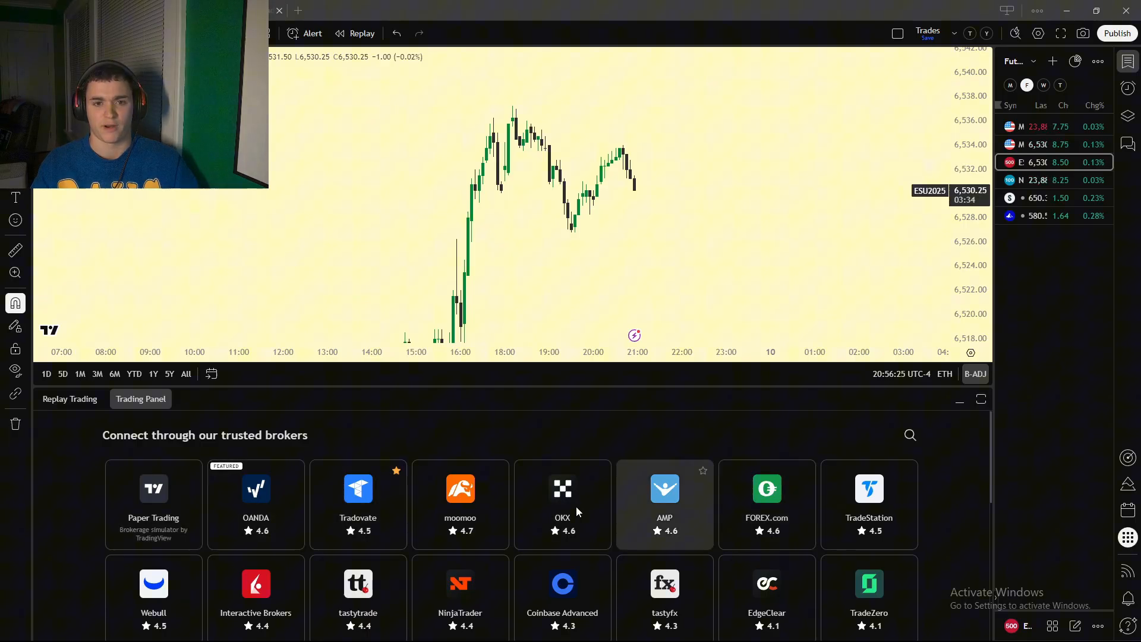
mouse_move(959, 399)
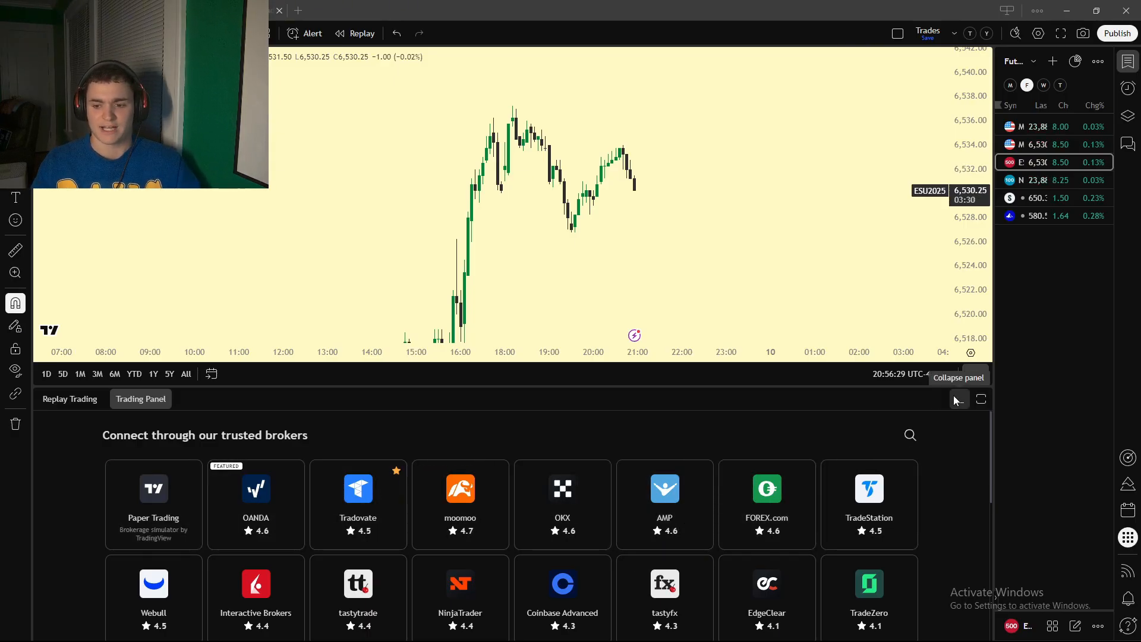
- Collapse the trading panel and drag the chart to readjust its time and price range
left_click(959, 399)
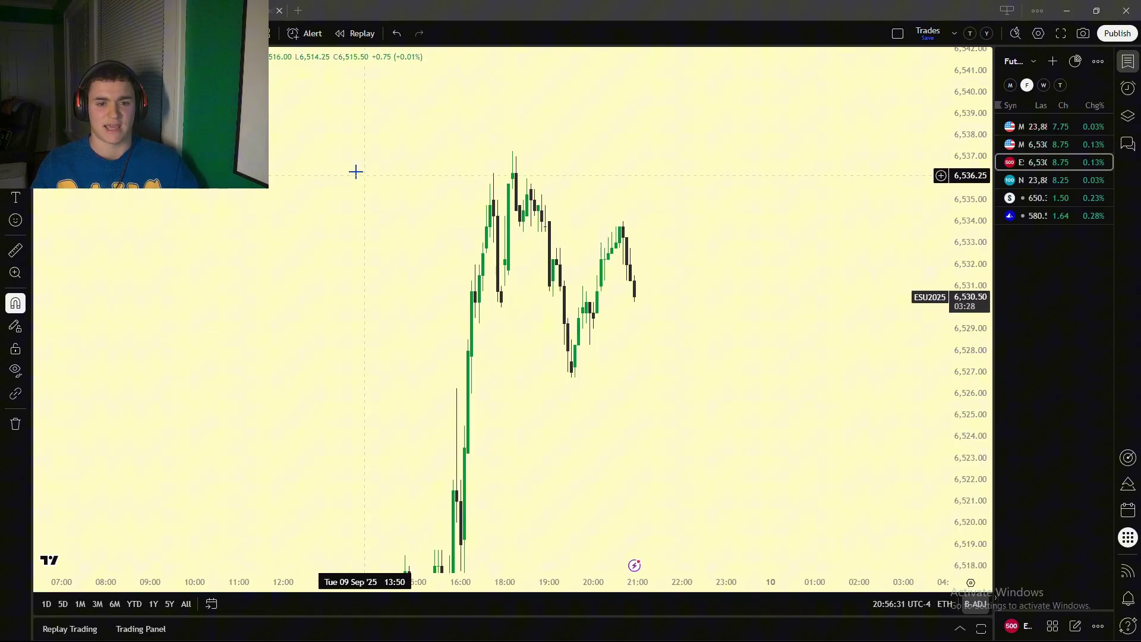
left_click_drag(356, 171, 751, 338)
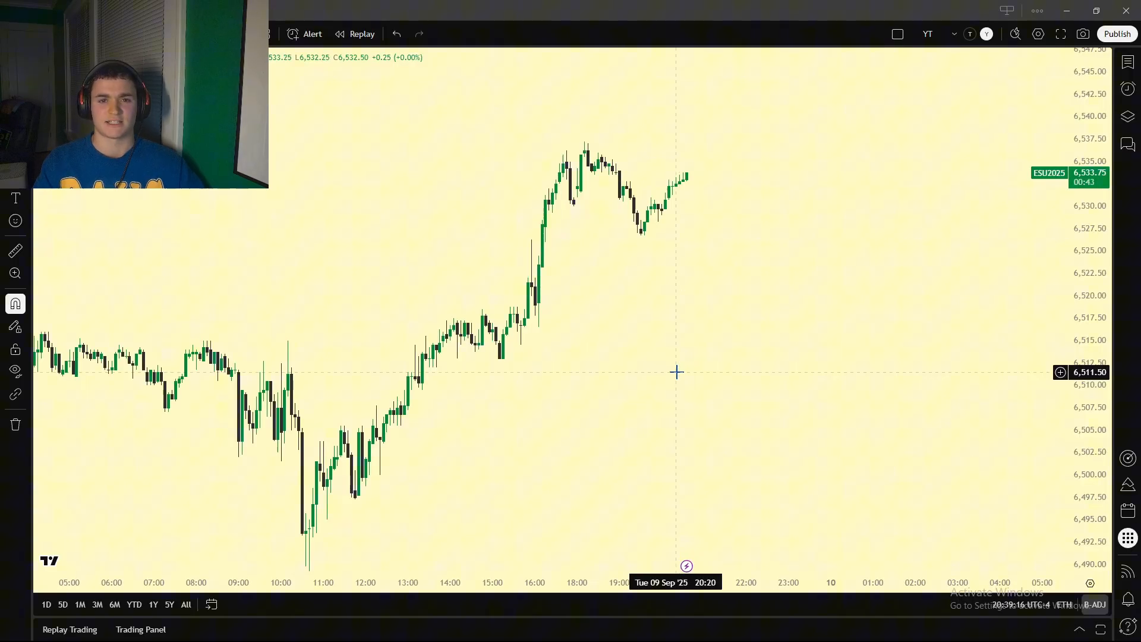
mouse_move(620, 400)
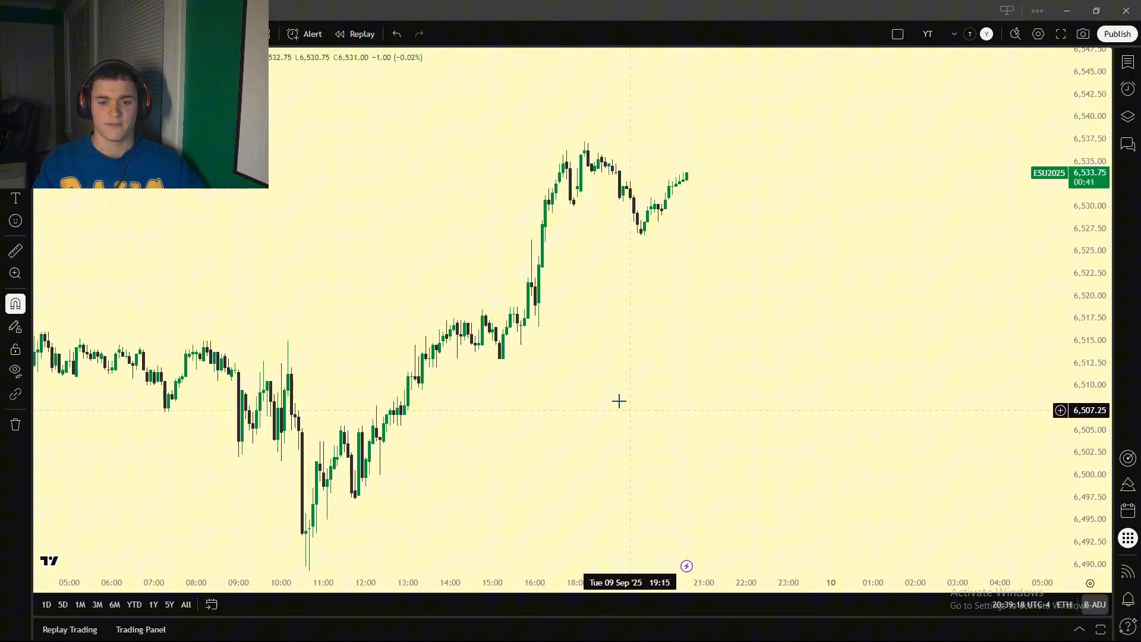
mouse_move(625, 270)
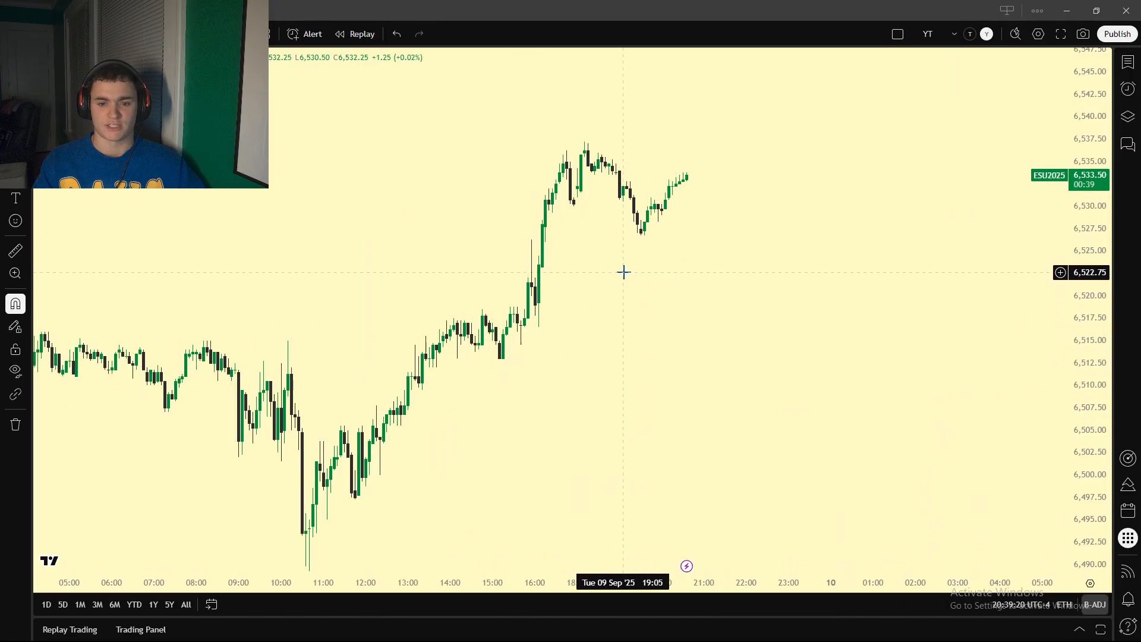
- Raise the ES1!, 5 watermark opacity in chart Canvas settings and apply it
left_click(1038, 34)
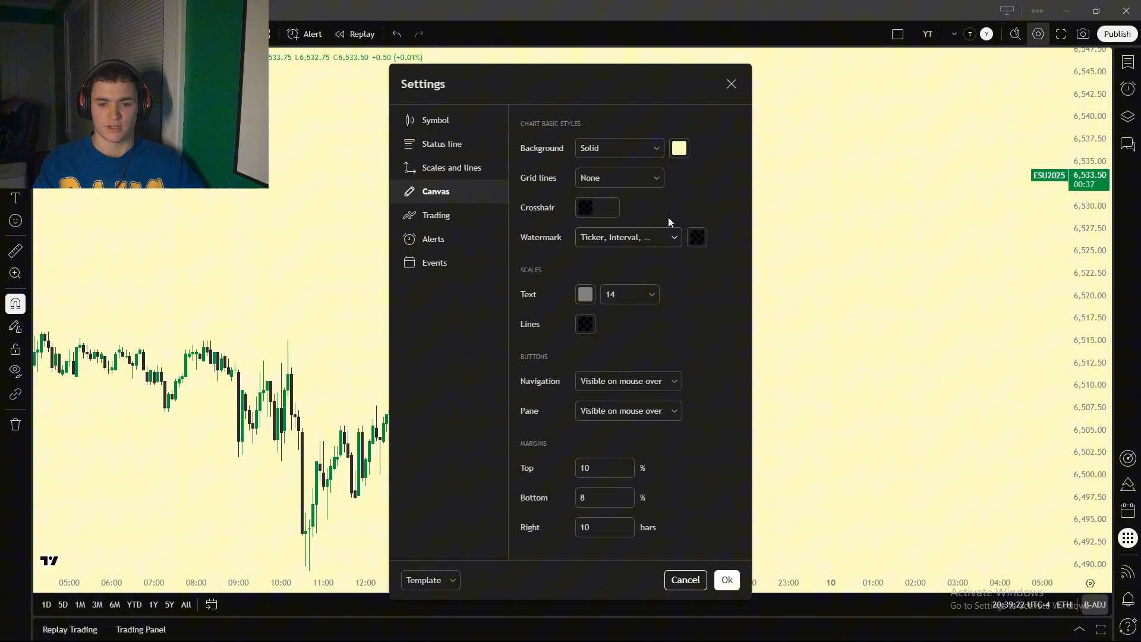
left_click(435, 119)
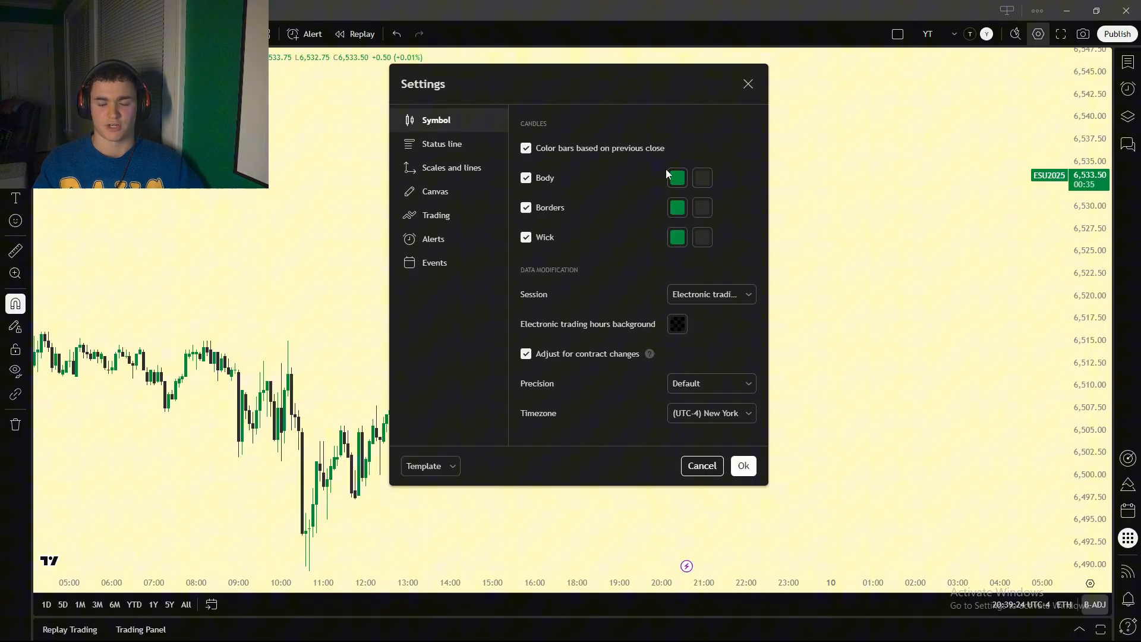
mouse_move(706, 207)
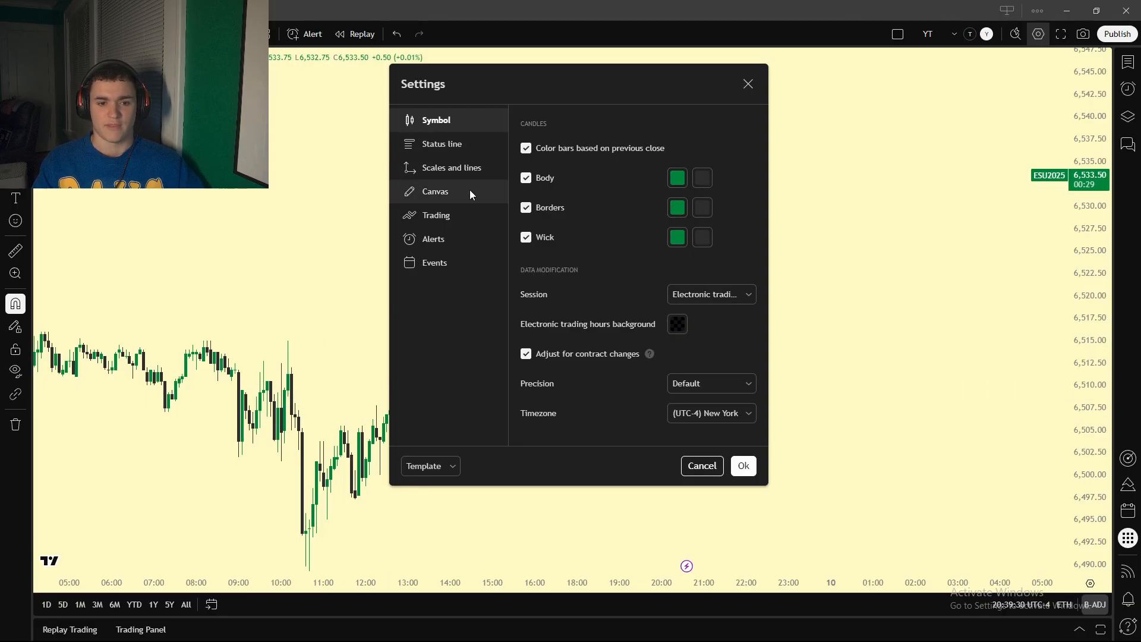
left_click(435, 191)
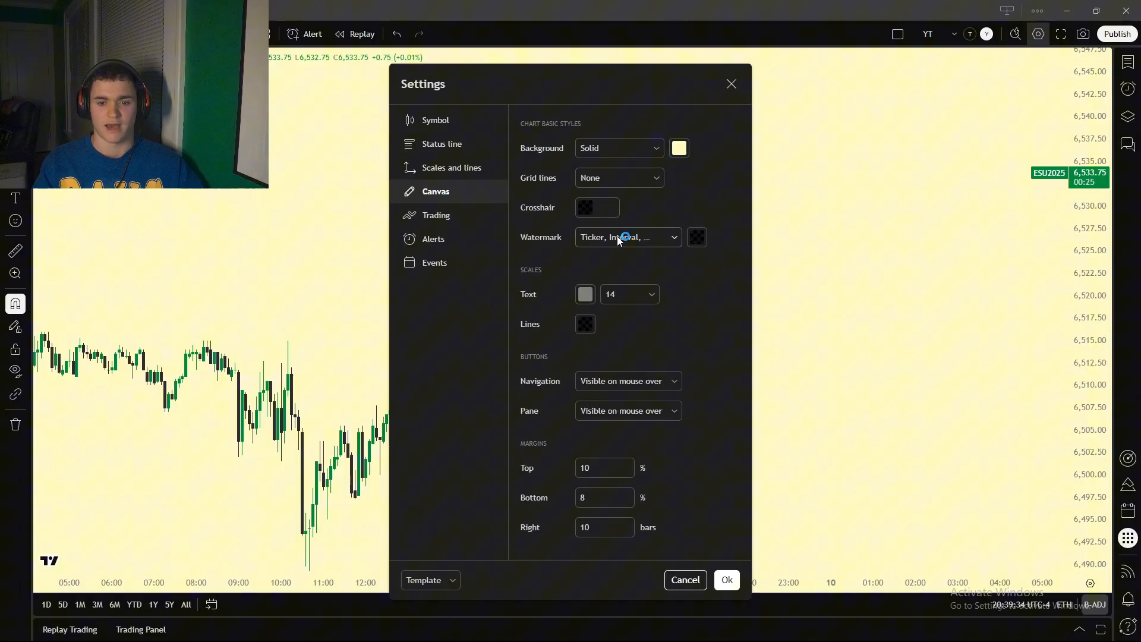
left_click(697, 237)
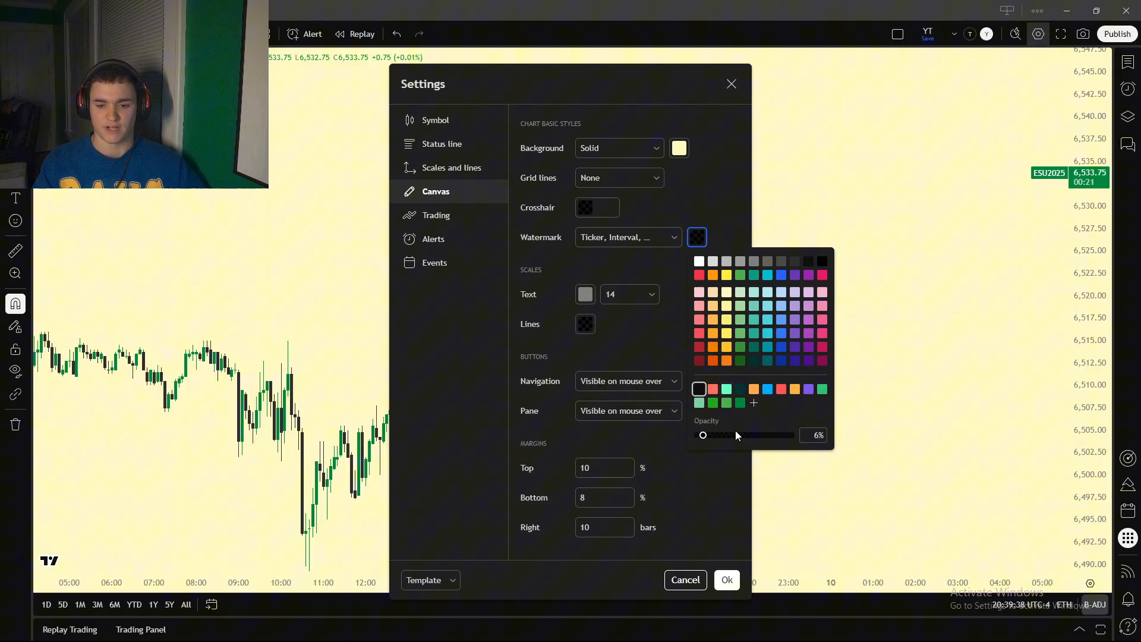
left_click(727, 580)
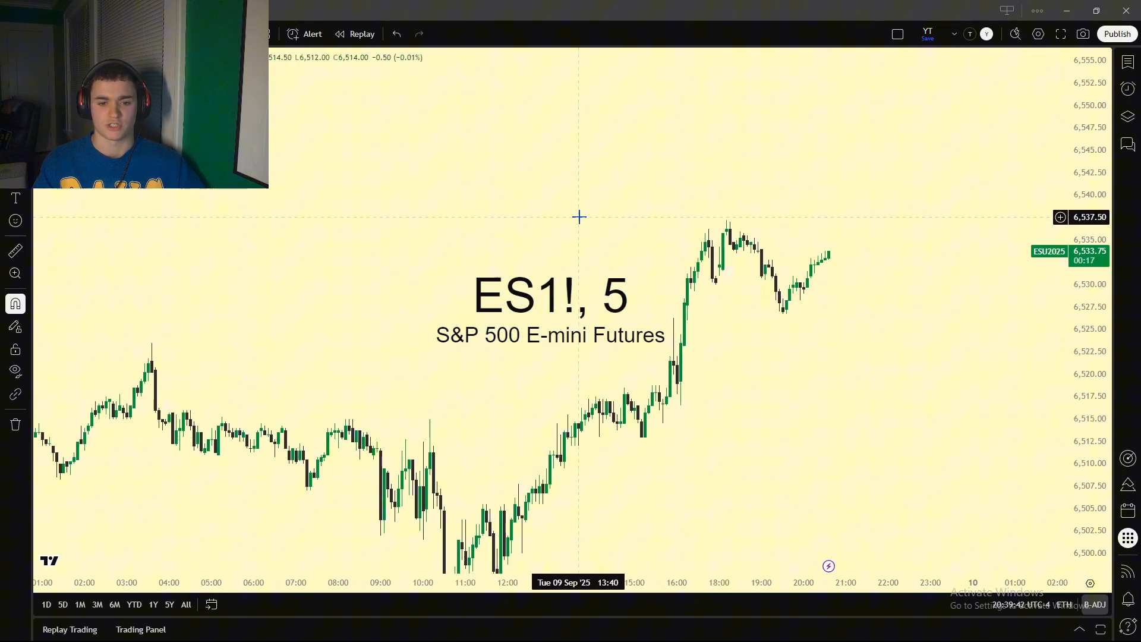
- Turn off the ES1! symbol watermark so the chart background is plain
left_click(1038, 34)
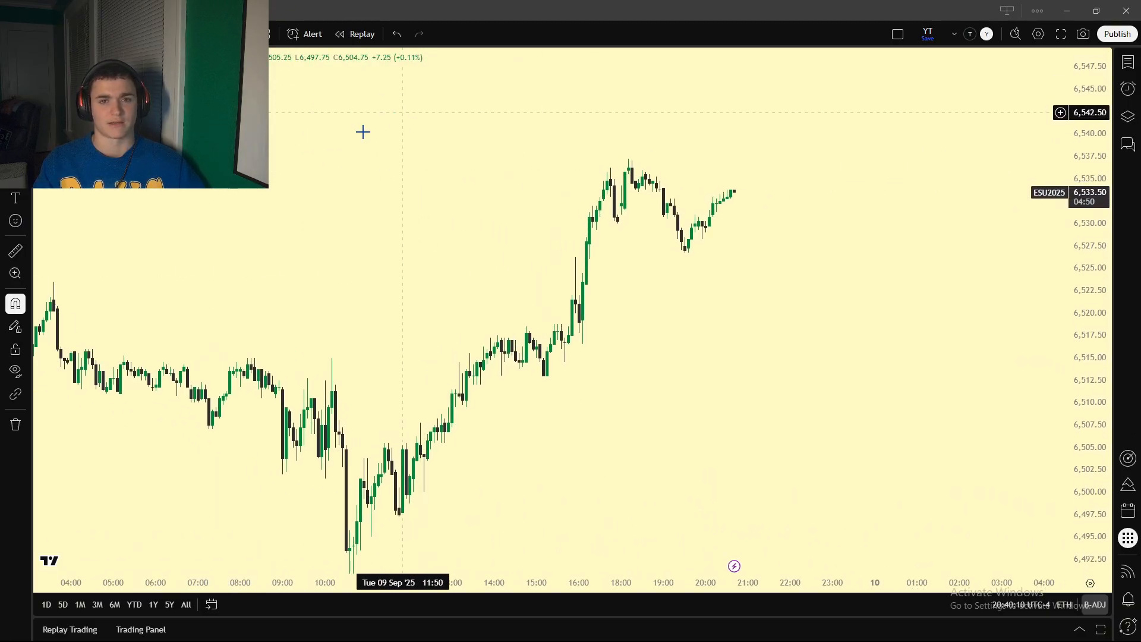
mouse_move(444, 207)
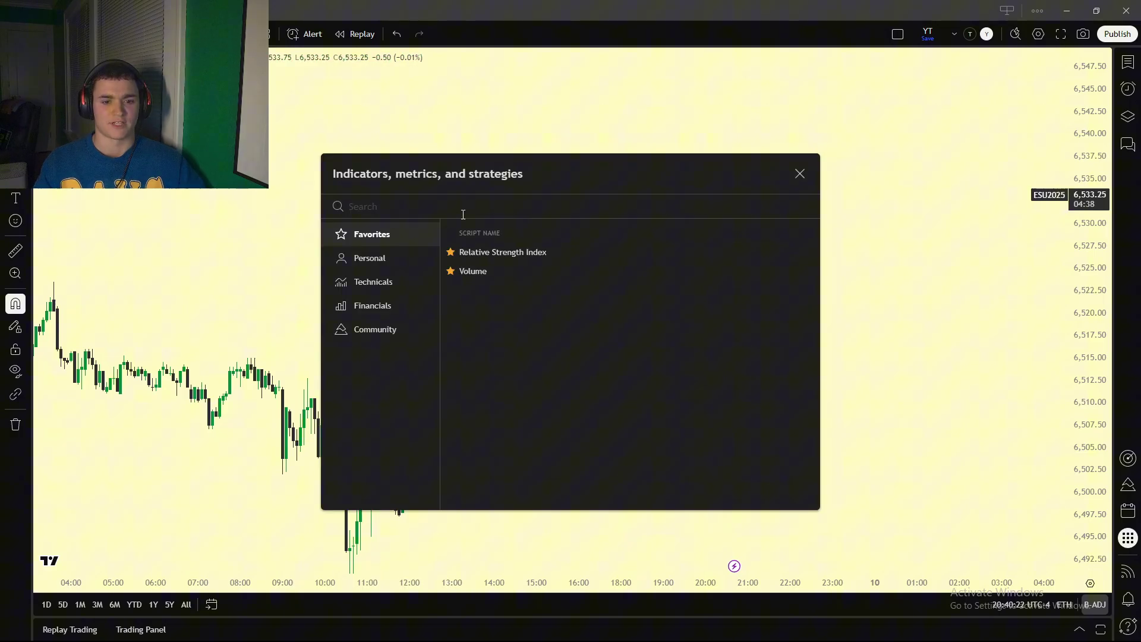
mouse_move(519, 255)
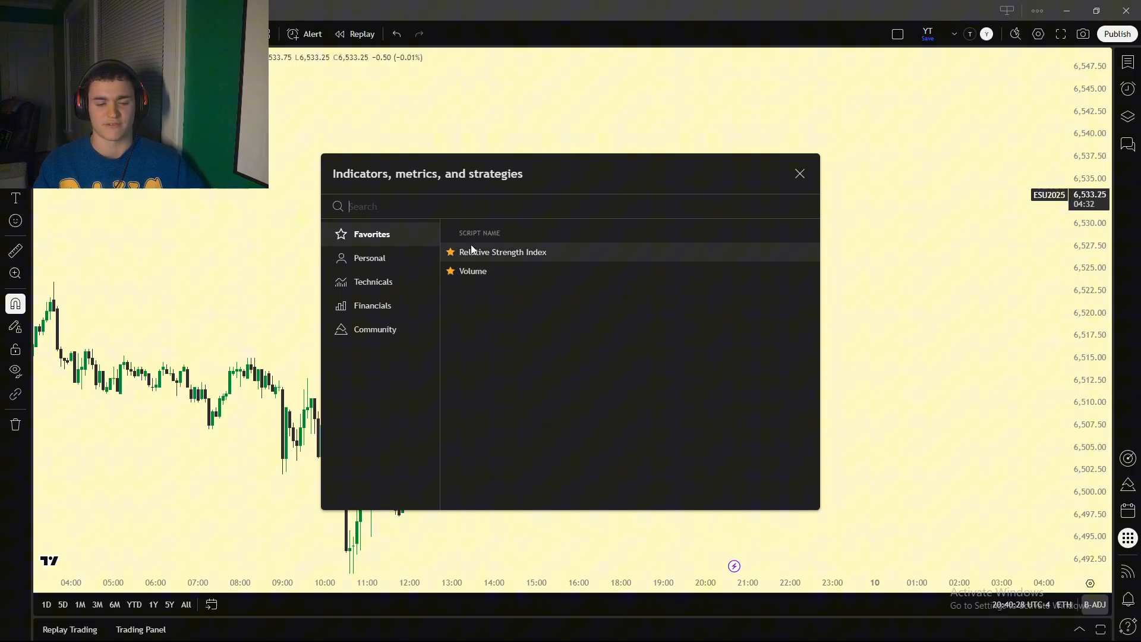
- Search 'ema' and star Moving Average Exponential as a favourite indicator
type("ema")
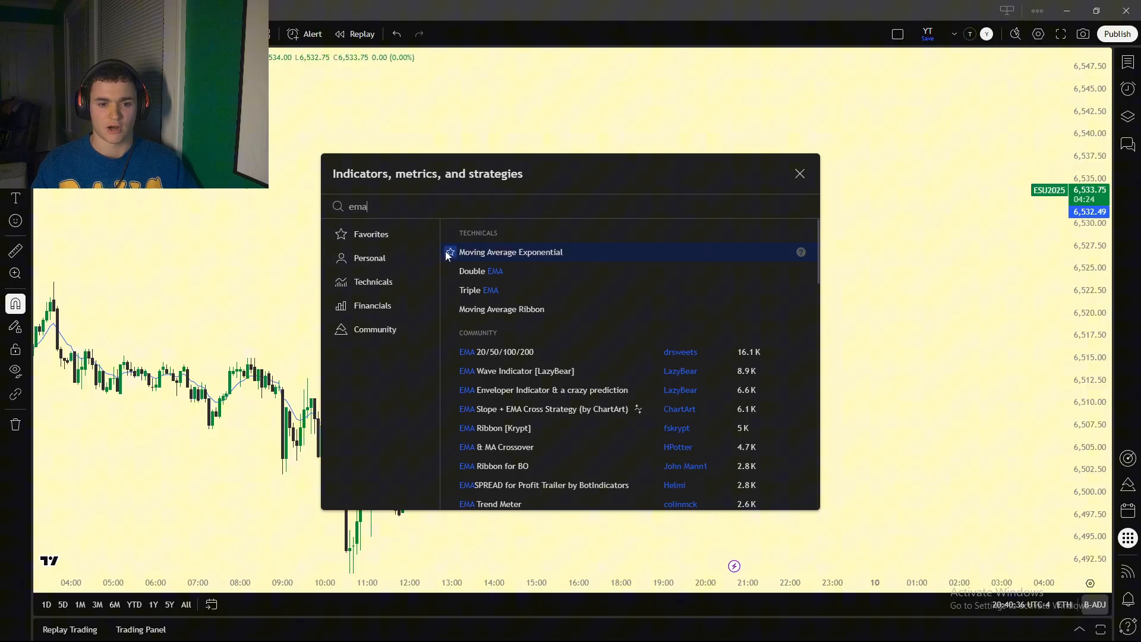
left_click(370, 234)
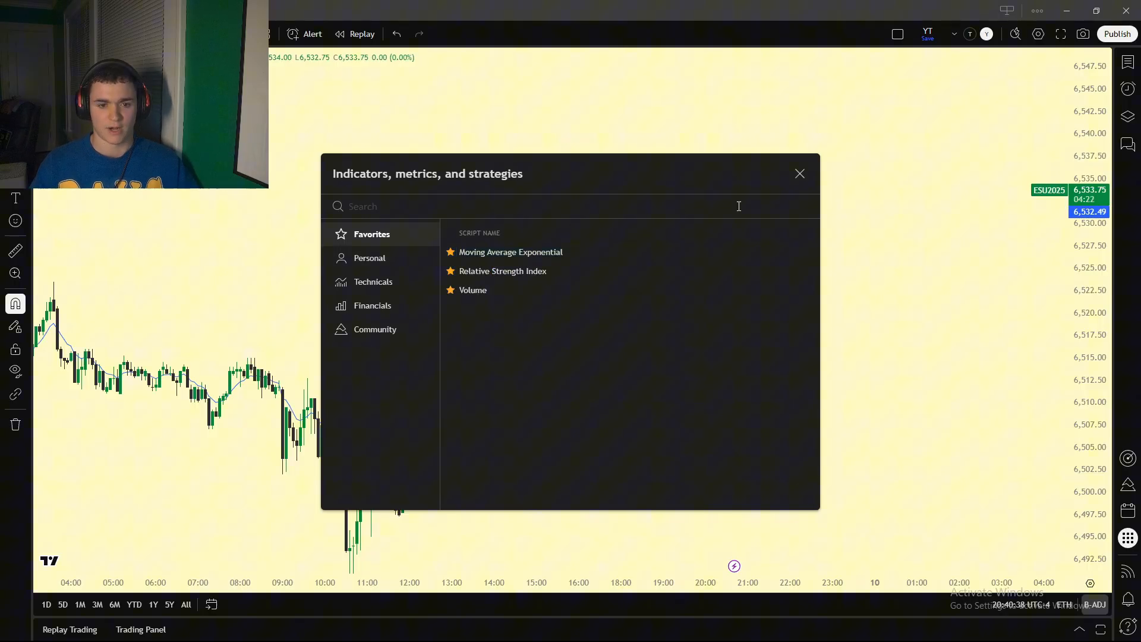
mouse_move(519, 252)
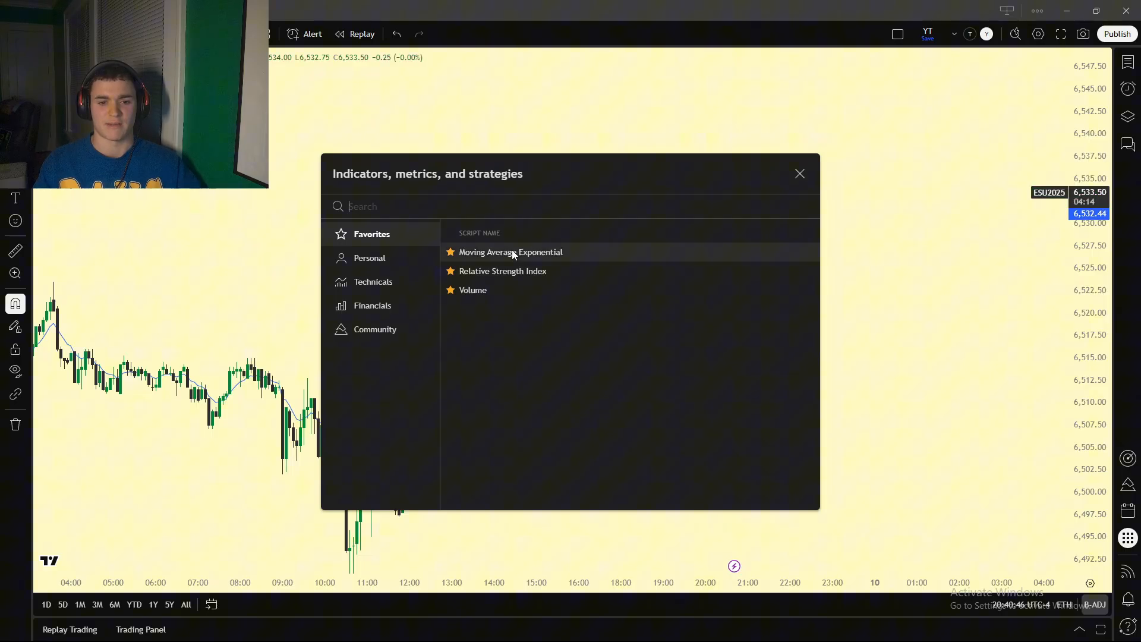
left_click(799, 174)
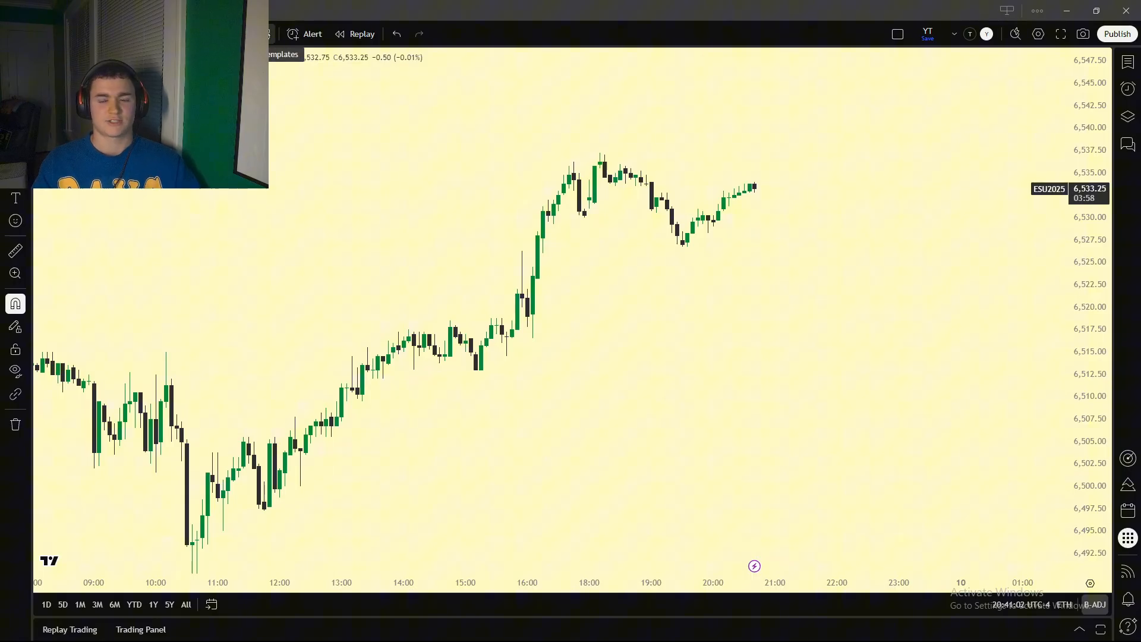
mouse_move(897, 34)
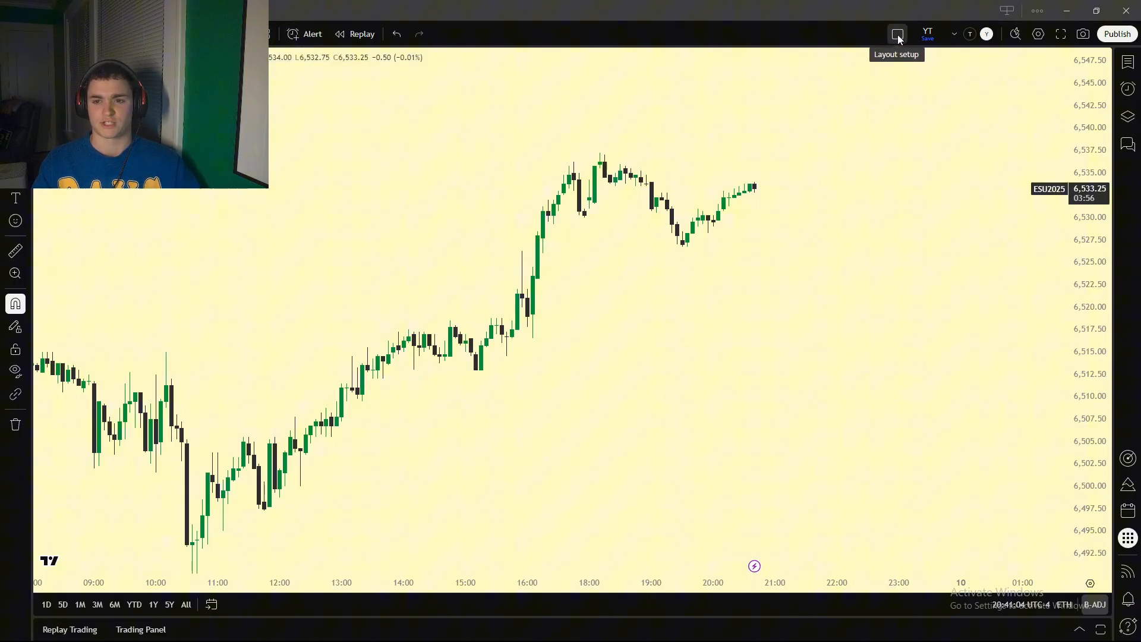
- Split the chart area into two charts and keep the Trades layout
left_click(897, 34)
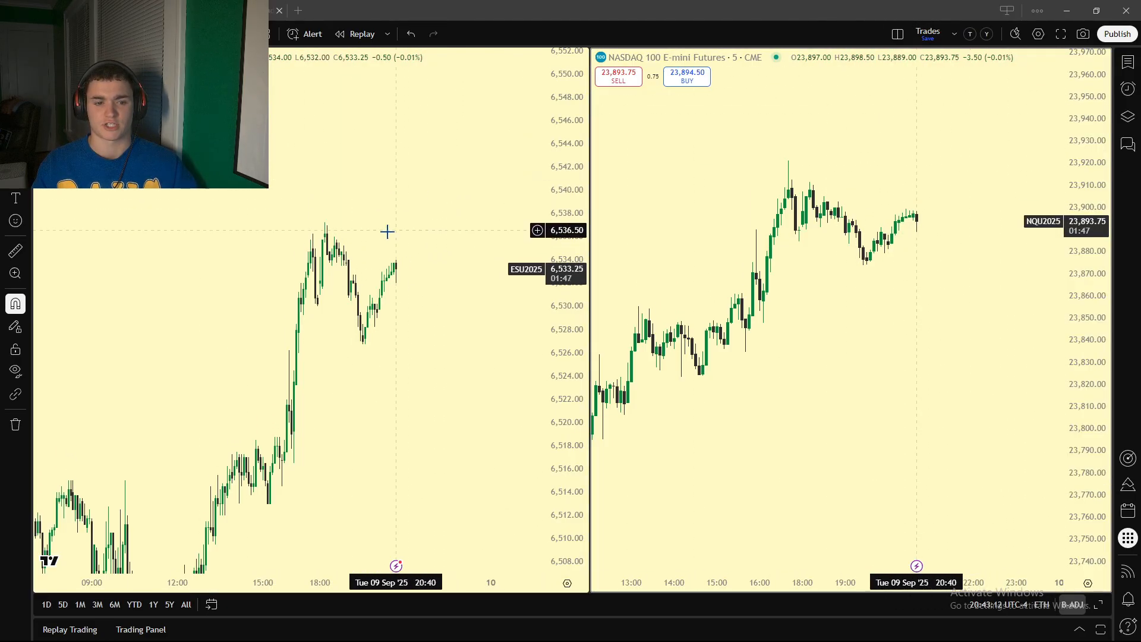
mouse_move(348, 311)
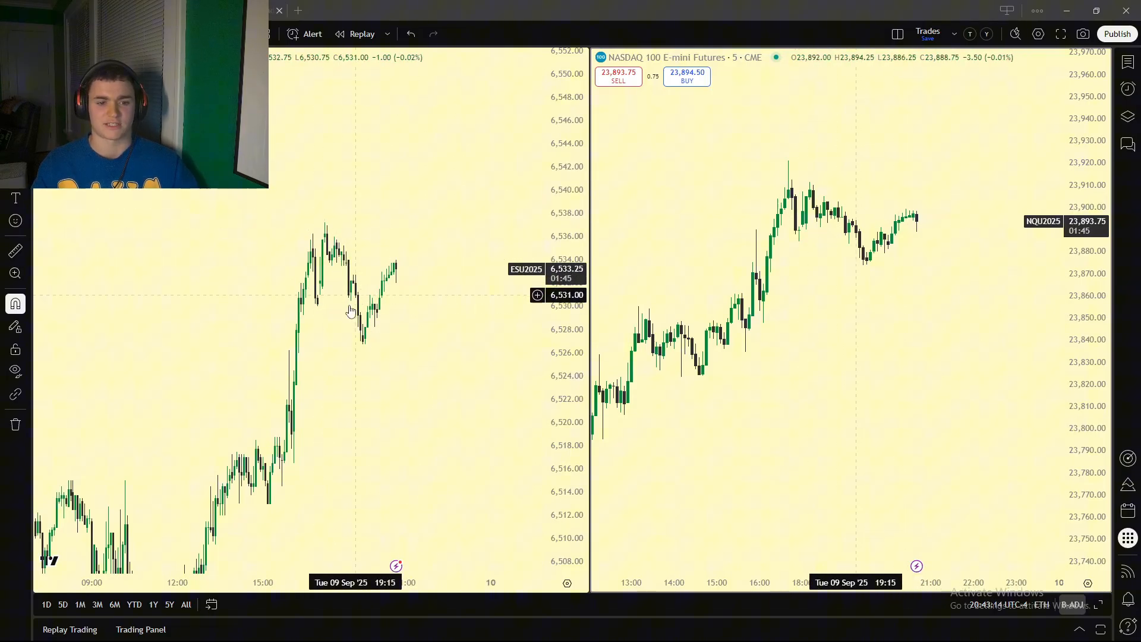
left_click(952, 33)
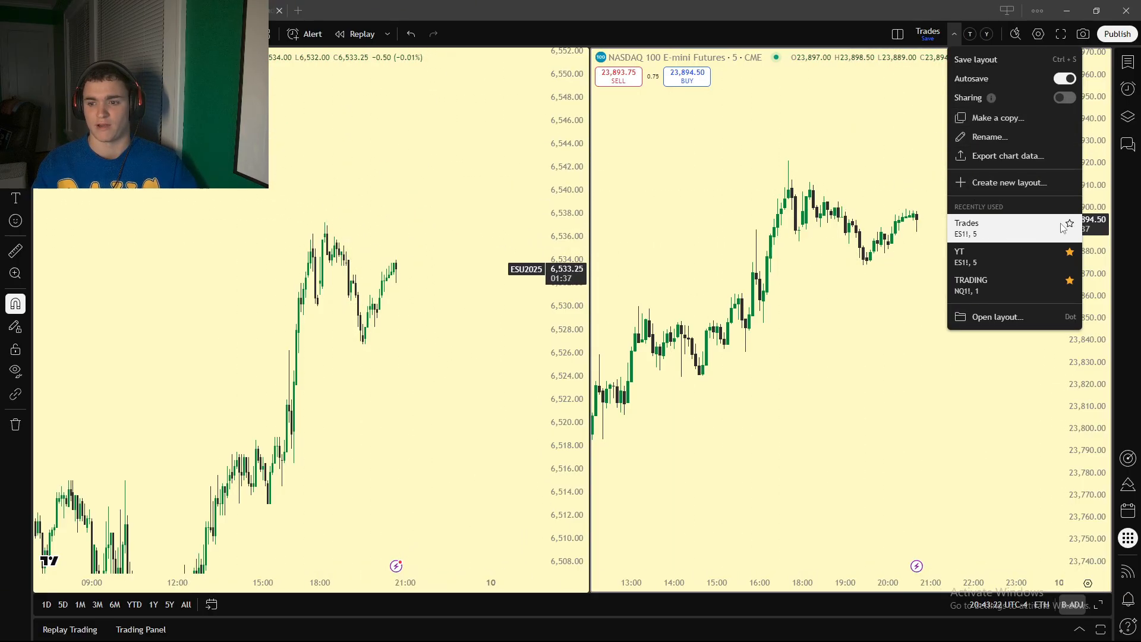
left_click(954, 33)
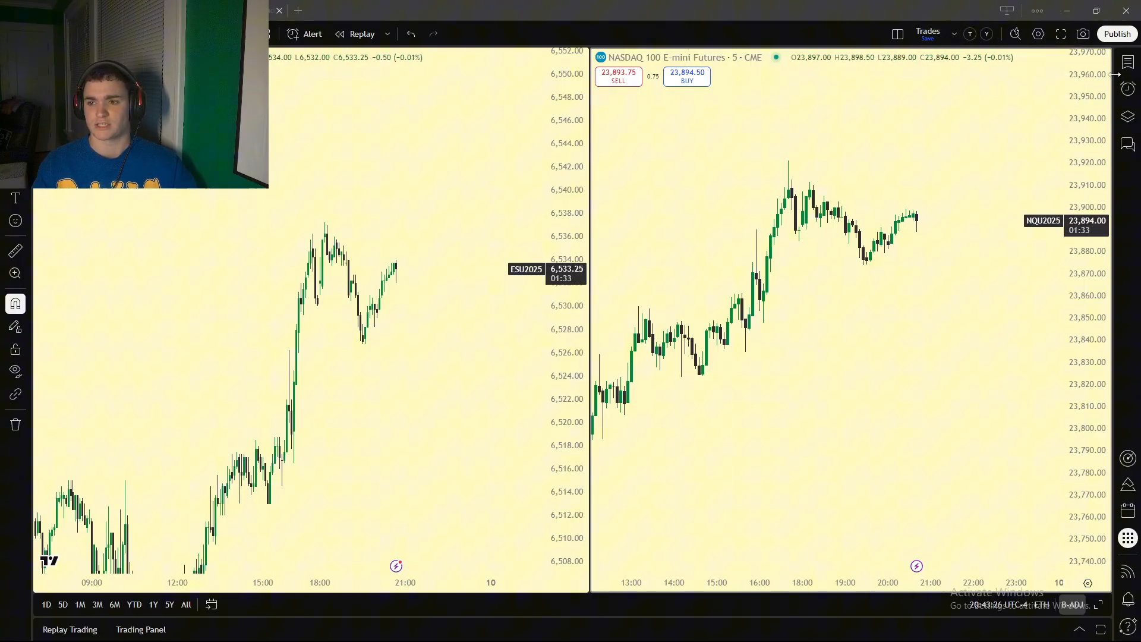
- Create a new watchlist and add NVDA, TSLA, AAPL, PLTR and AMD stocks
left_click(1127, 62)
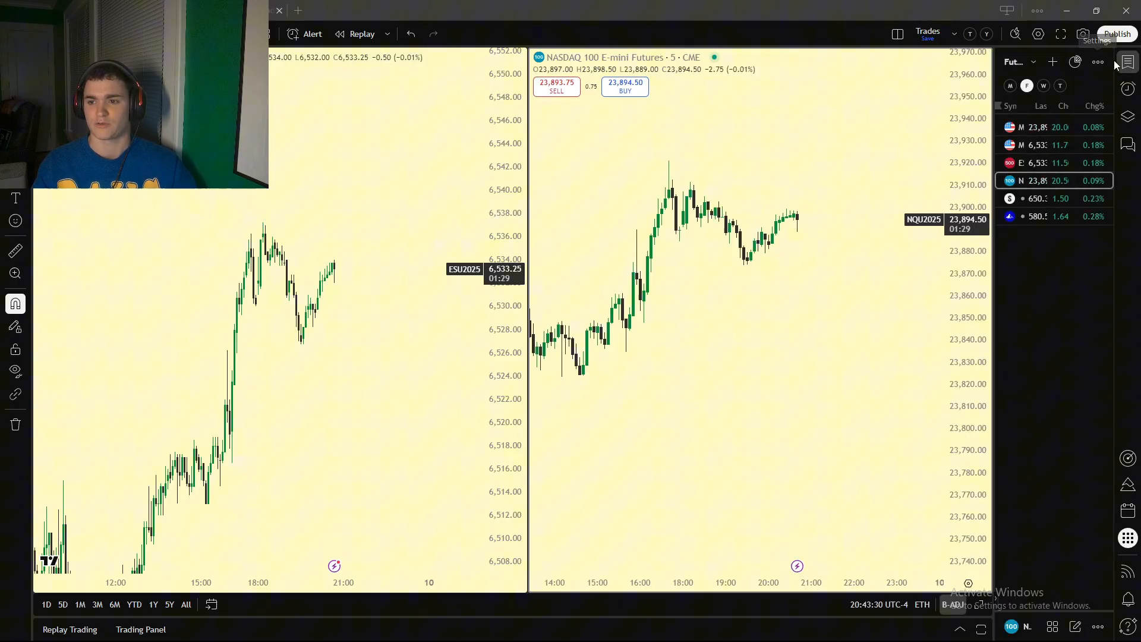
mouse_move(1033, 127)
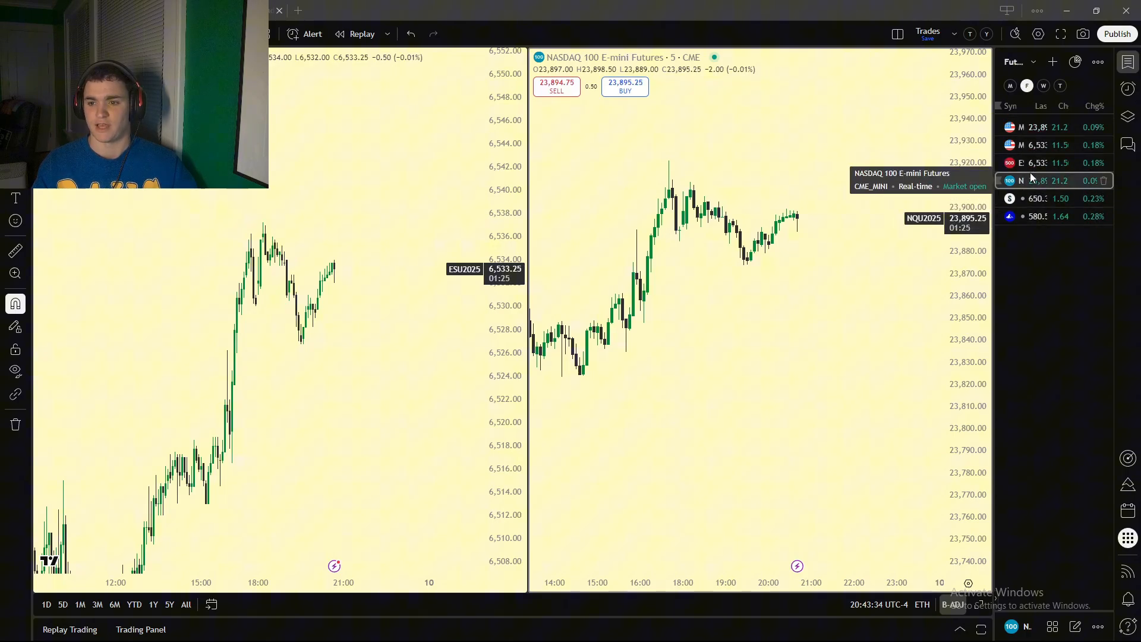
mouse_move(1045, 145)
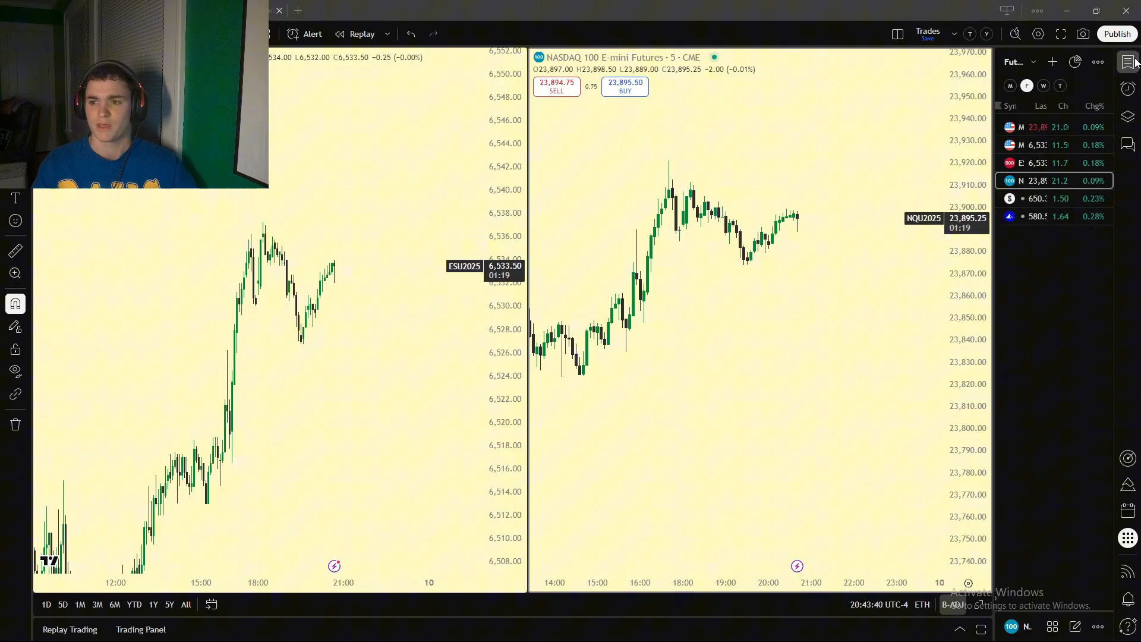
left_click(1127, 62)
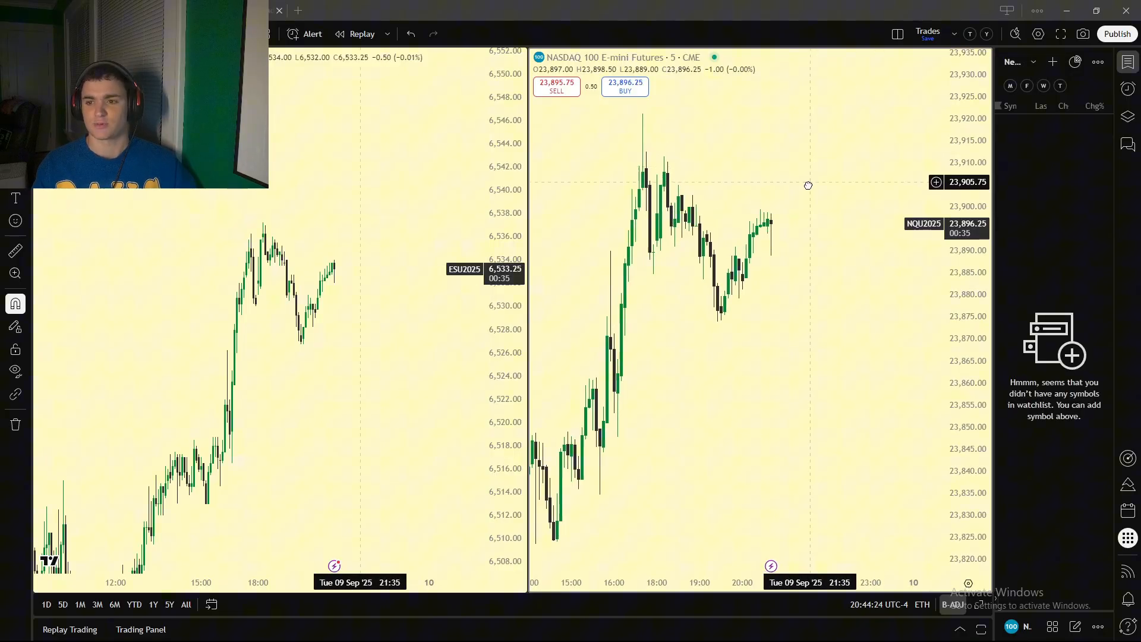
left_click(1052, 61)
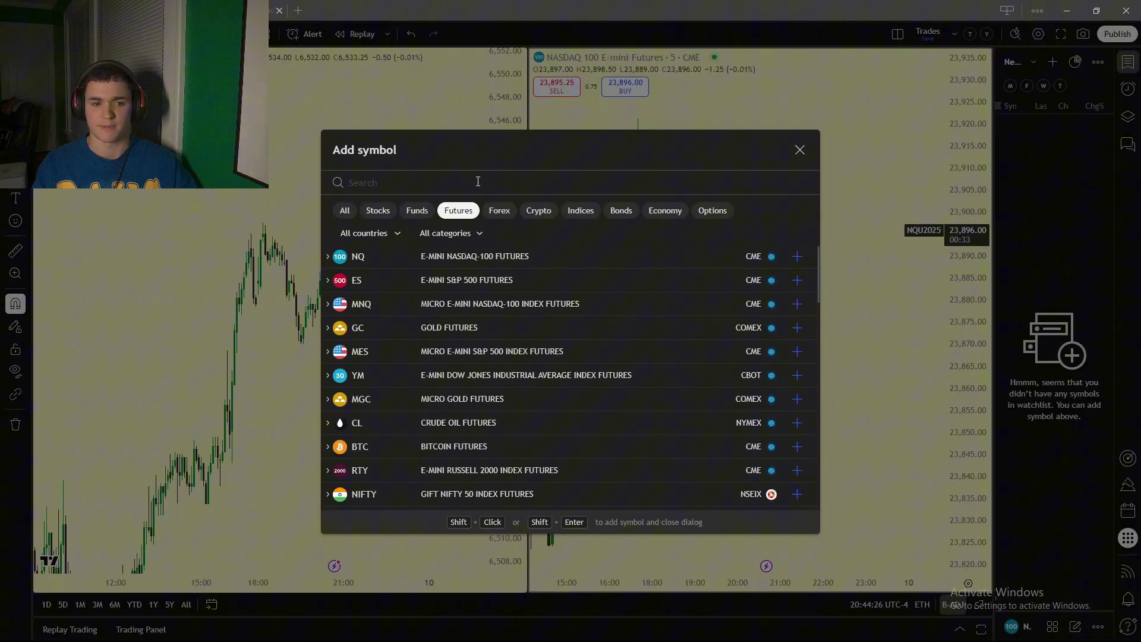
left_click(377, 210)
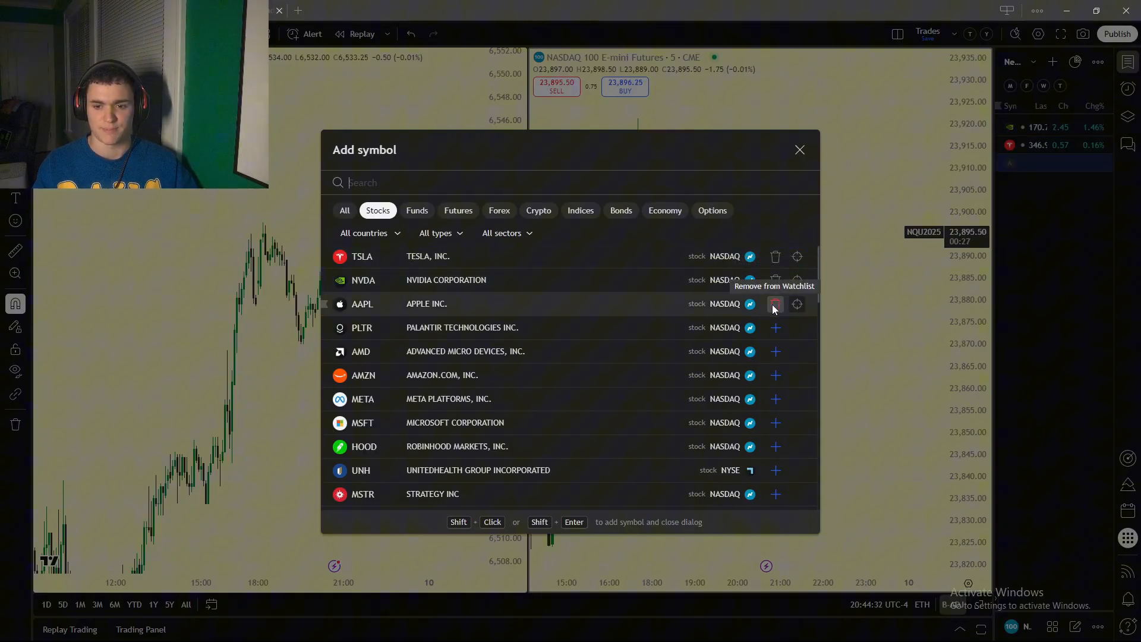
left_click(799, 150)
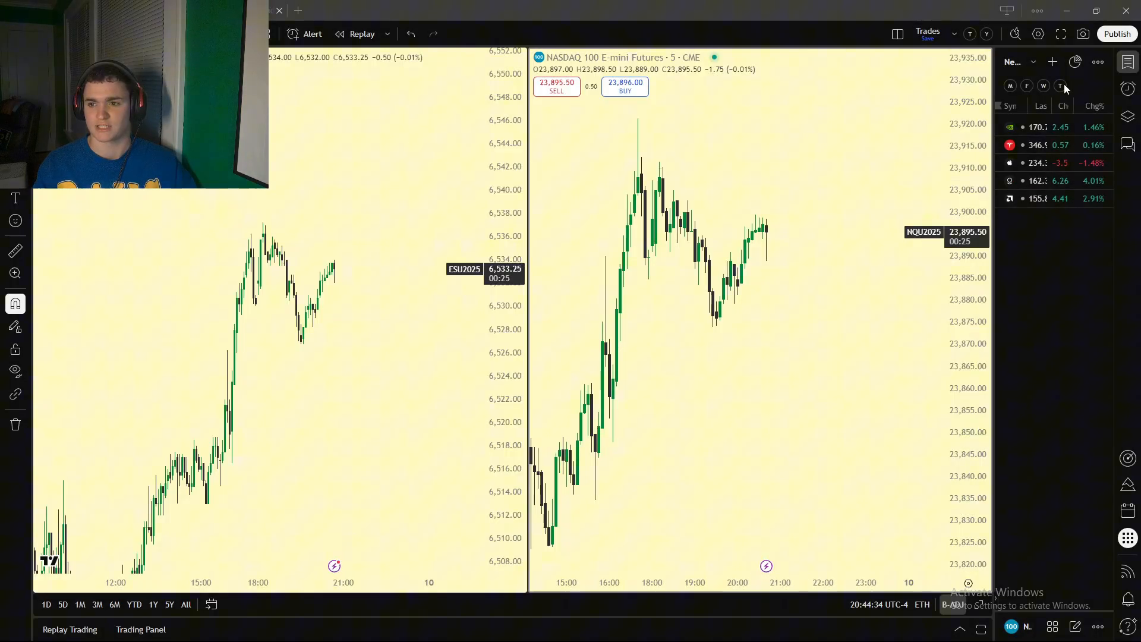
left_click(1098, 62)
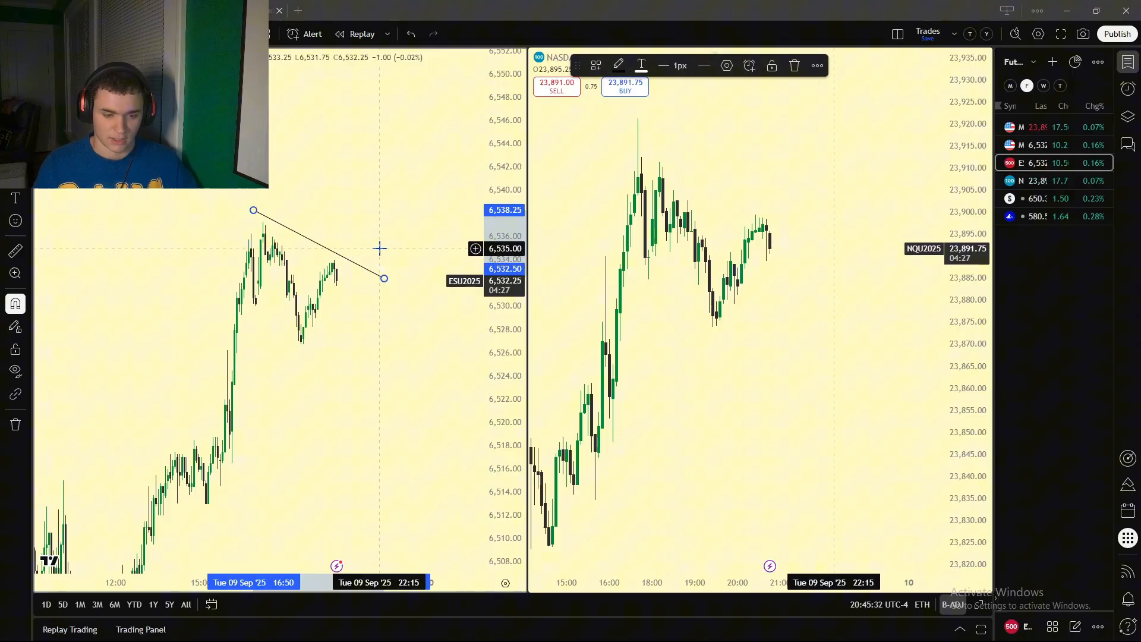
- Label the trend line SMT and add a horizontal ray at 6,540.25 with a label
left_click(619, 65)
type("SMT")
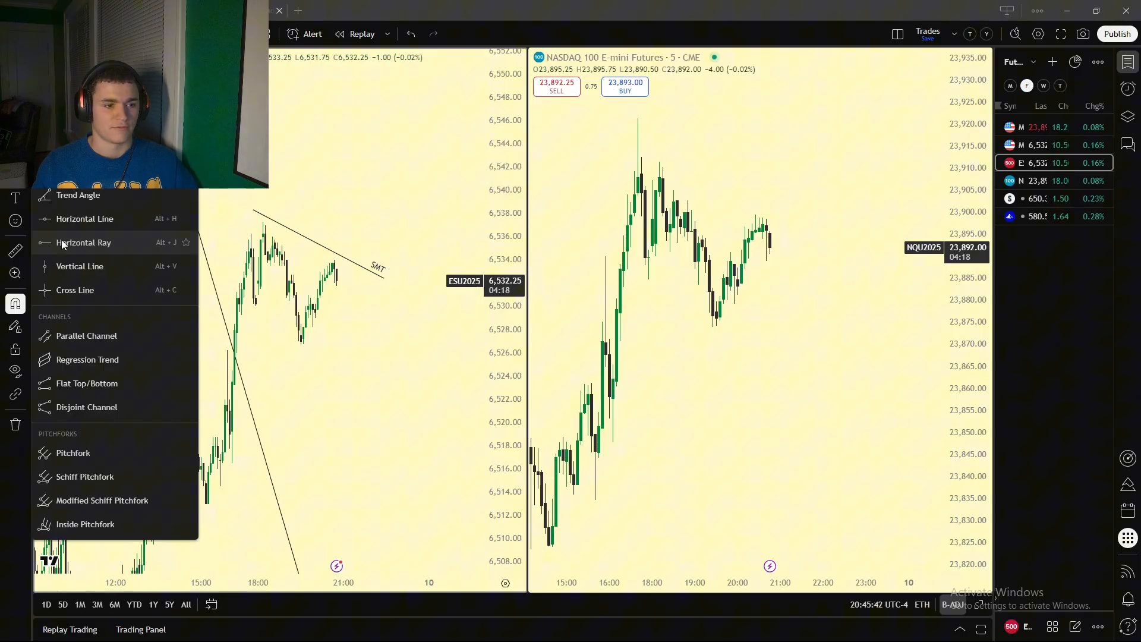
left_click(84, 243)
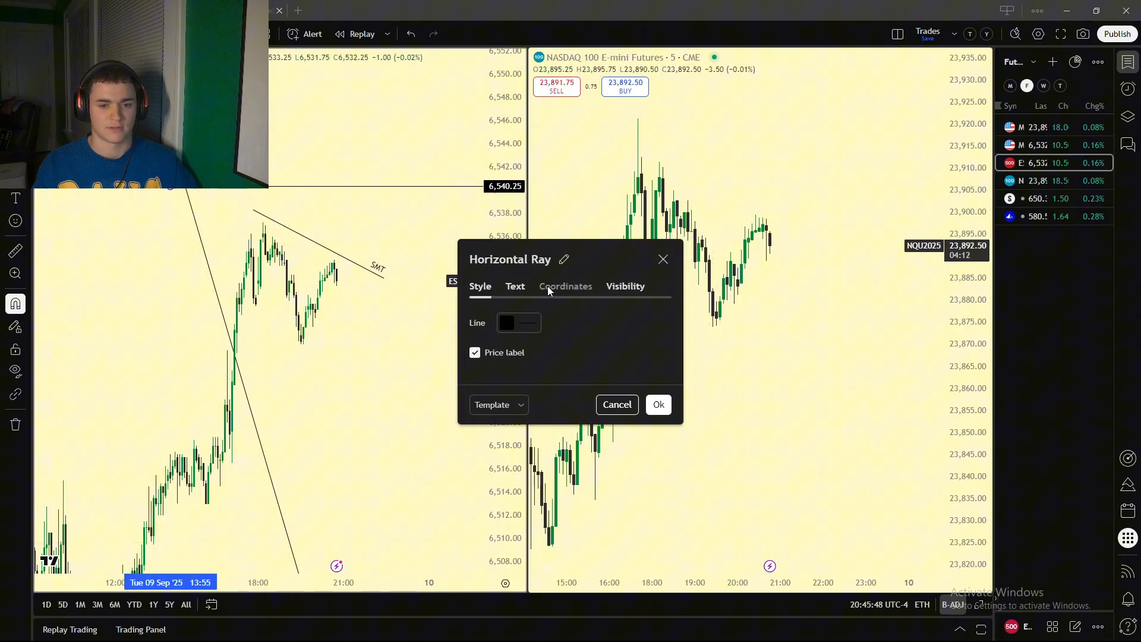
left_click(515, 286)
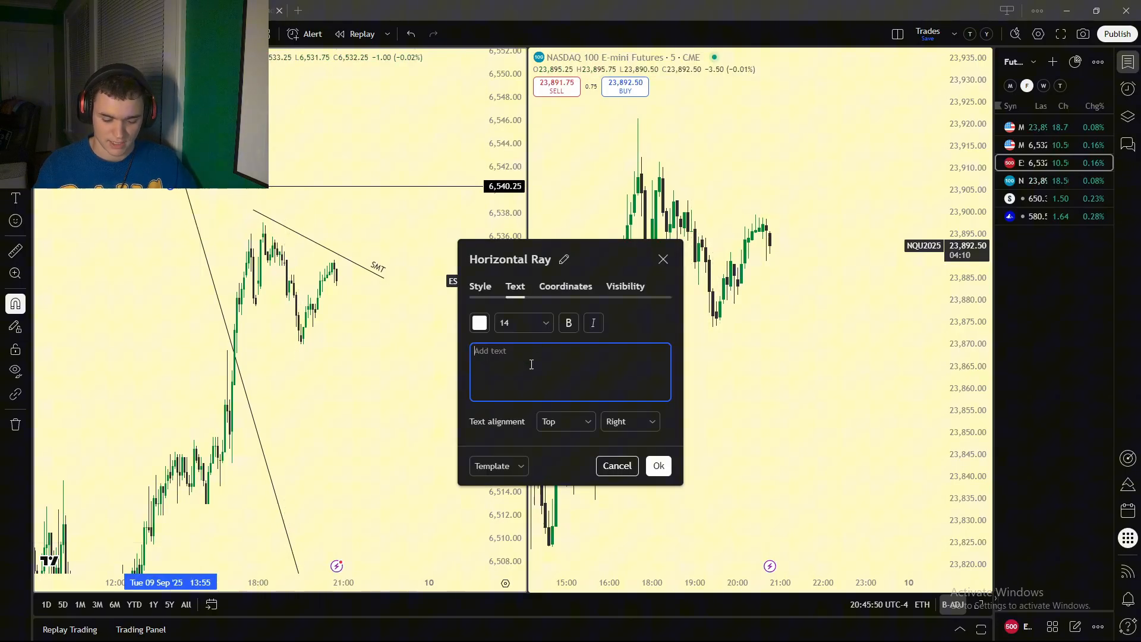
left_click(479, 323)
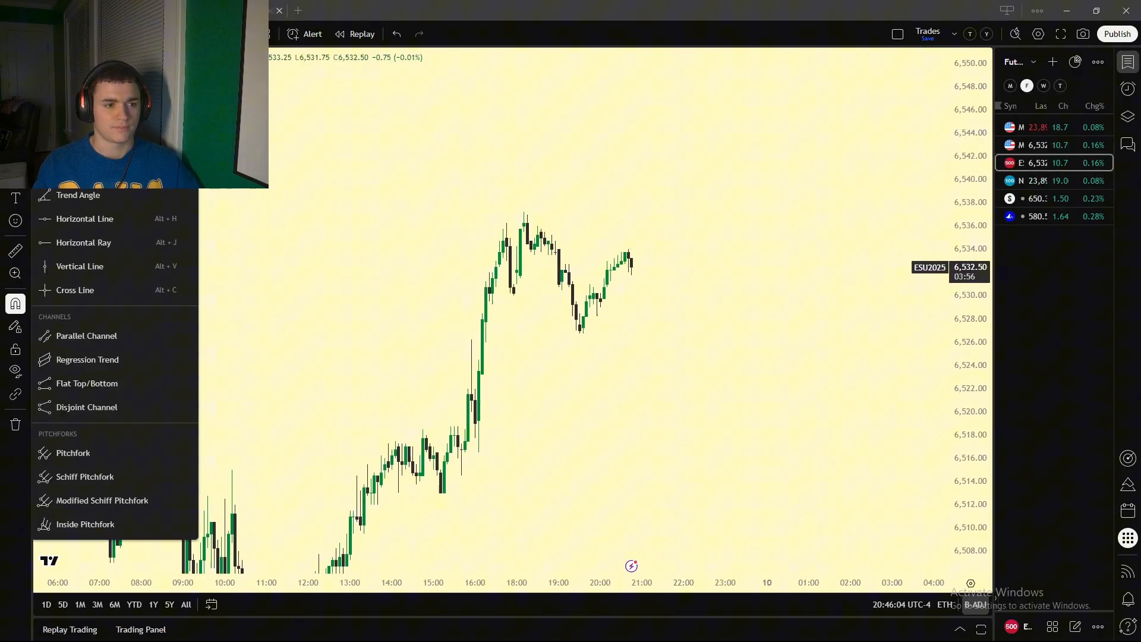
- Draw a trend line down from the recent high and give it the text SMT
left_click_drag(522, 212, 669, 264)
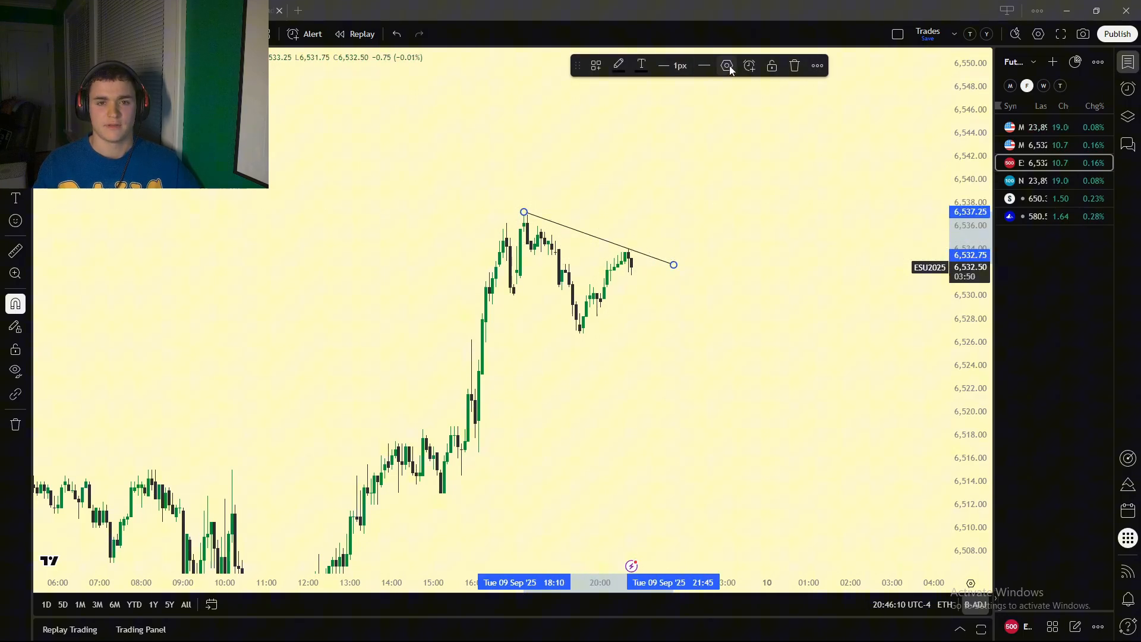
mouse_move(697, 66)
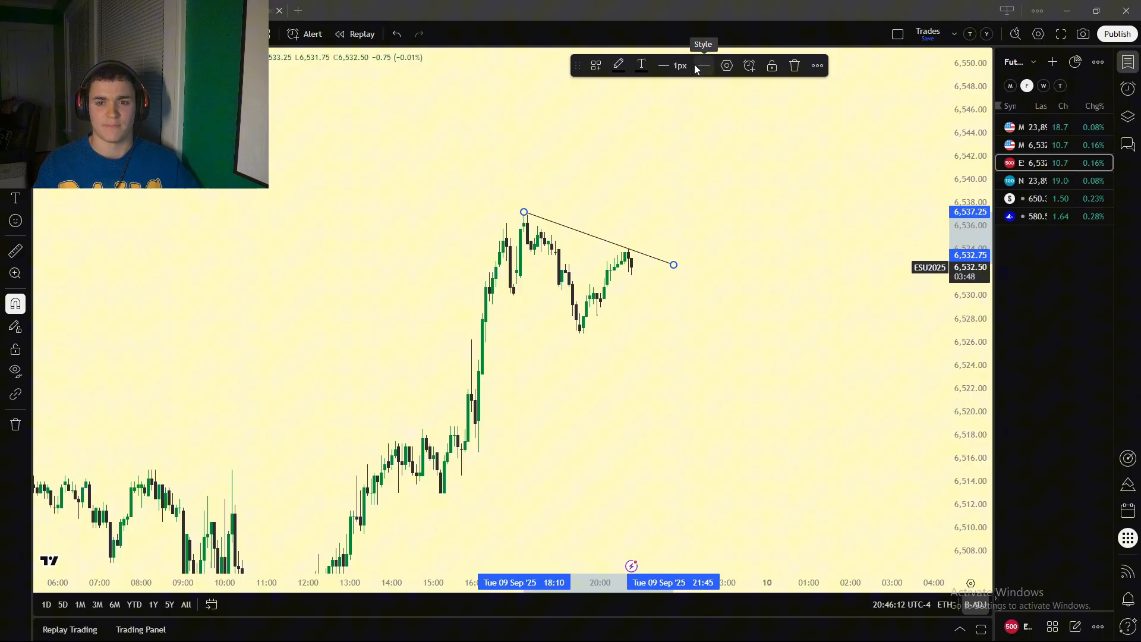
left_click(641, 66)
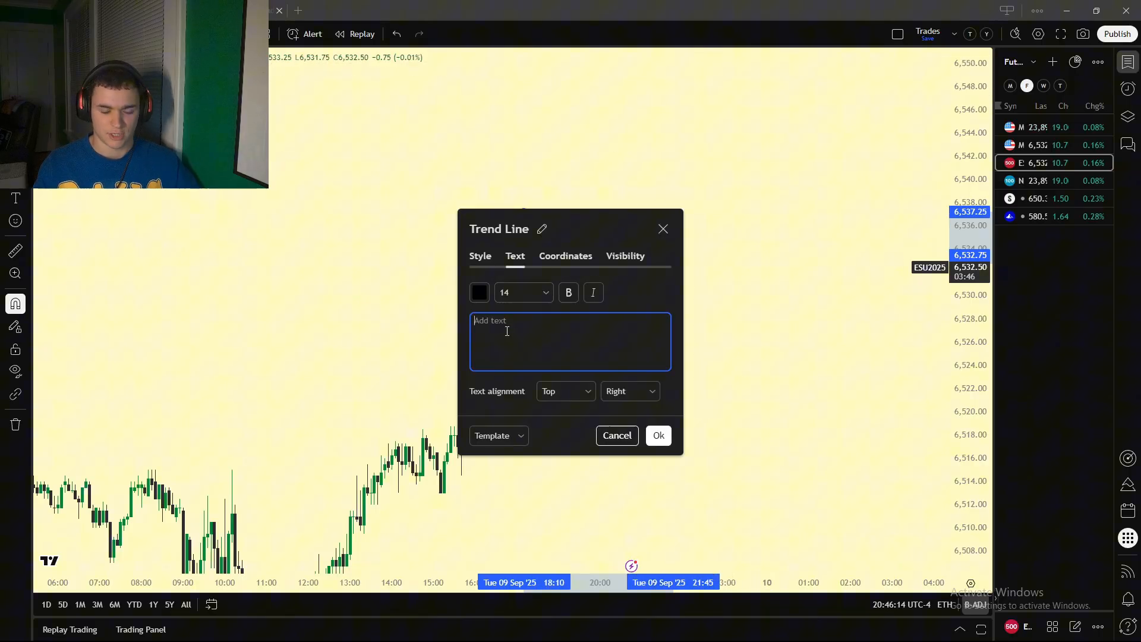
type("SMT")
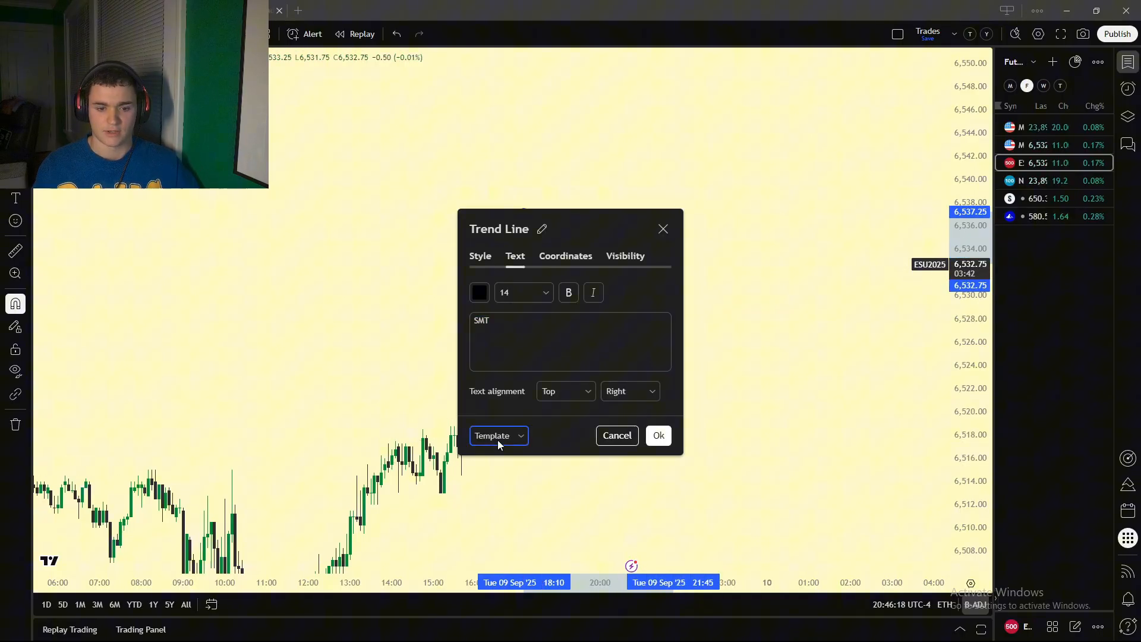
- Save the trend line style as a drawing template named SMT
left_click(499, 436)
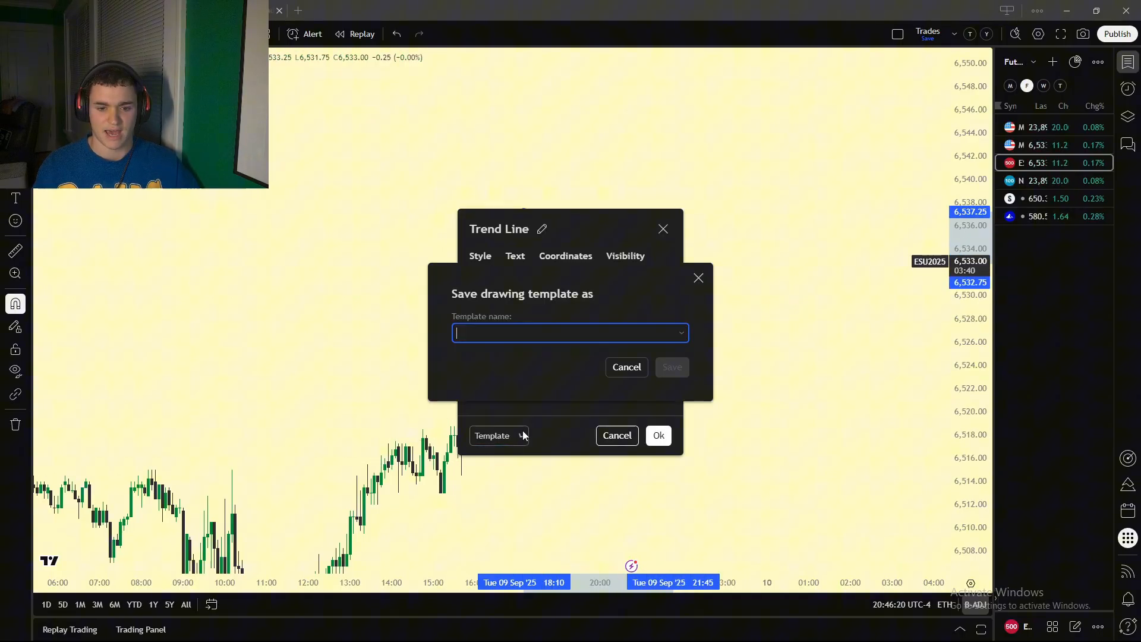
type("SMT")
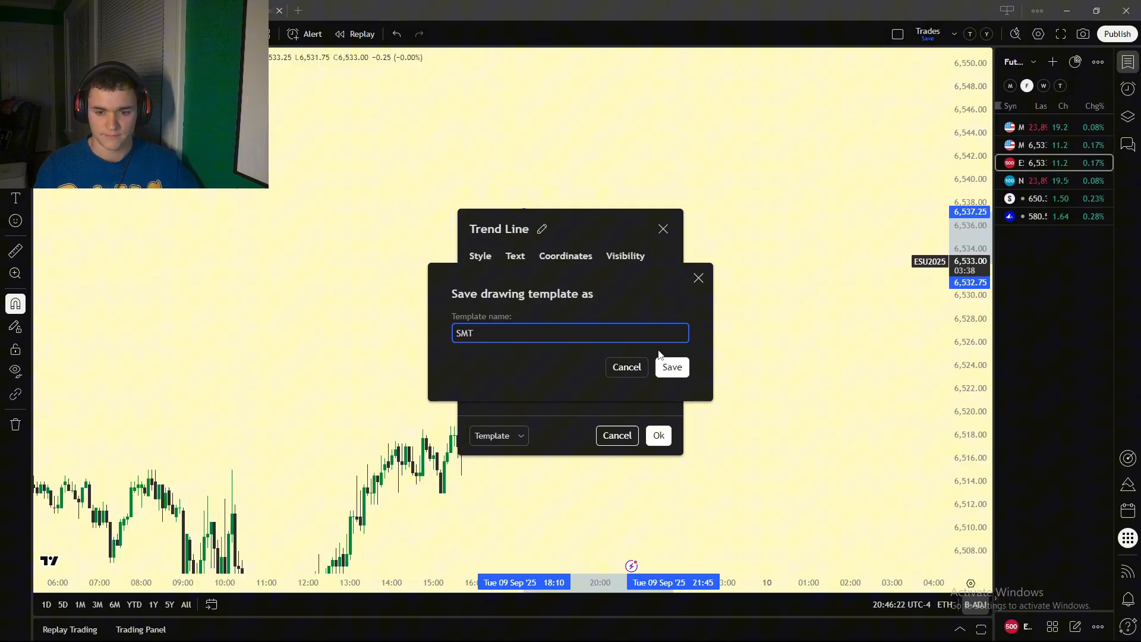
left_click(672, 368)
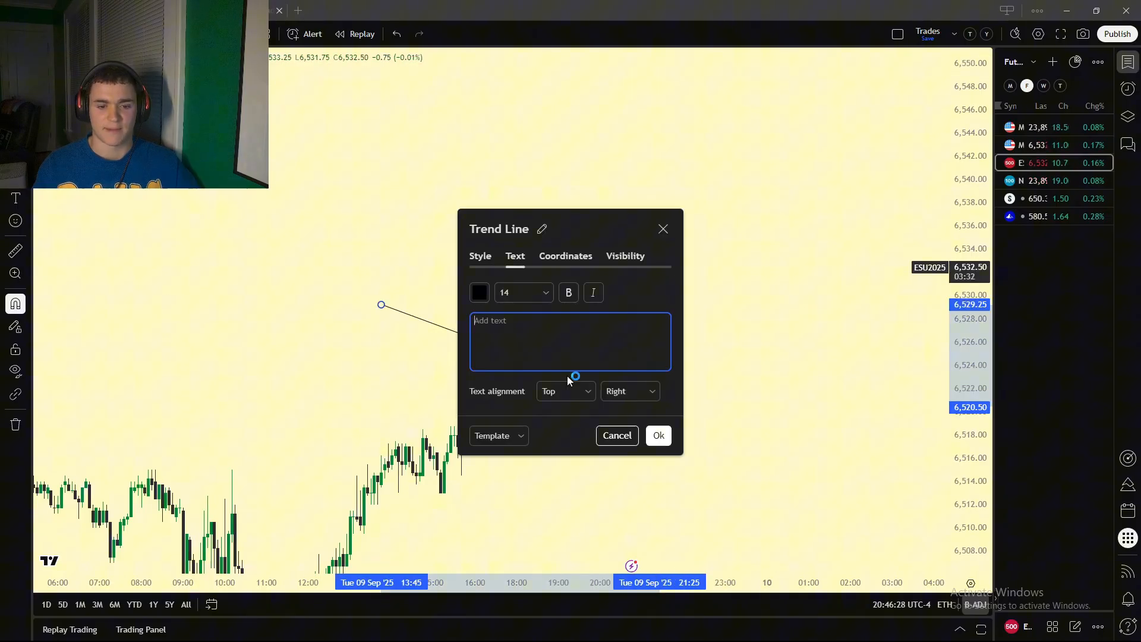
left_click(658, 435)
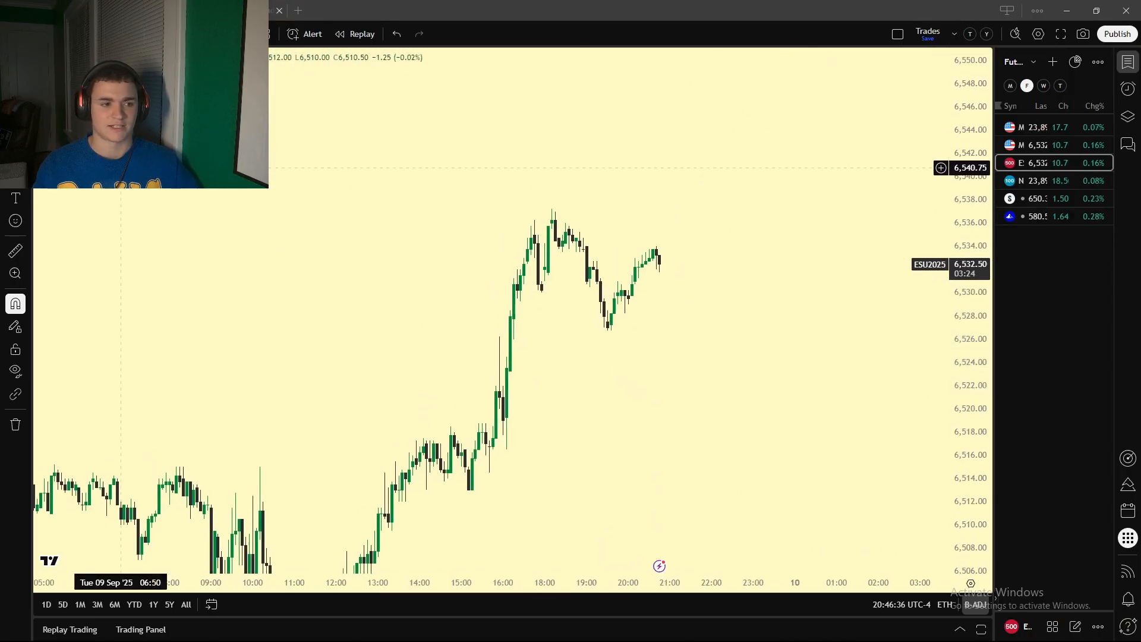
left_click(15, 303)
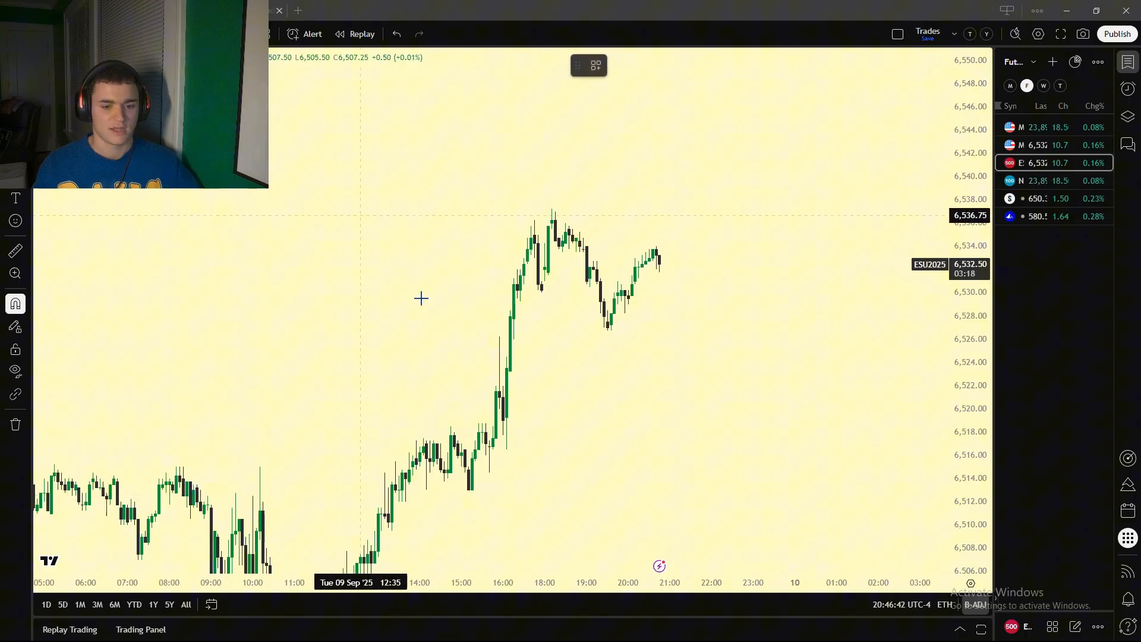
left_click_drag(469, 488, 690, 201)
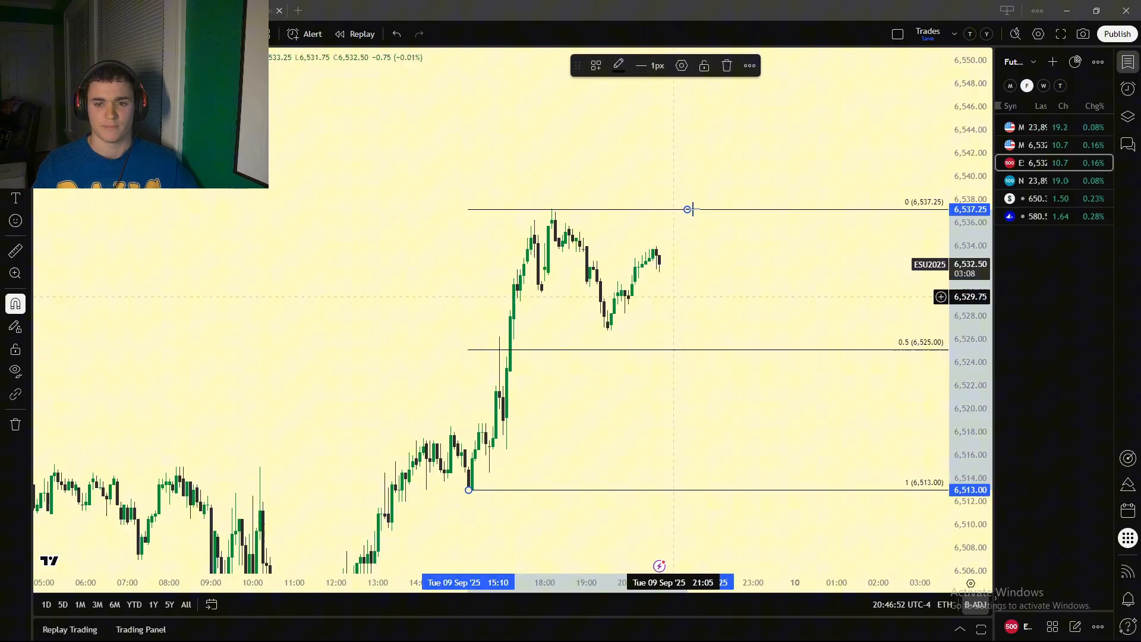
mouse_move(727, 65)
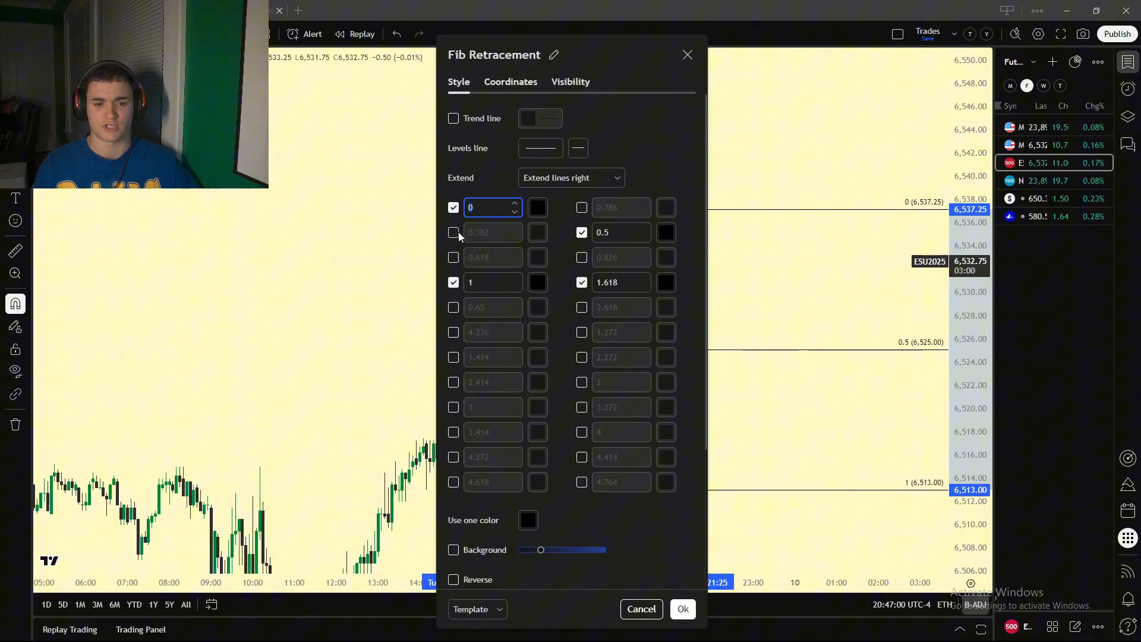
left_click(453, 232)
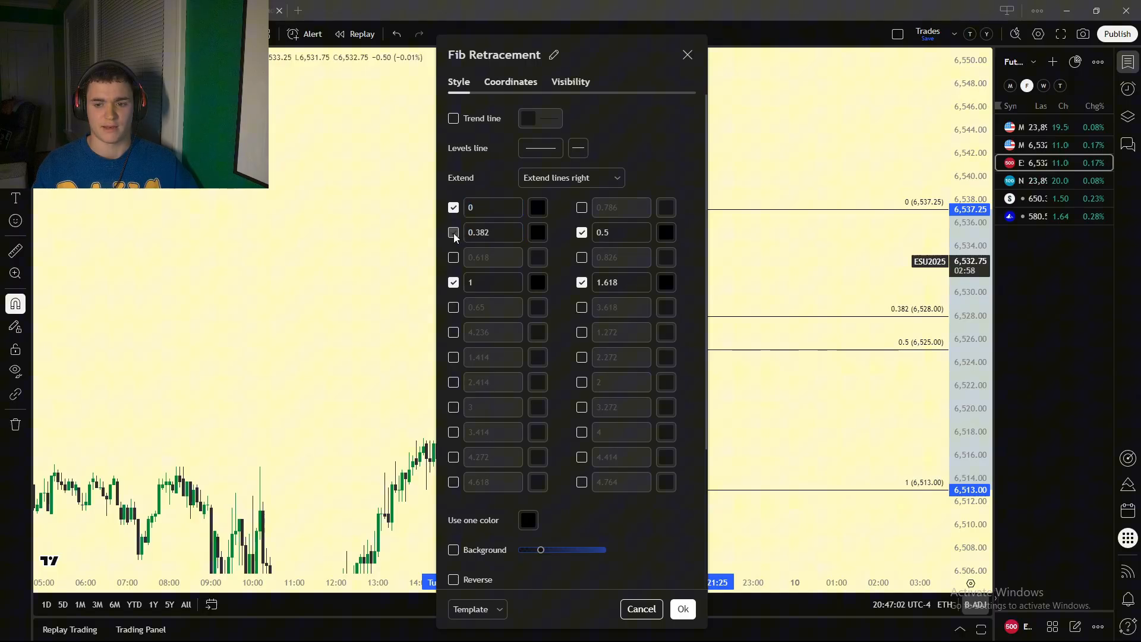
left_click(453, 233)
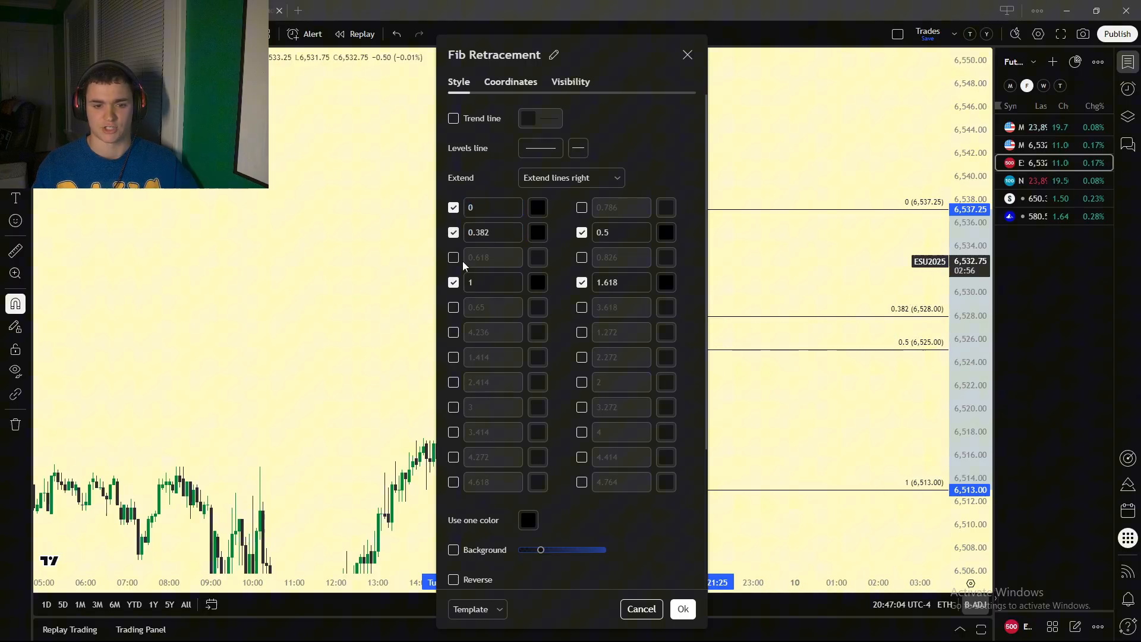
left_click(453, 258)
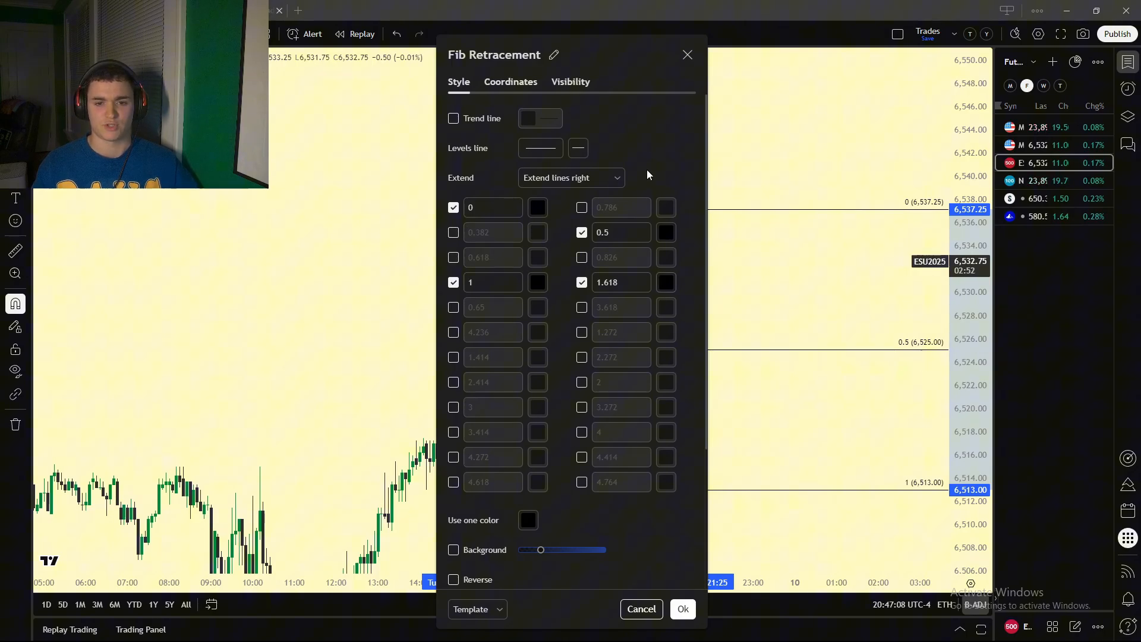
left_click(682, 609)
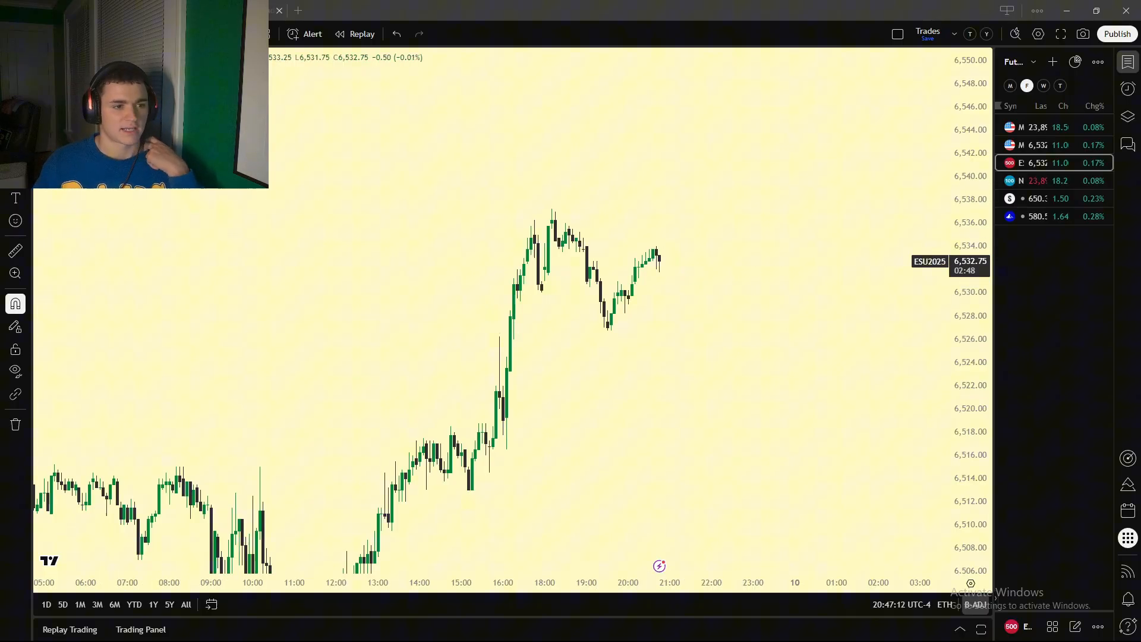
- Draw a thin rectangle zone near 6,525 starting at the 16:00 rally candle
left_click(15, 303)
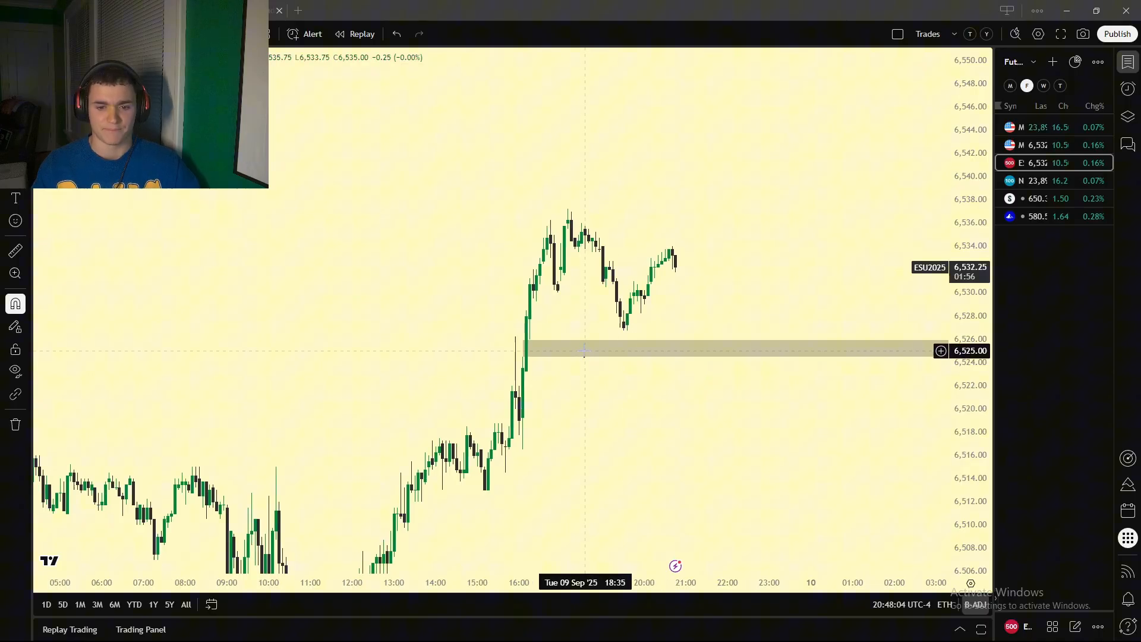
left_click(592, 293)
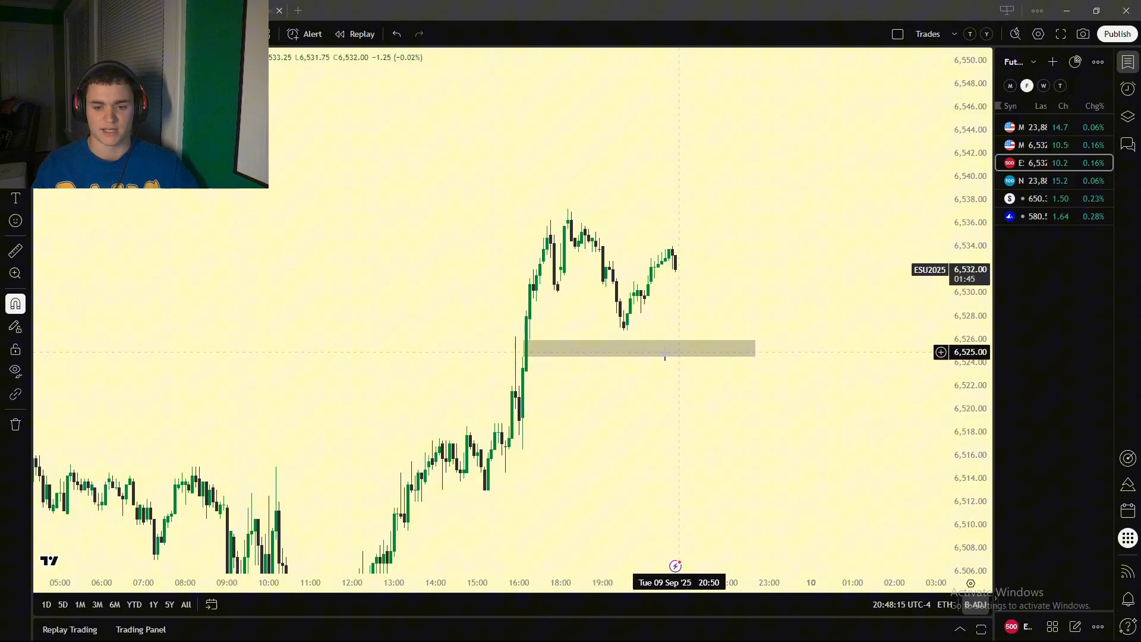
- Set the zone rectangle's Extend option to 'Extend right'
left_click(640, 355)
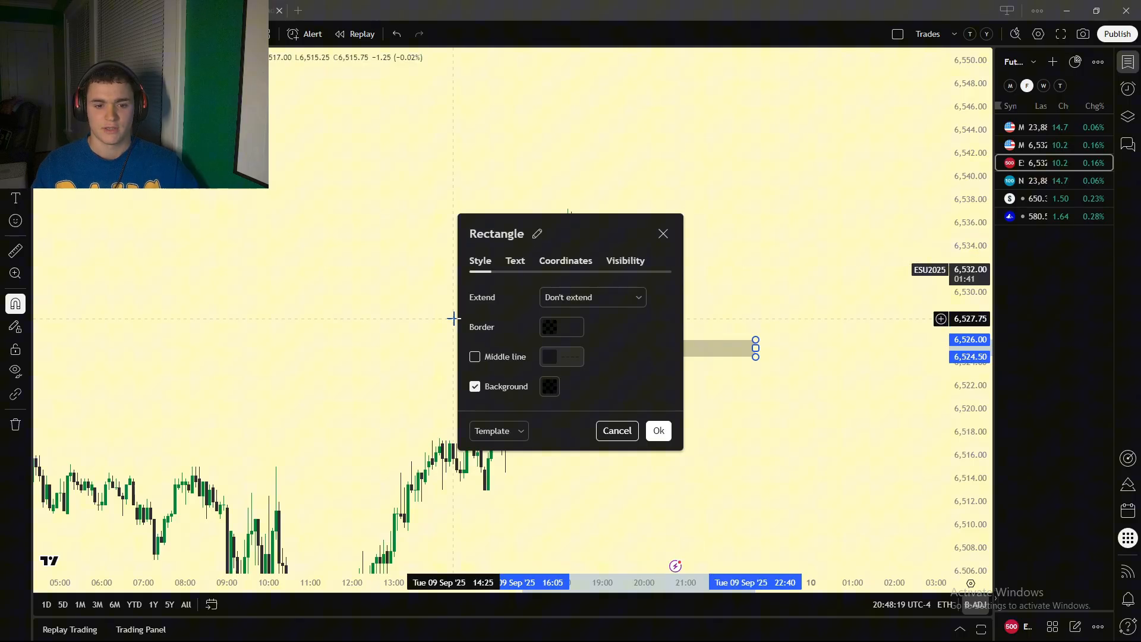
left_click(657, 430)
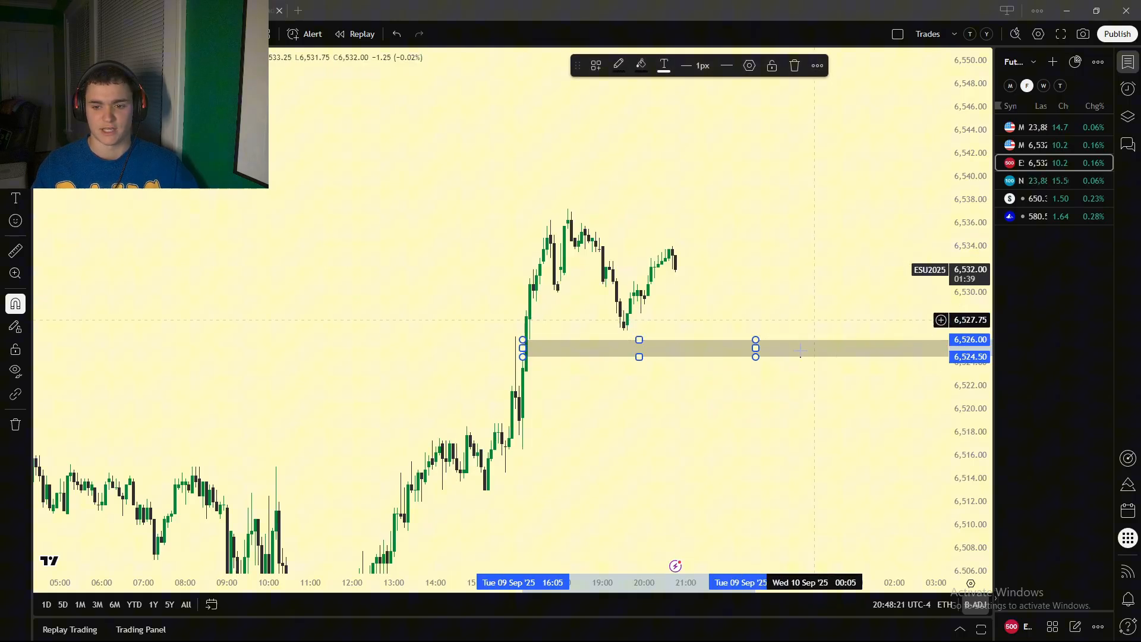
right_click(801, 350)
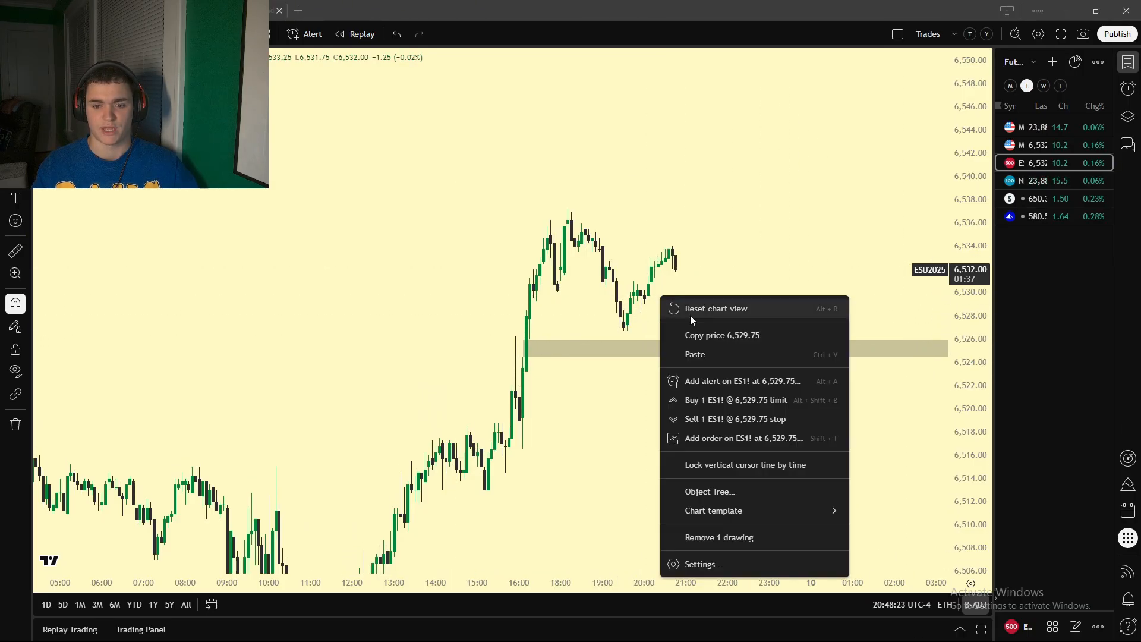
left_click(702, 564)
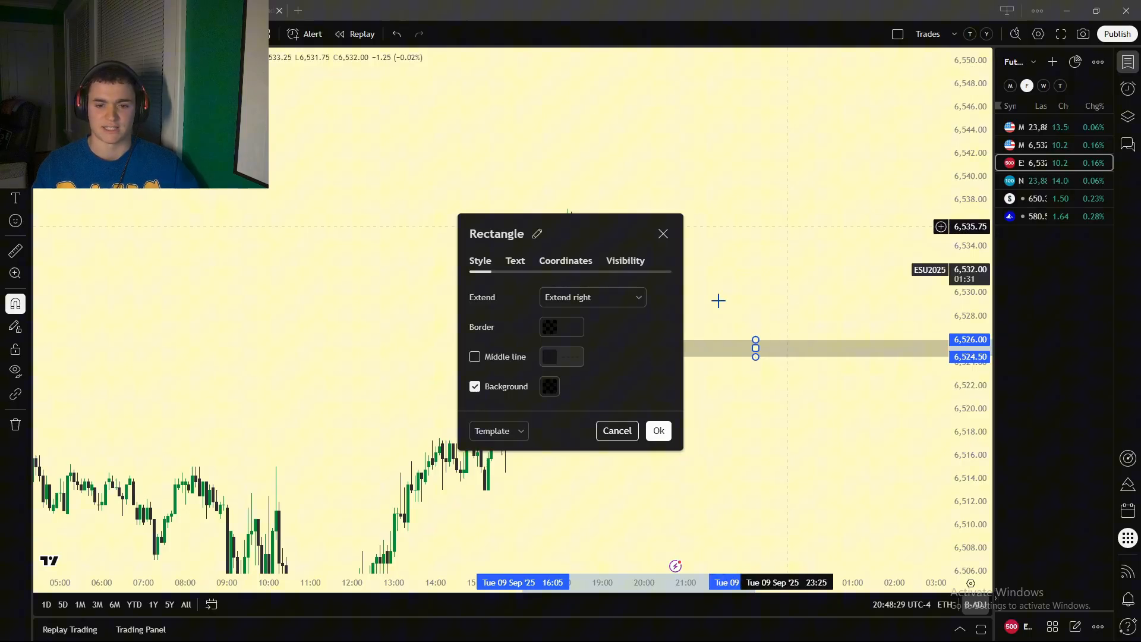
left_click(475, 357)
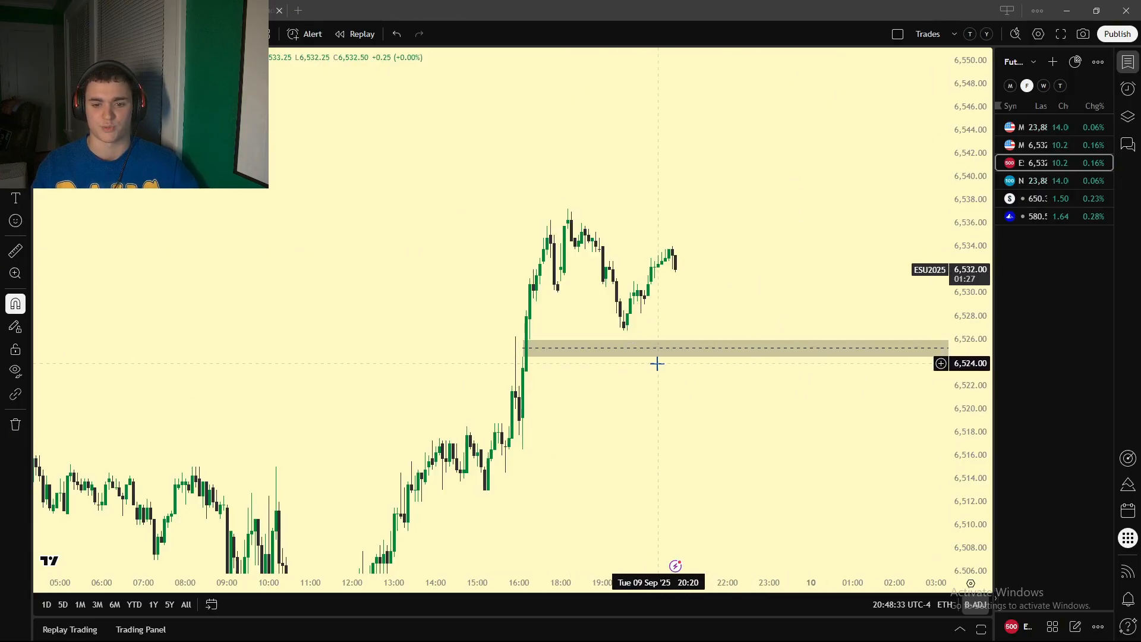
left_click(638, 349)
type("hi")
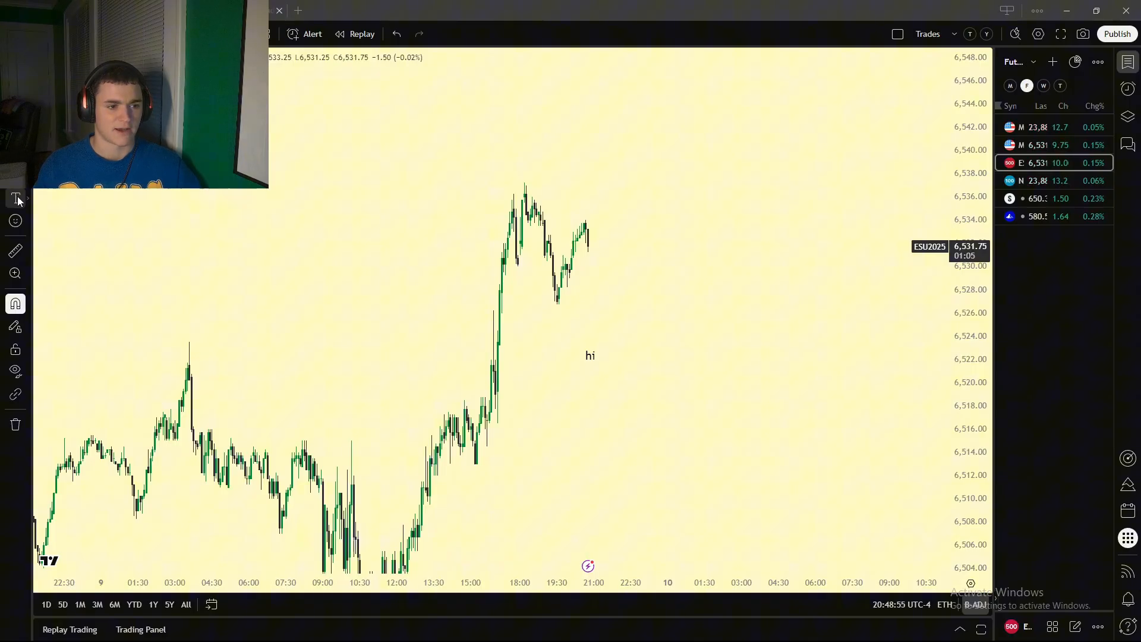
- Place a laughing emoji on the ES chart with the Emoji tool
left_click(15, 221)
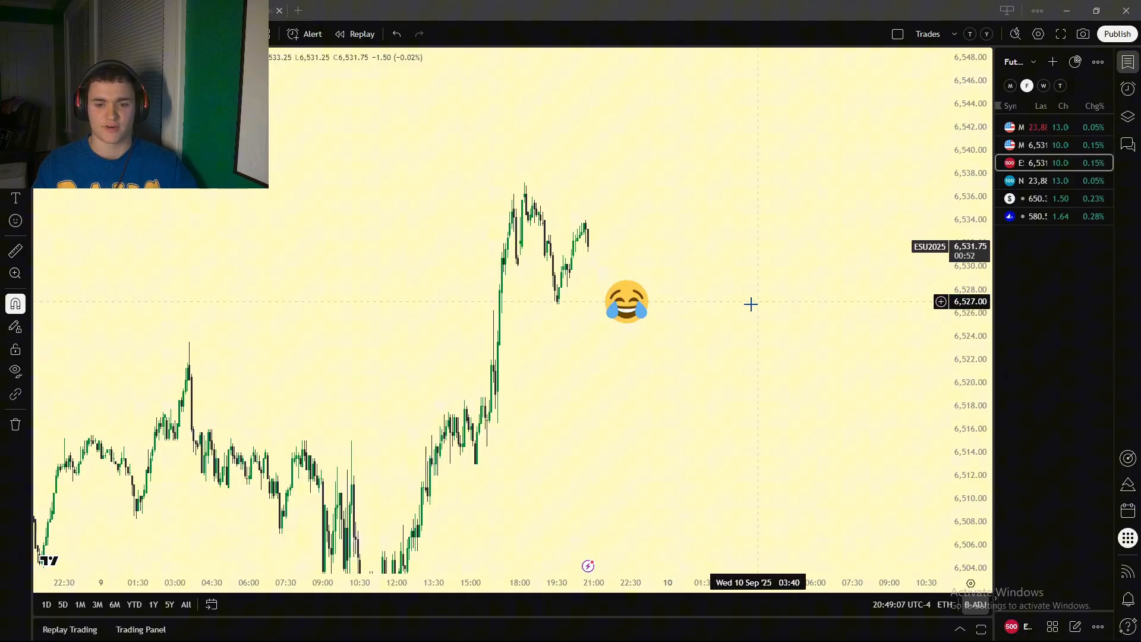
left_click_drag(625, 302, 632, 228)
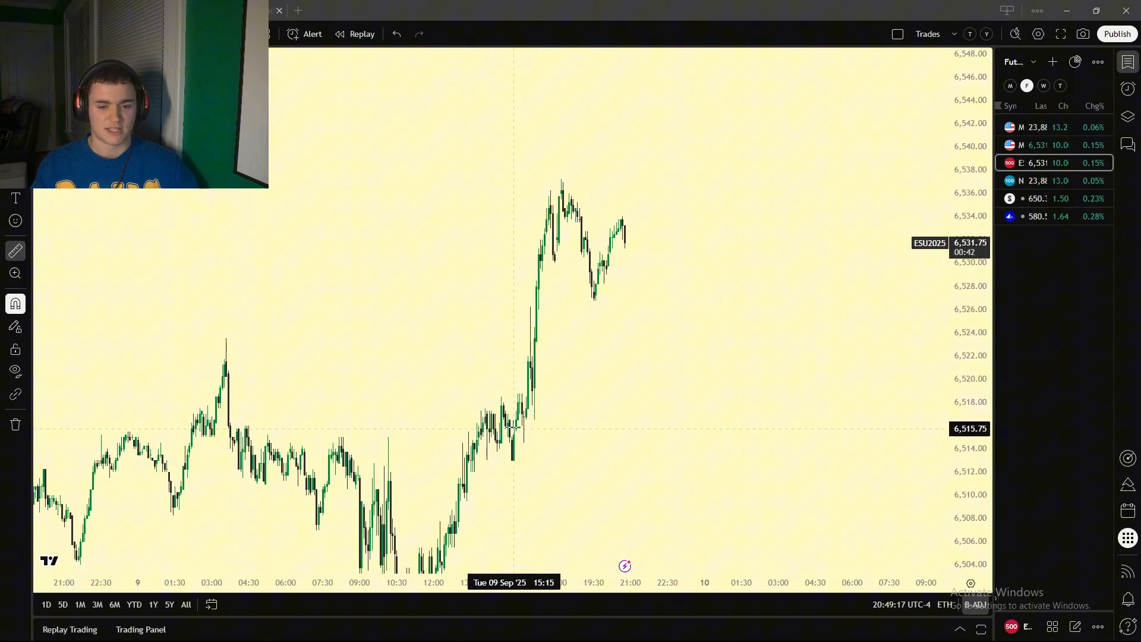
- Bring up the magnet snapping options for drawing on the ES chart
left_click_drag(512, 459, 784, 178)
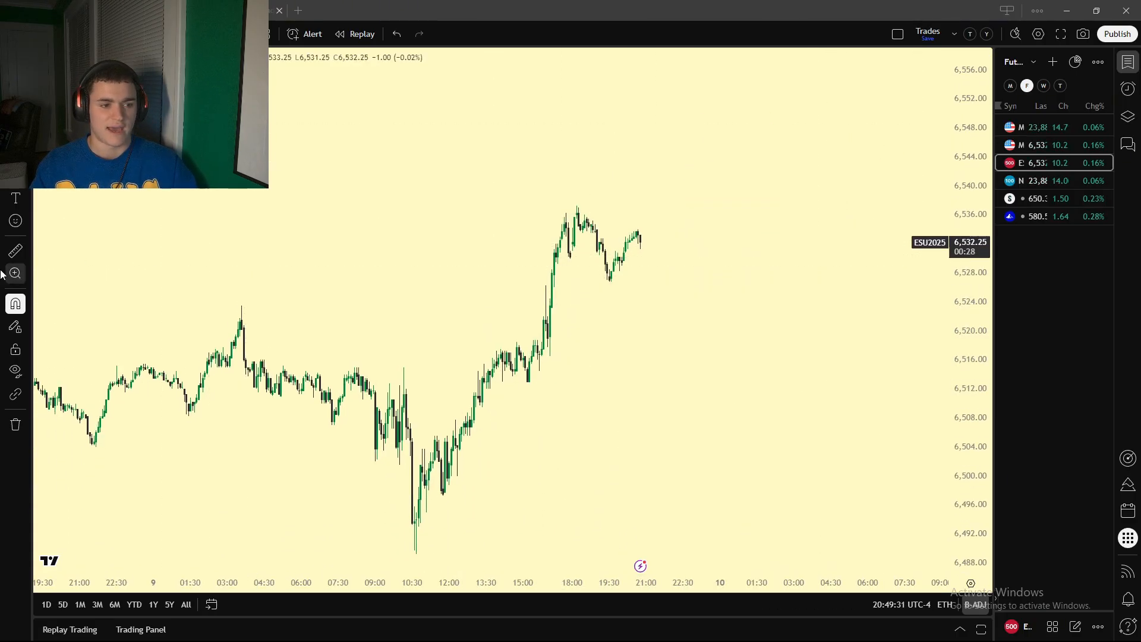
left_click(15, 303)
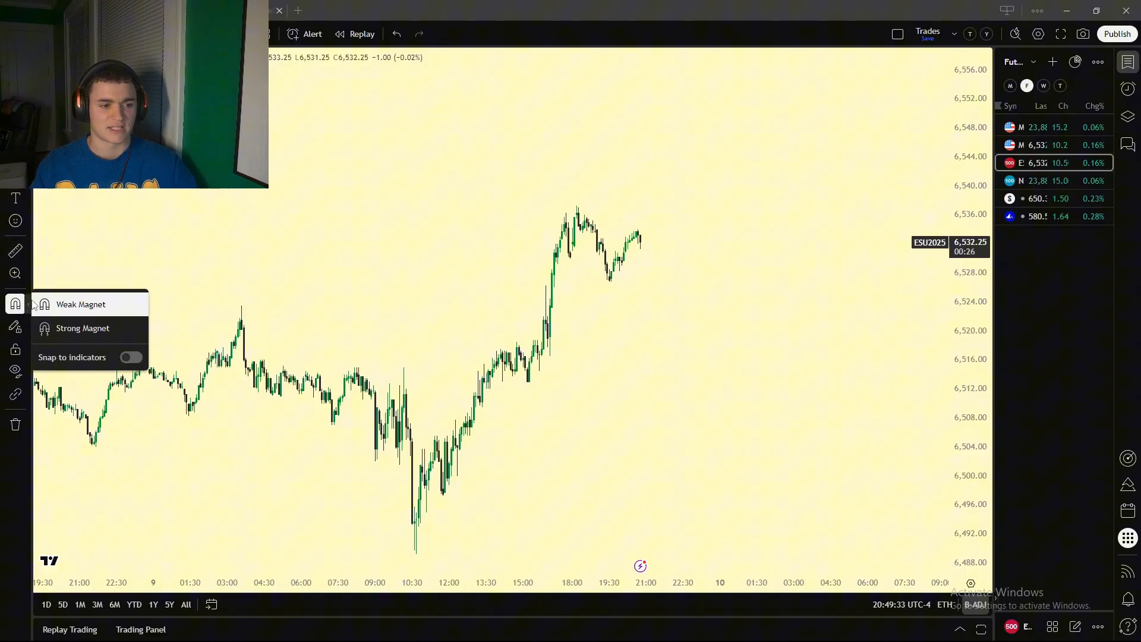
mouse_move(200, 262)
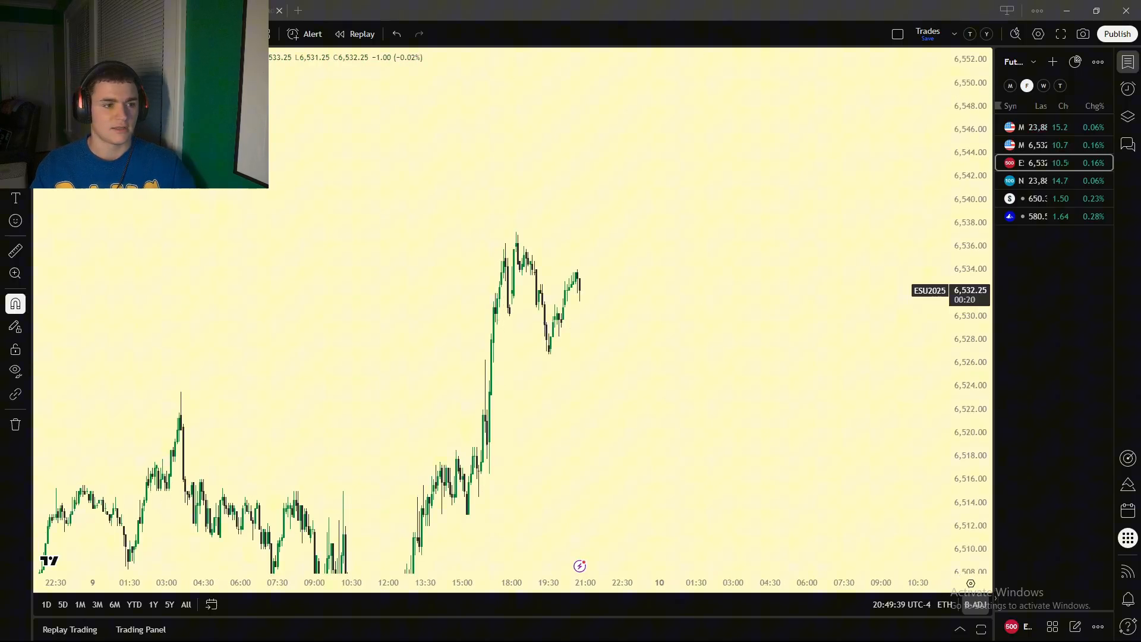
mouse_move(518, 229)
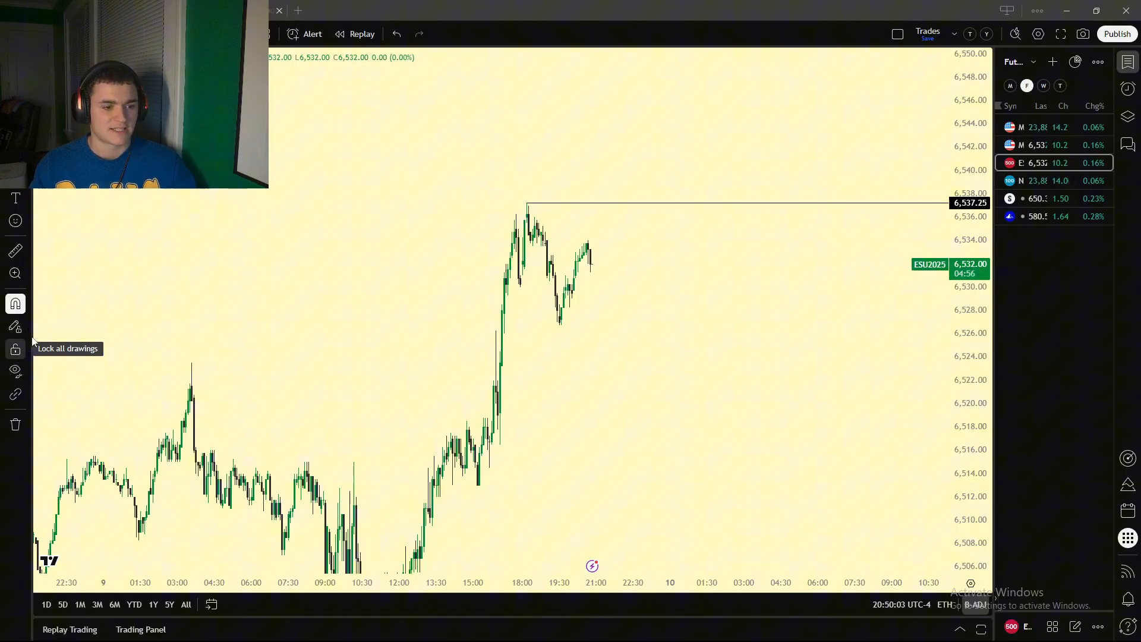
- Scribble freehand blue brush strokes on the ES chart, then delete all drawings including the 6,537.25 line
left_click(15, 199)
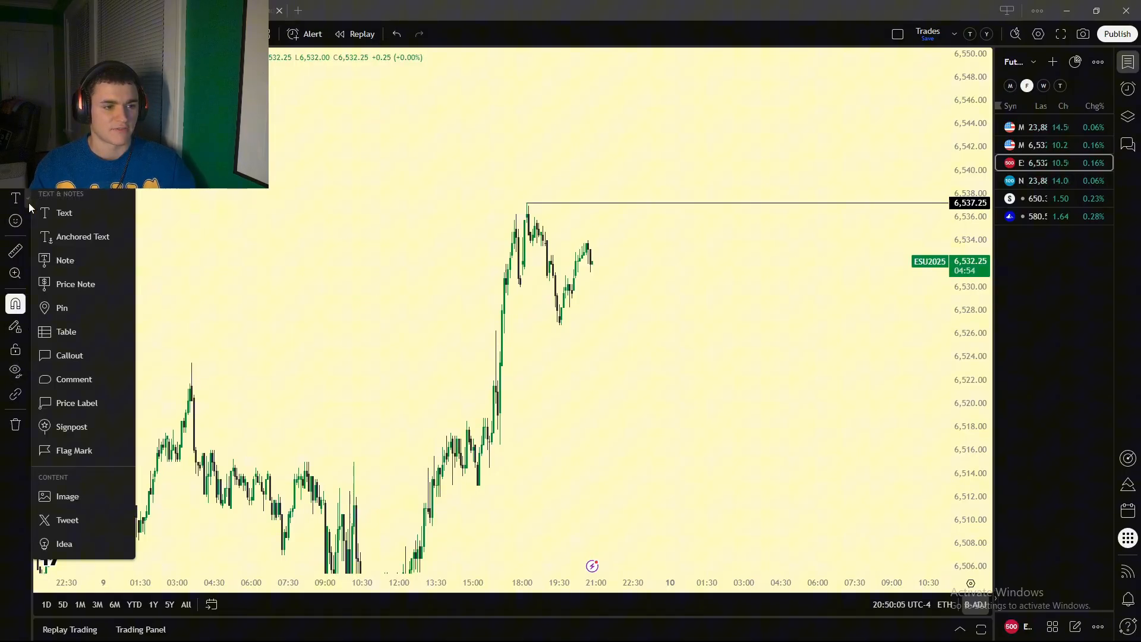
left_click(625, 351)
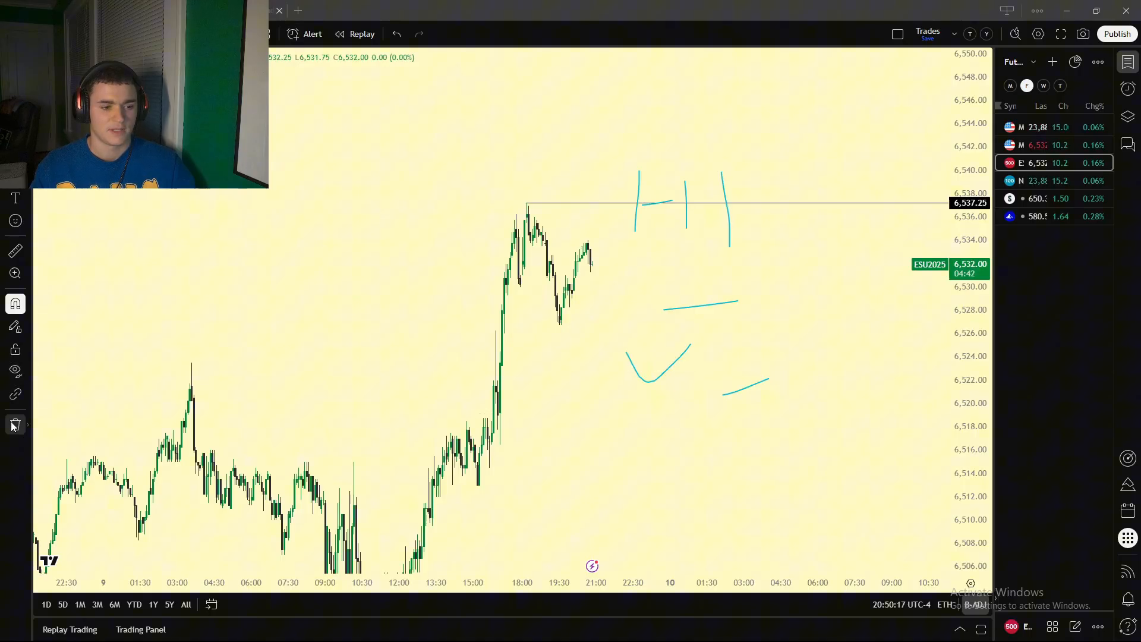
left_click(15, 425)
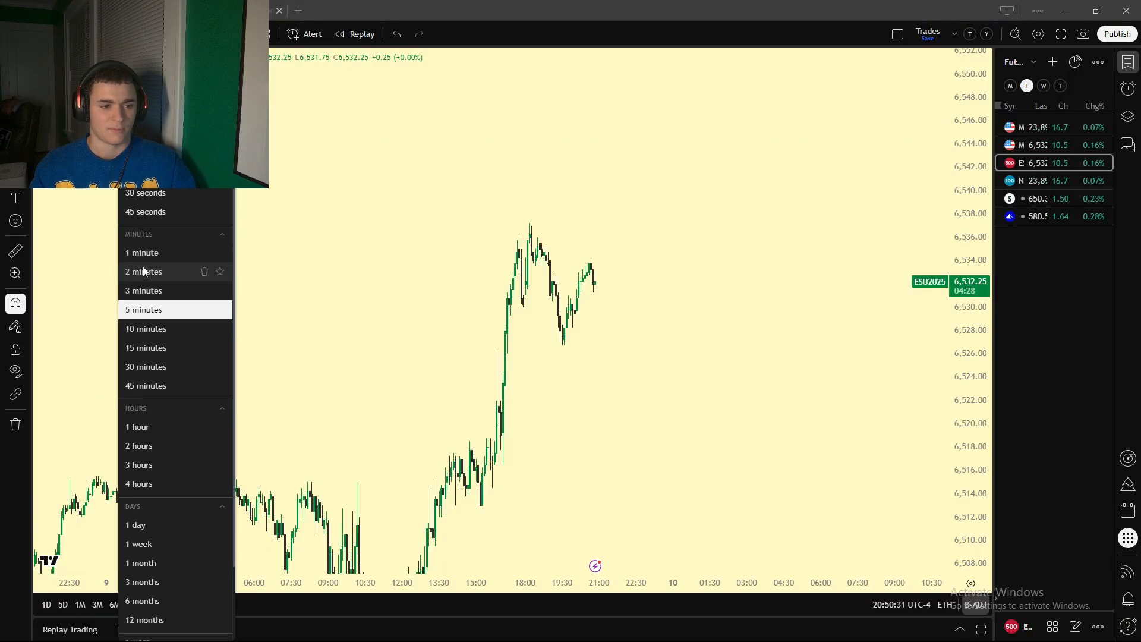
mouse_move(151, 437)
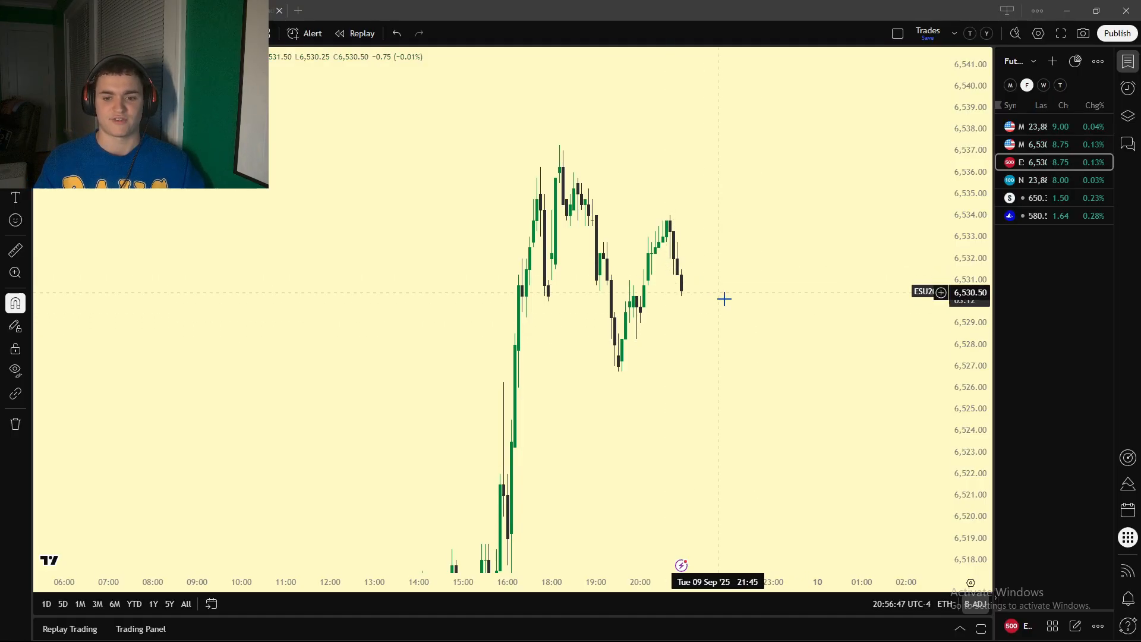
mouse_move(694, 331)
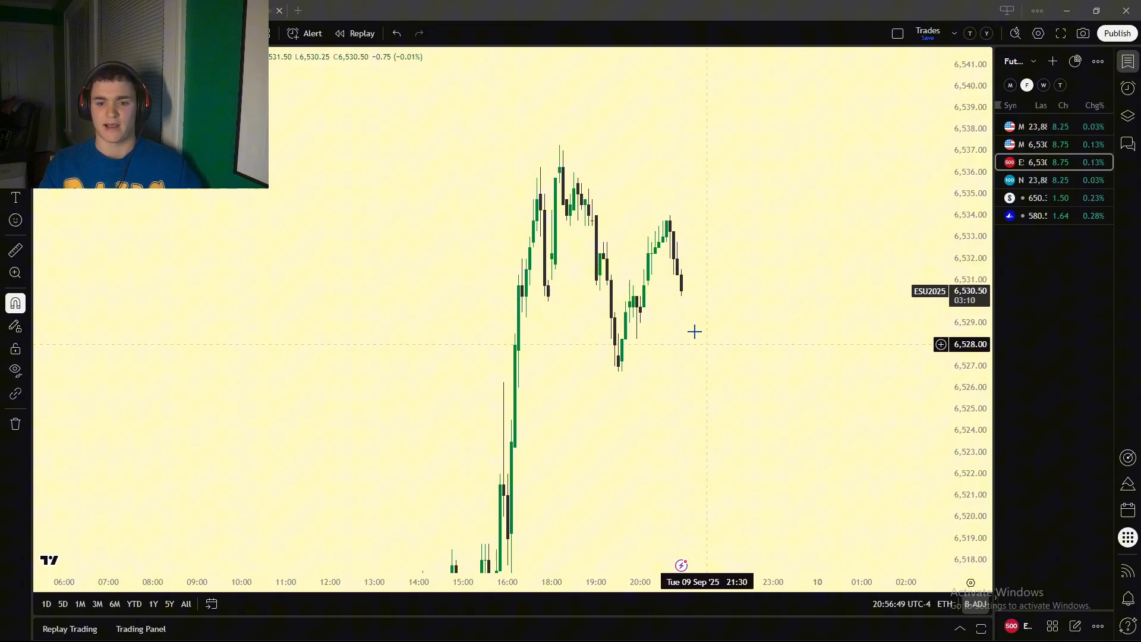
mouse_move(695, 293)
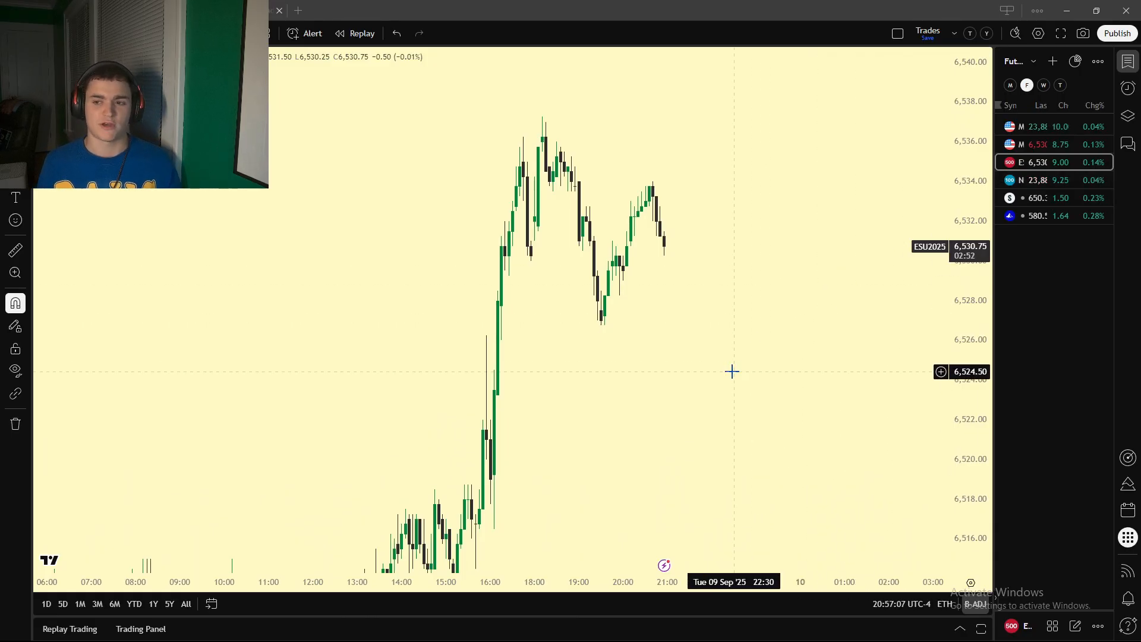
- Switch the chart from SPY to QQQ via the watchlist, ending on NQU2025 futures
left_click(1036, 198)
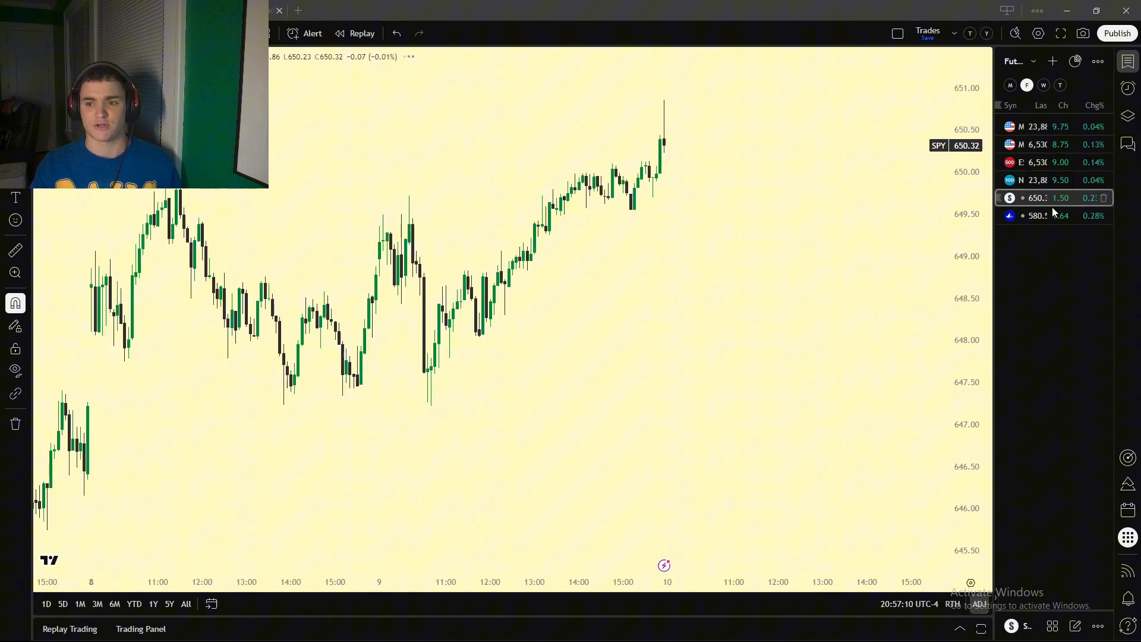
left_click(1049, 216)
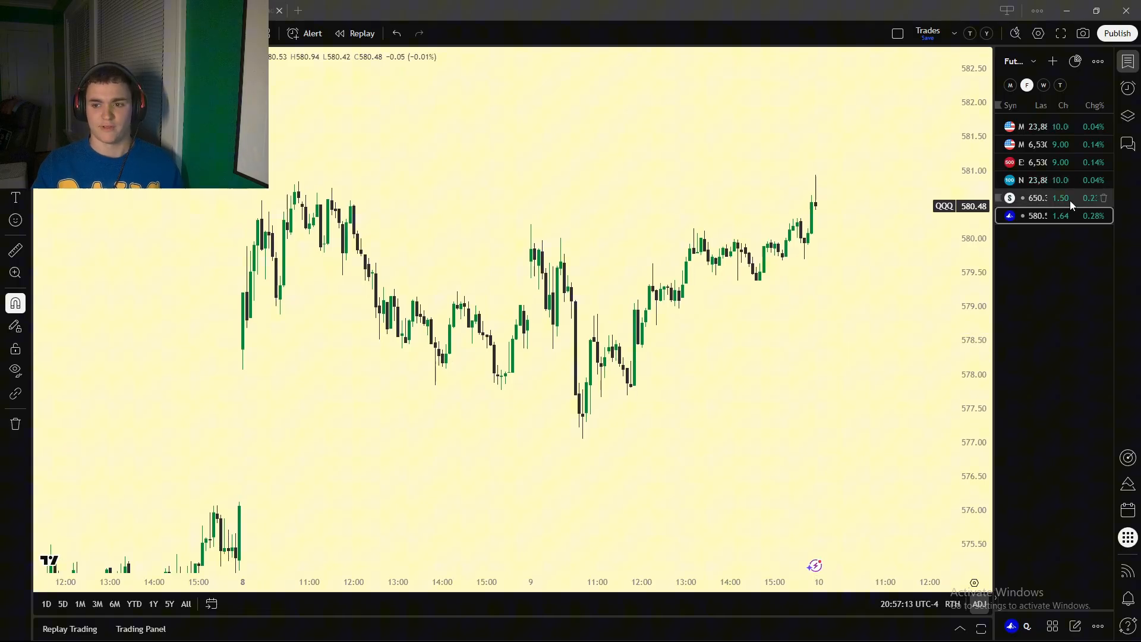
left_click(1038, 180)
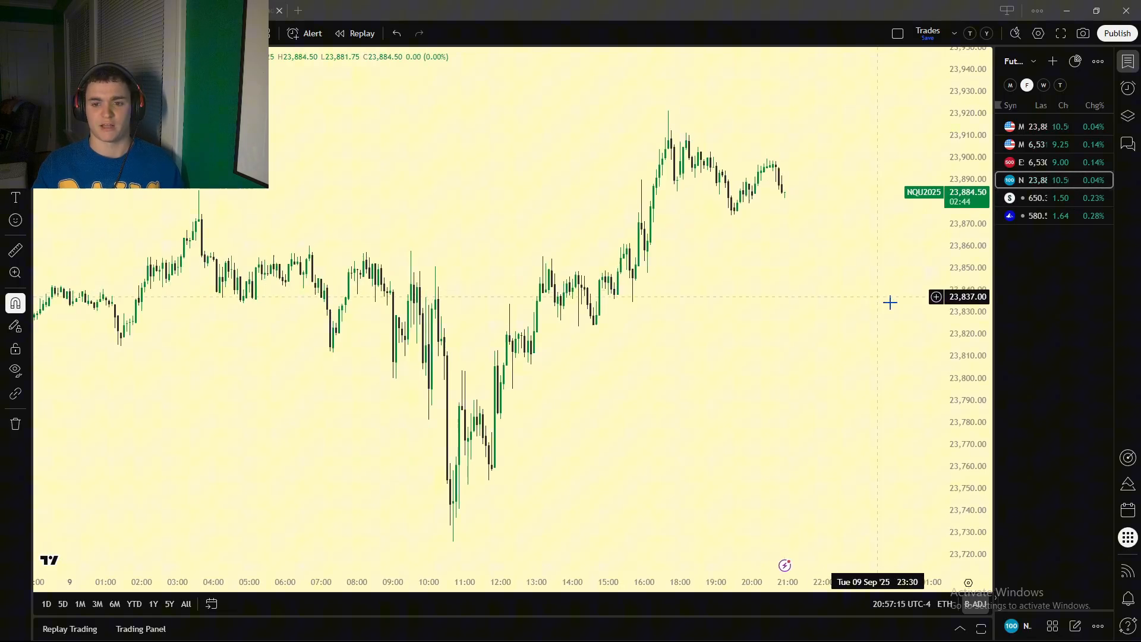